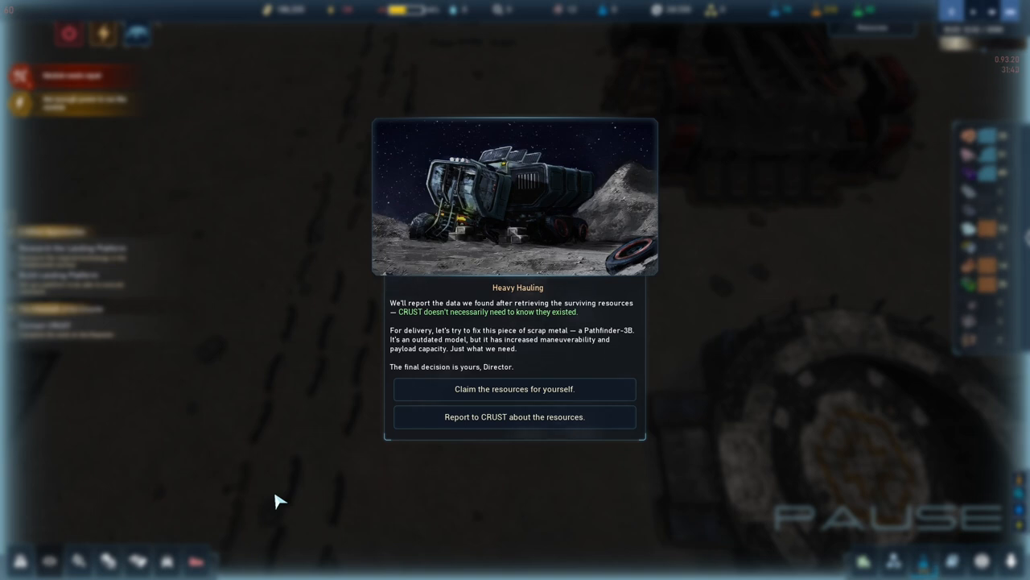
{"action": "mouse_move", "coordinate": [289, 512]}
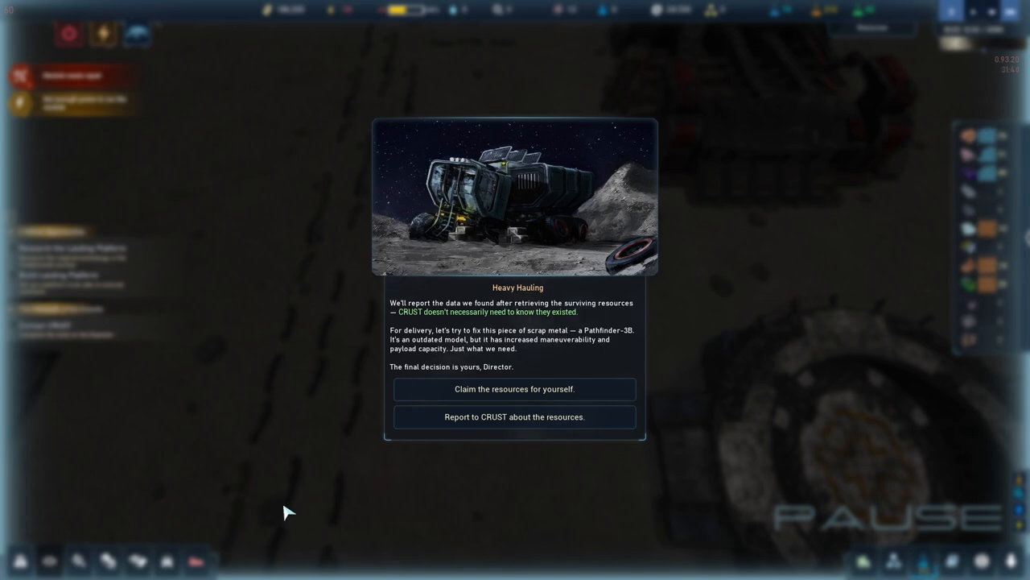
{"action": "mouse_move", "coordinate": [477, 515]}
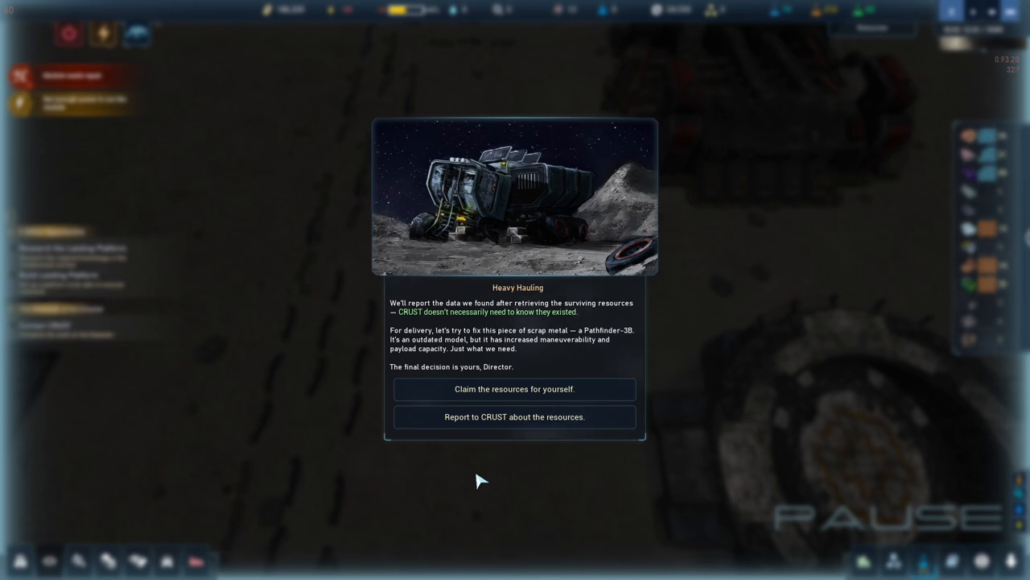
{"action": "mouse_move", "coordinate": [507, 426]}
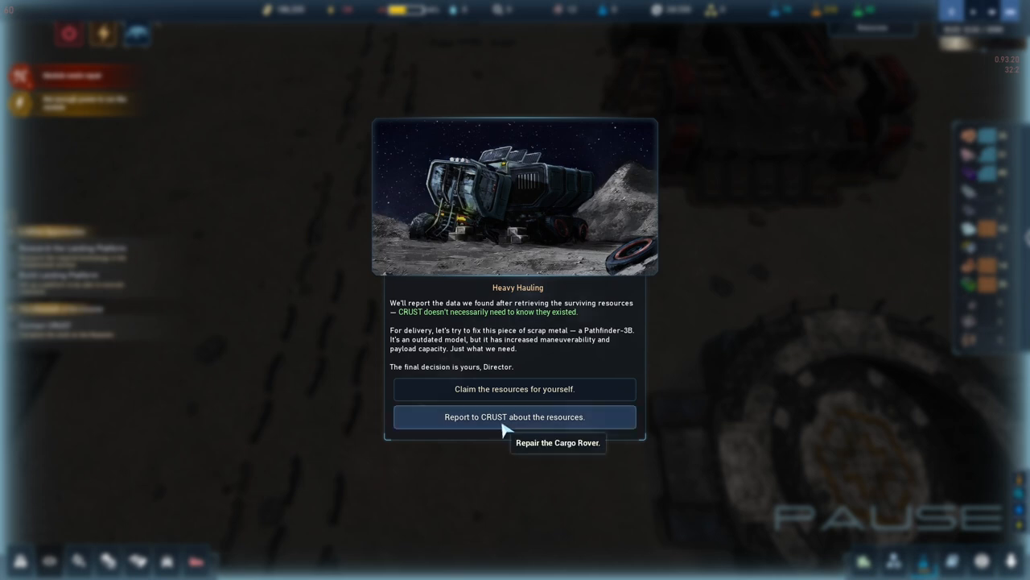
Resolve the Heavy Hauling event by reporting the recovered resources to CRUST.
{"action": "left_click", "coordinate": [502, 415]}
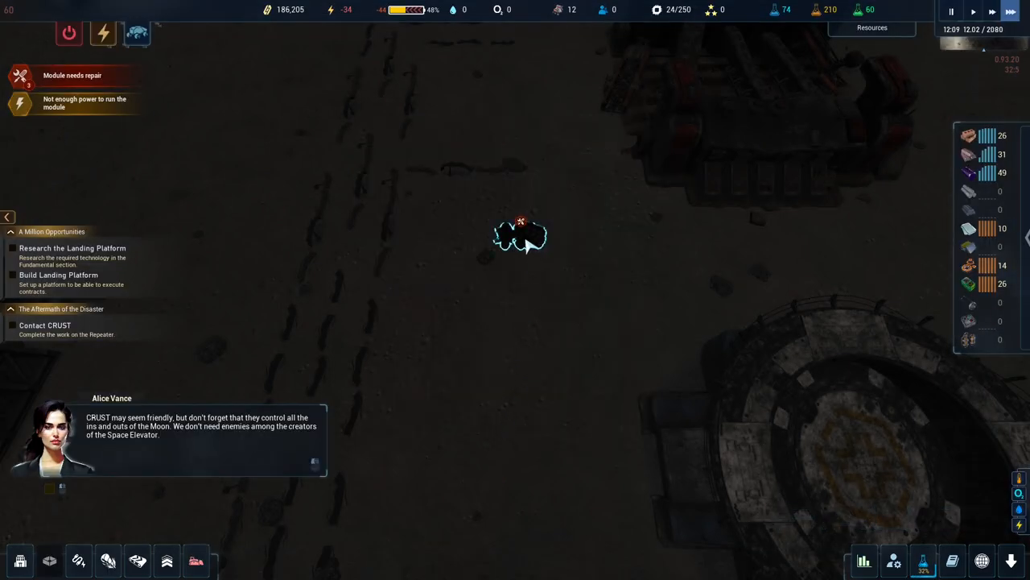
Advance the dialogue until CRUST's Far Side expedition message appears.
{"action": "left_click", "coordinate": [519, 233]}
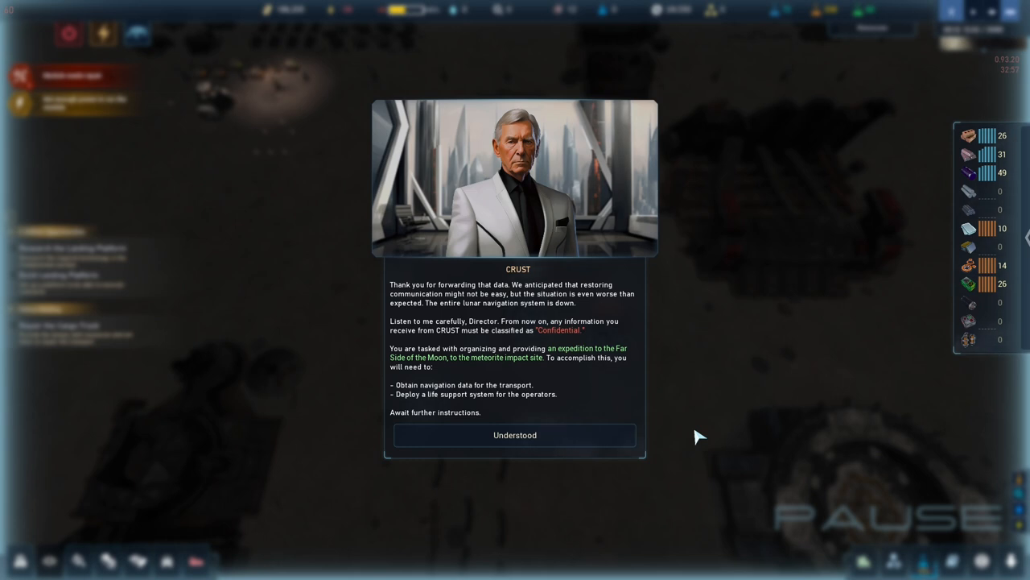
{"action": "mouse_move", "coordinate": [605, 374]}
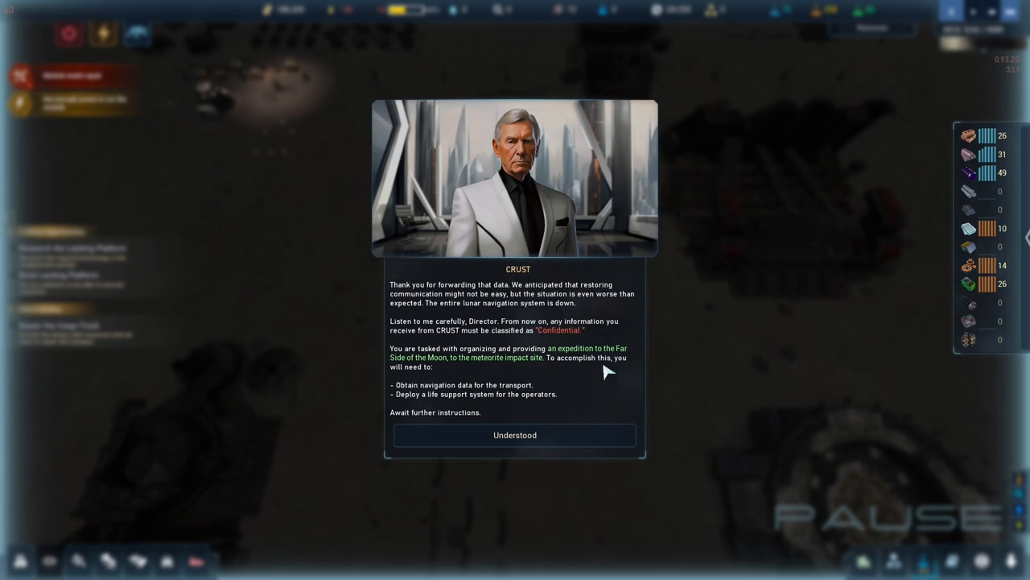
Acknowledge CRUST's instructions with 'Understood' and inspect the Single Resource Storage module.
{"action": "left_click", "coordinate": [515, 435]}
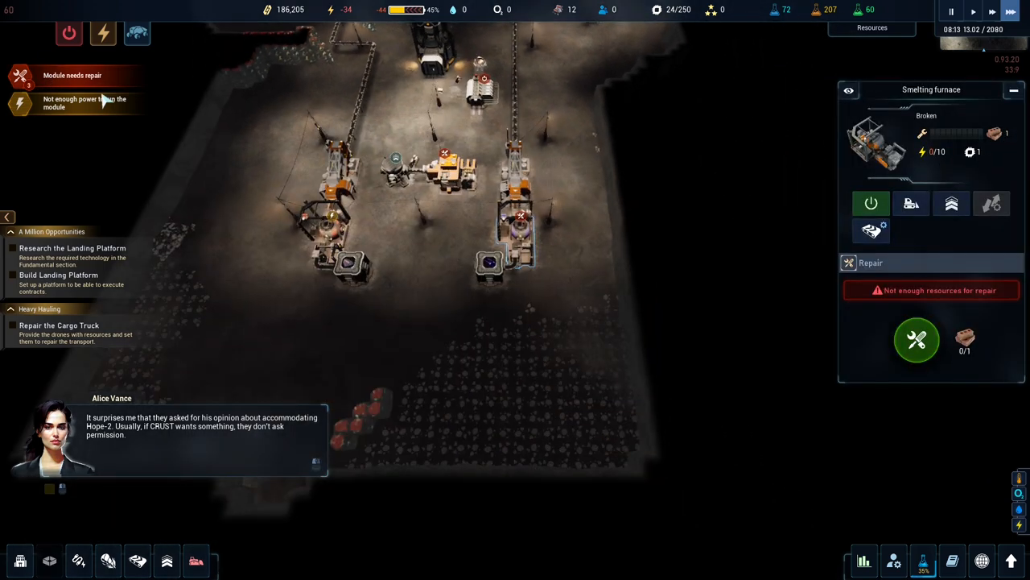
{"action": "left_click", "coordinate": [918, 341]}
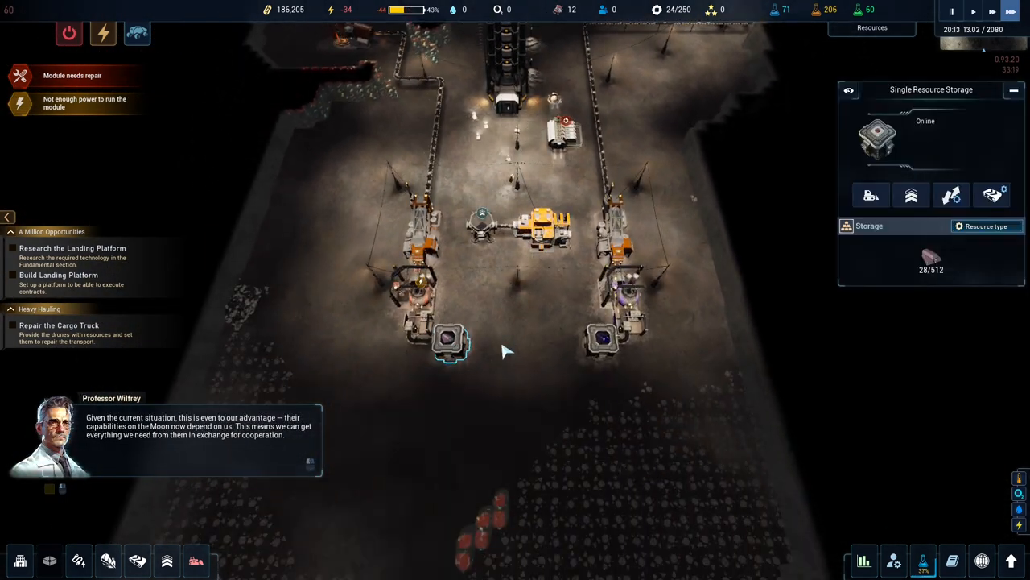
{"action": "mouse_move", "coordinate": [523, 302]}
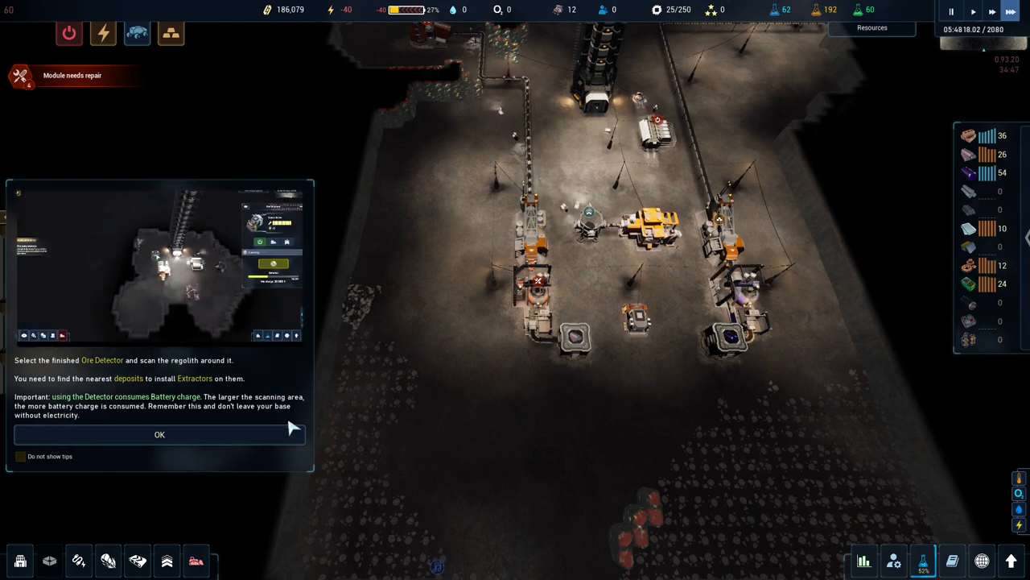
Dismiss the Ore Detector tip to reveal the detector's panel.
{"action": "left_click", "coordinate": [158, 435]}
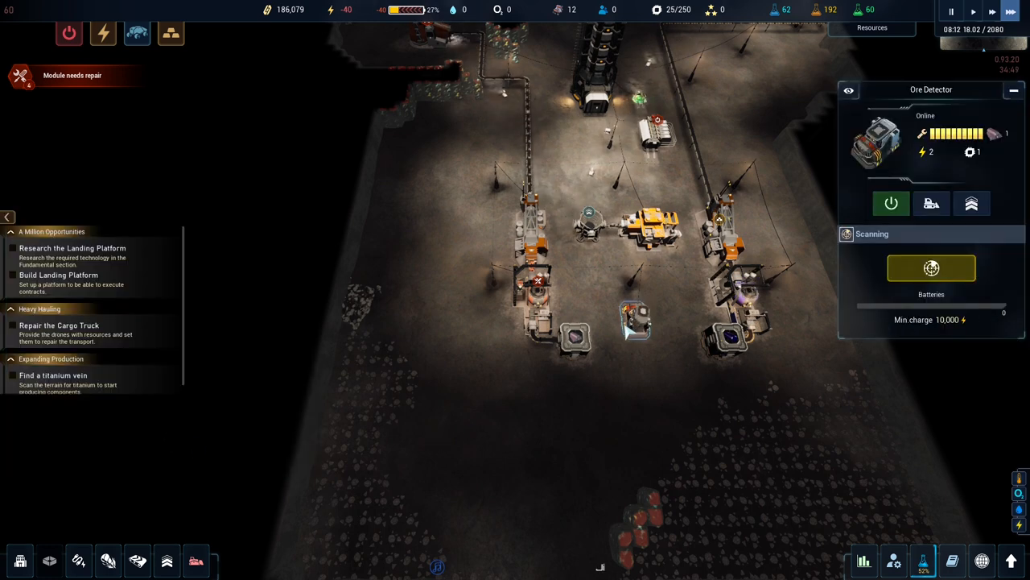
Run an Ore Detector scan over the regolith around the base to reveal deposits.
{"action": "left_click", "coordinate": [930, 268]}
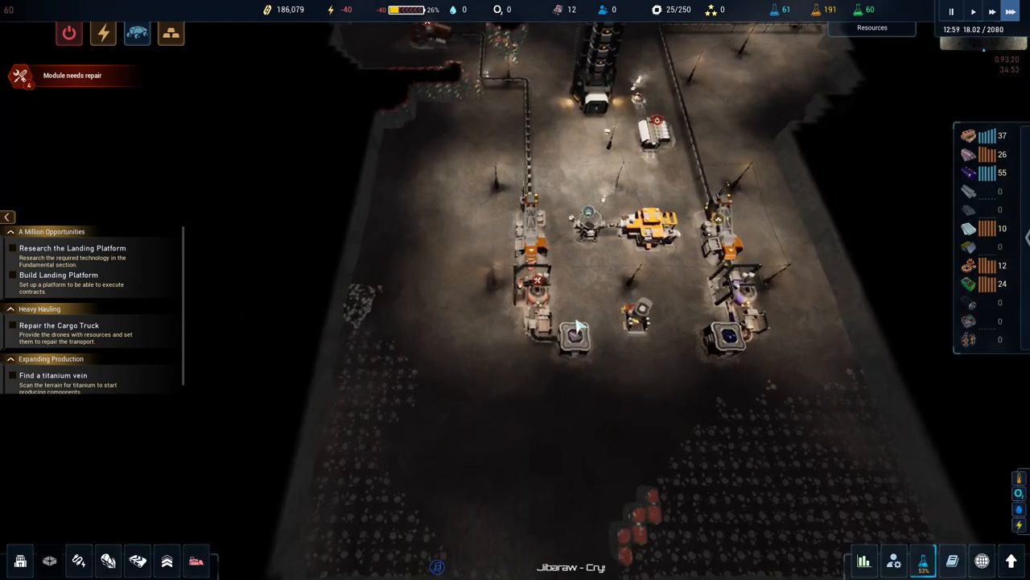
{"action": "left_click", "coordinate": [631, 323]}
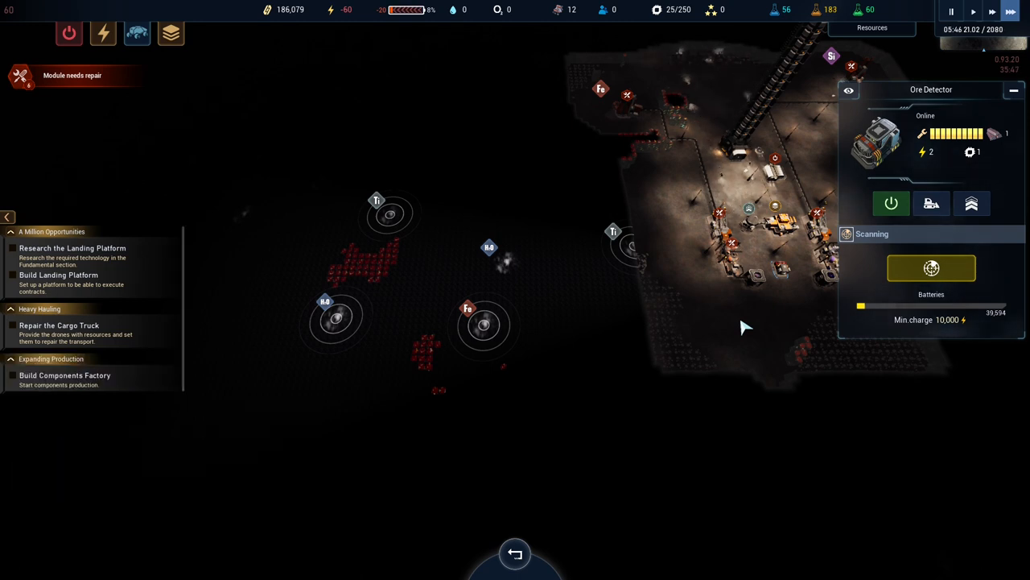
{"action": "mouse_move", "coordinate": [512, 277]}
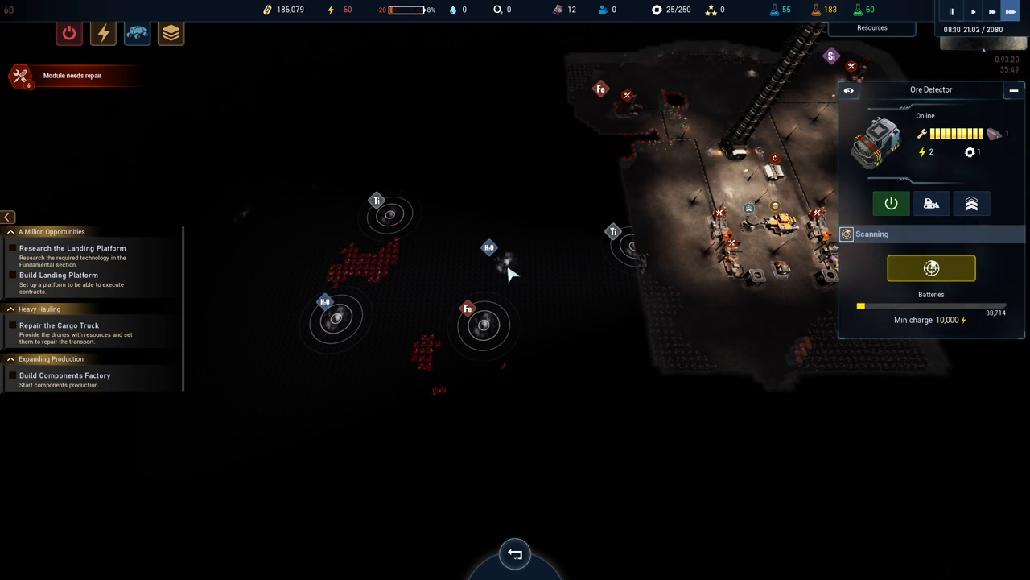
{"action": "mouse_move", "coordinate": [252, 223]}
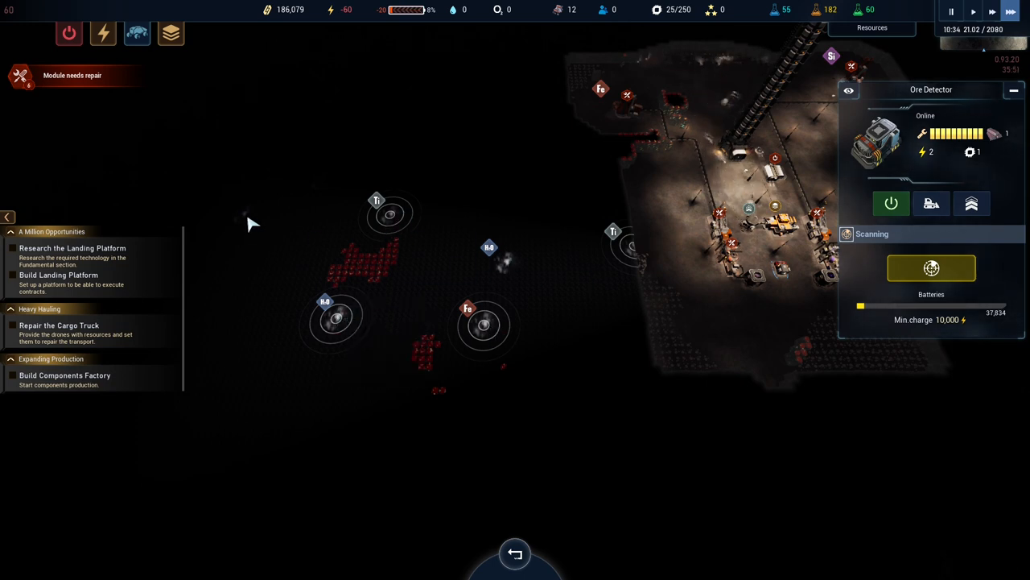
{"action": "mouse_move", "coordinate": [395, 277]}
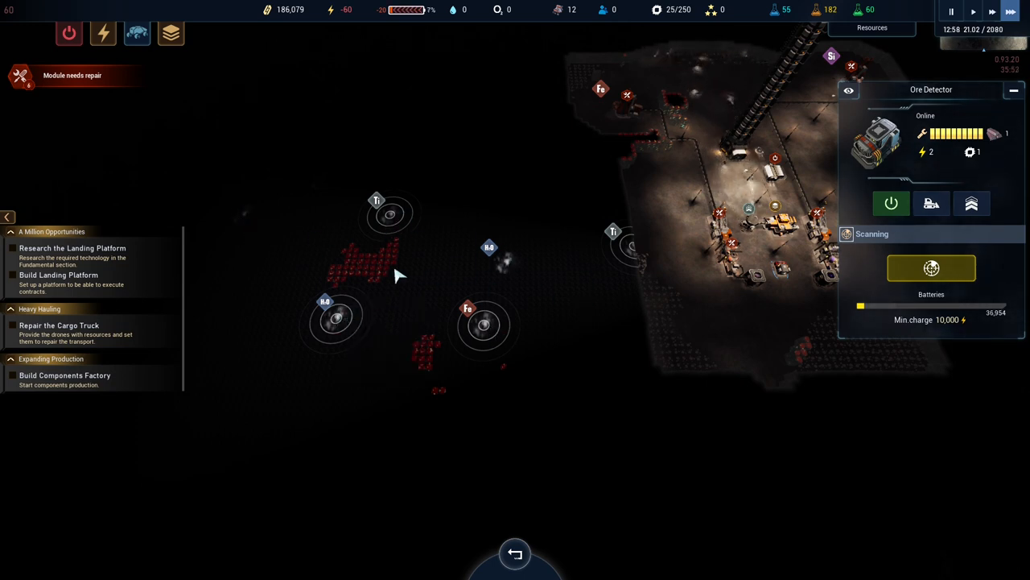
{"action": "left_click_drag", "start_coordinate": [394, 274], "coordinate": [442, 322]}
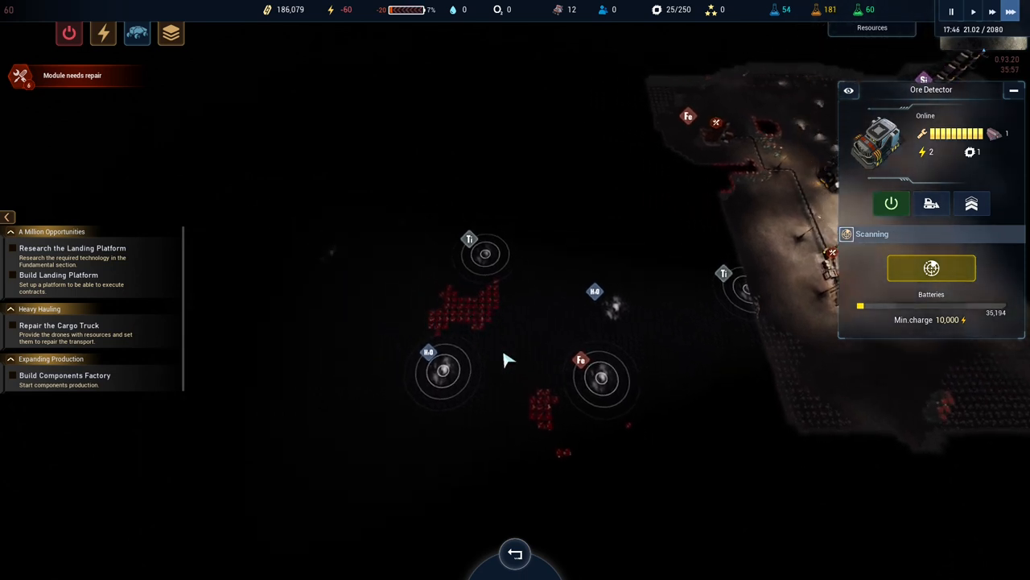
{"action": "mouse_move", "coordinate": [452, 295]}
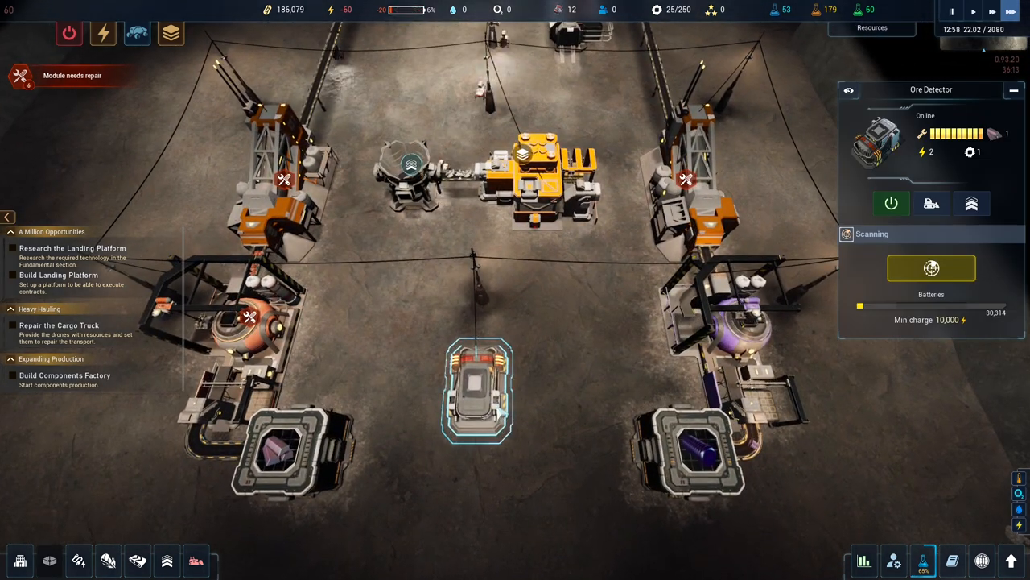
{"action": "left_click", "coordinate": [892, 203]}
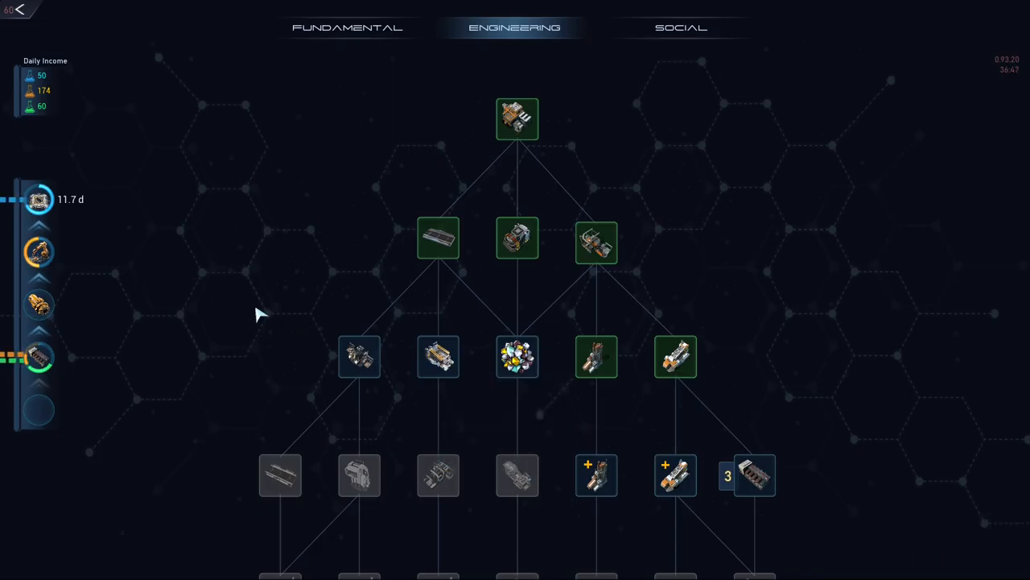
{"action": "mouse_move", "coordinate": [35, 256]}
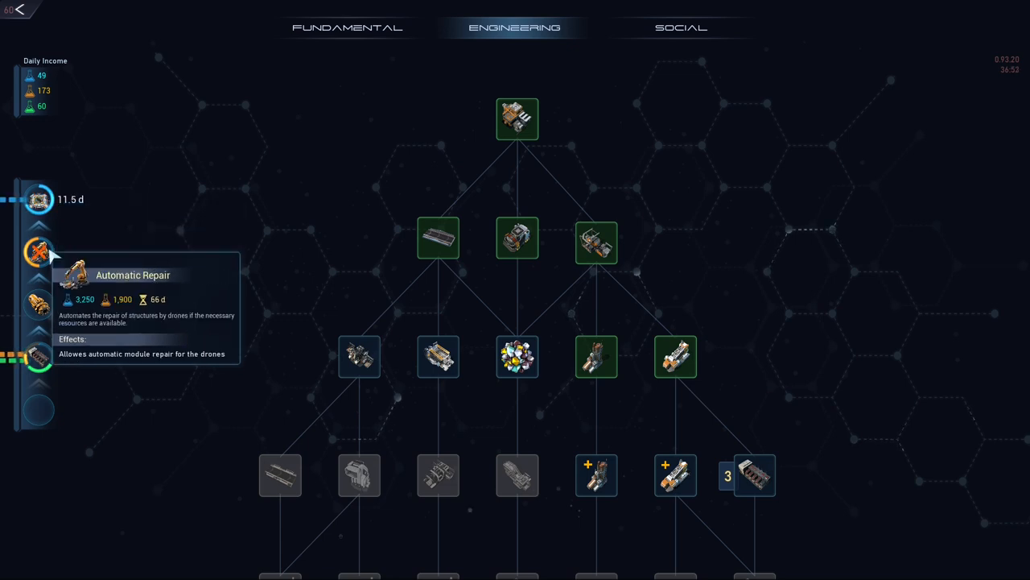
Browse the Fundamental research branch, then switch to the Social branch.
{"action": "left_click", "coordinate": [343, 27]}
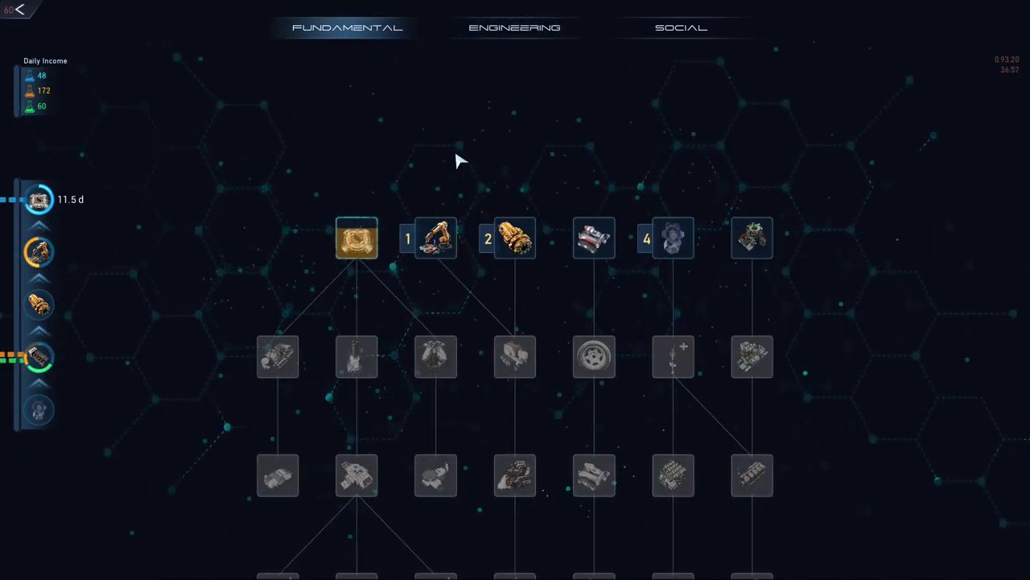
{"action": "mouse_move", "coordinate": [676, 239]}
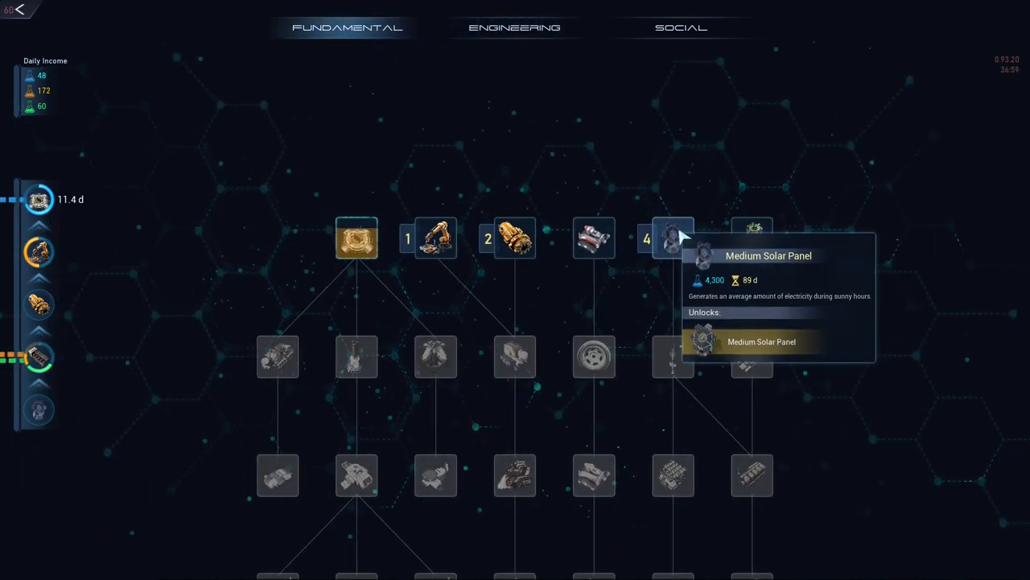
{"action": "left_click", "coordinate": [679, 28]}
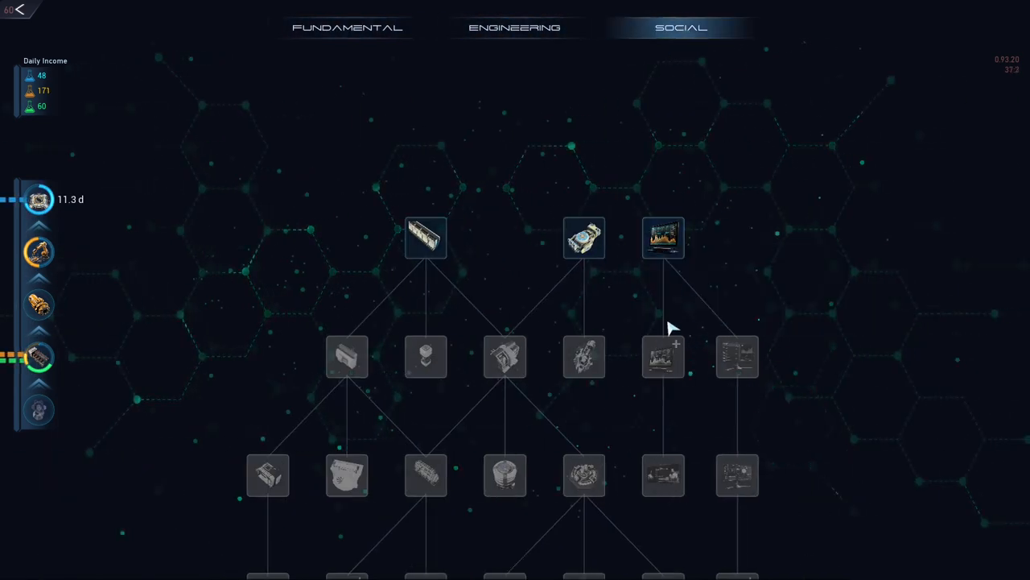
{"action": "mouse_move", "coordinate": [245, 113]}
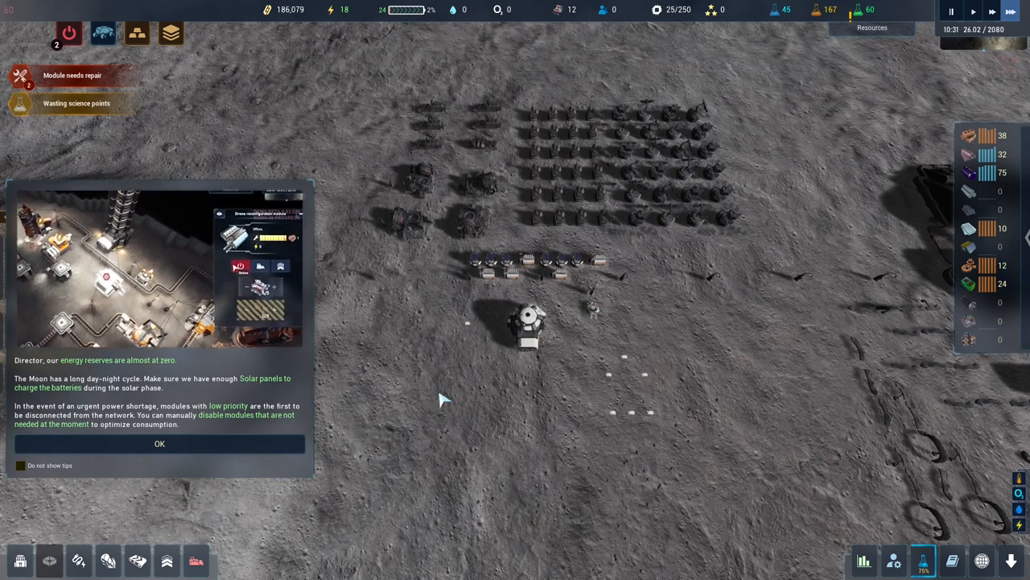
Dismiss the low energy reserves advice with OK.
{"action": "left_click", "coordinate": [157, 444]}
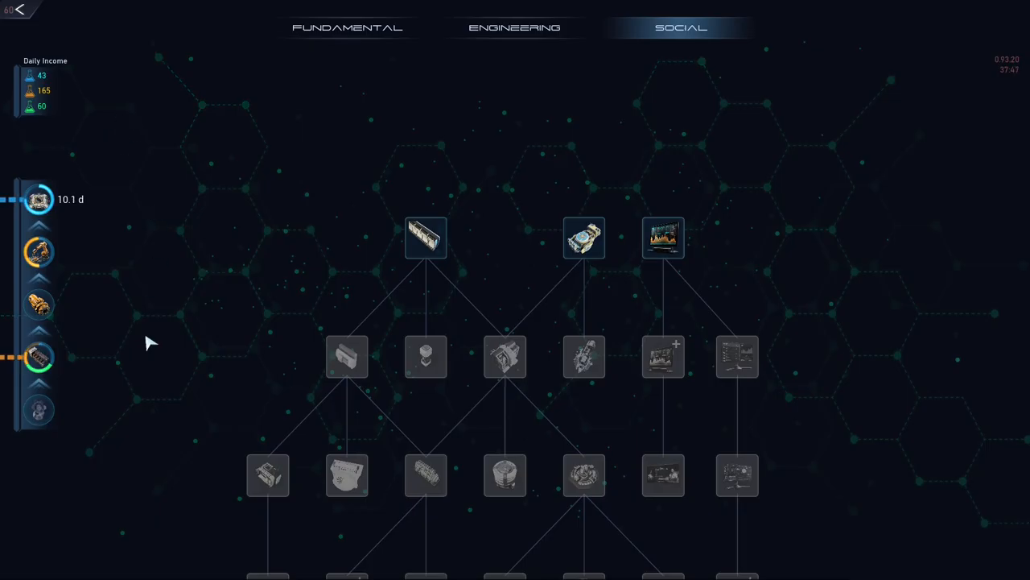
{"action": "mouse_move", "coordinate": [39, 301]}
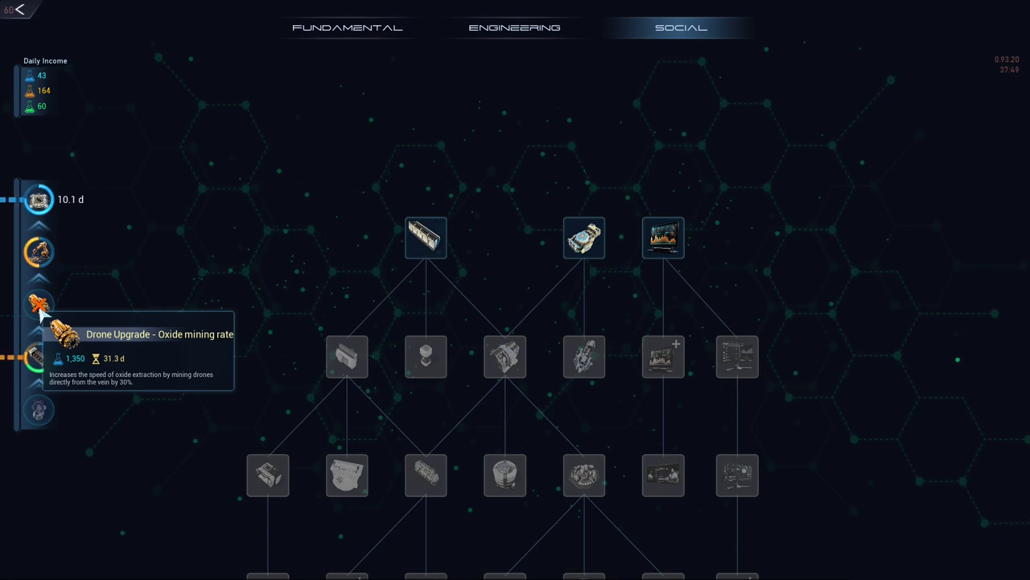
{"action": "mouse_move", "coordinate": [663, 239]}
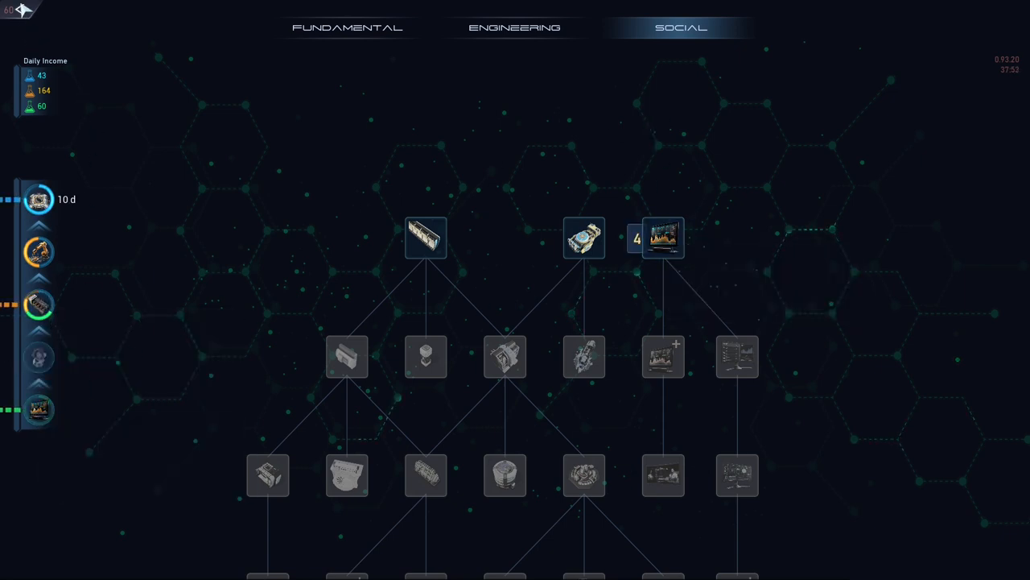
{"action": "mouse_move", "coordinate": [31, 106]}
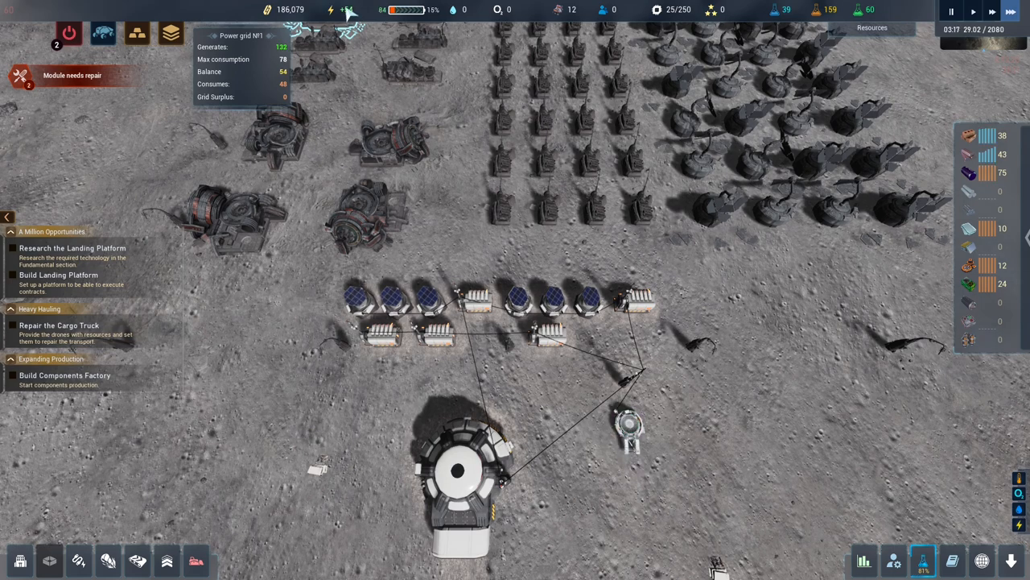
{"action": "mouse_move", "coordinate": [481, 323]}
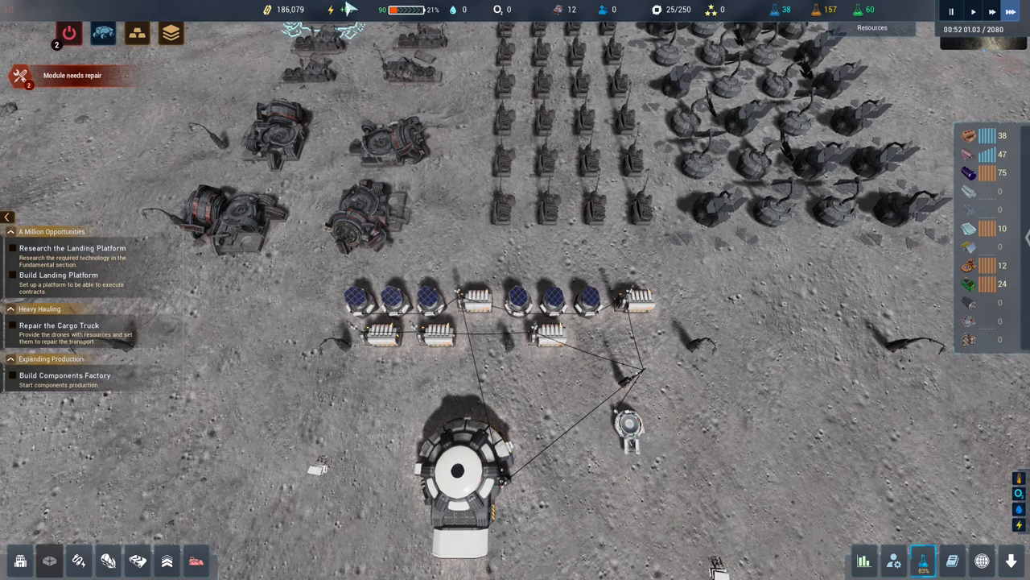
{"action": "mouse_move", "coordinate": [342, 9]}
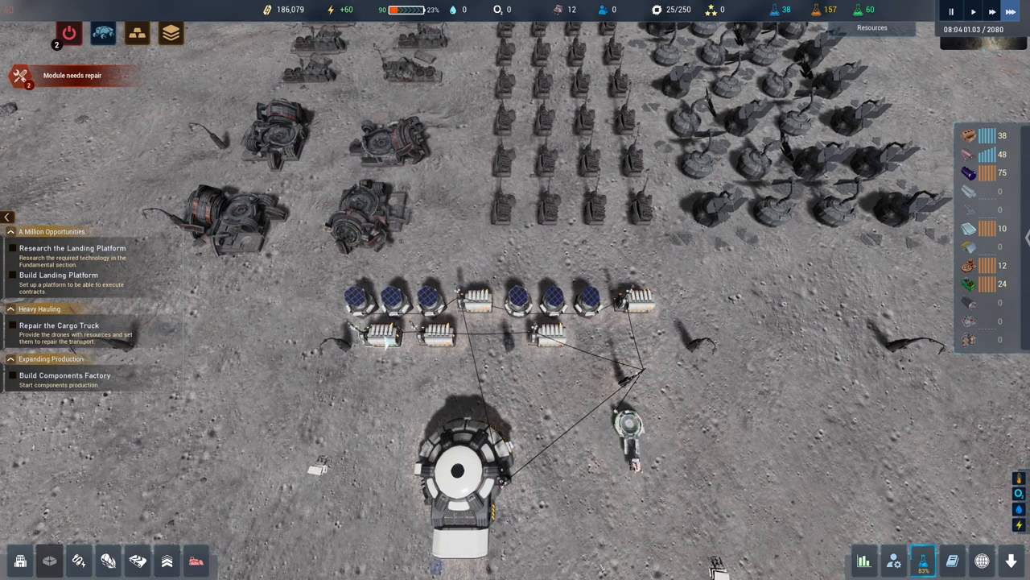
{"action": "mouse_move", "coordinate": [353, 12]}
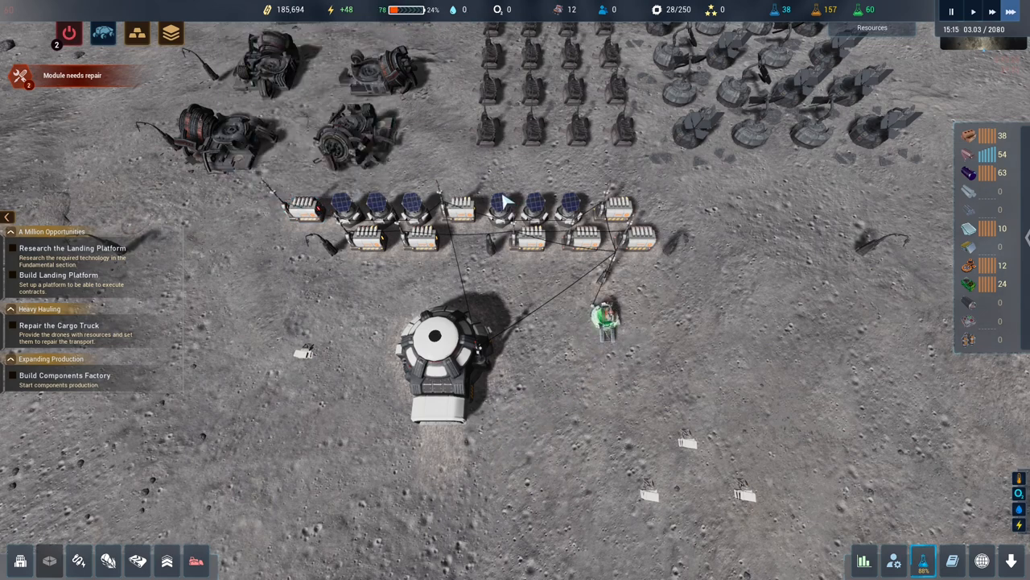
Place an additional module in the base's row of solar panels and storage.
{"action": "left_click", "coordinate": [475, 217]}
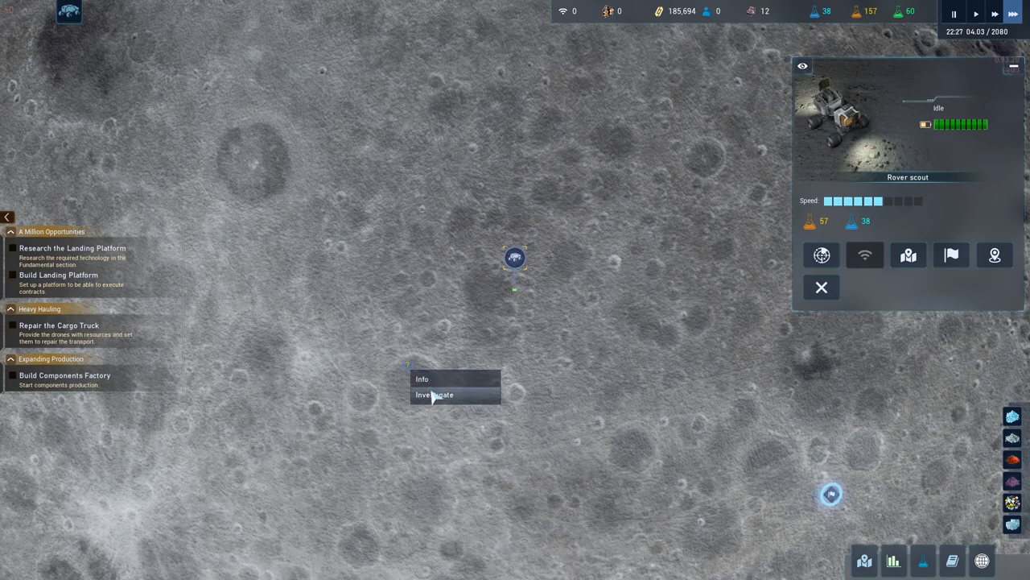
Send the rover scout with 'Move here' to the chosen crater spot.
{"action": "left_click", "coordinate": [435, 396]}
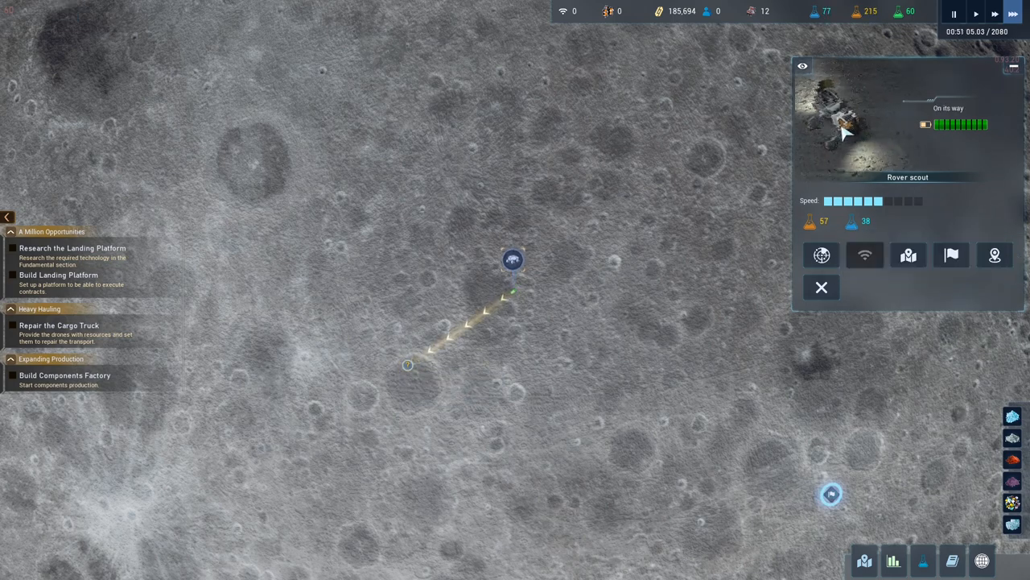
{"action": "mouse_move", "coordinate": [810, 225]}
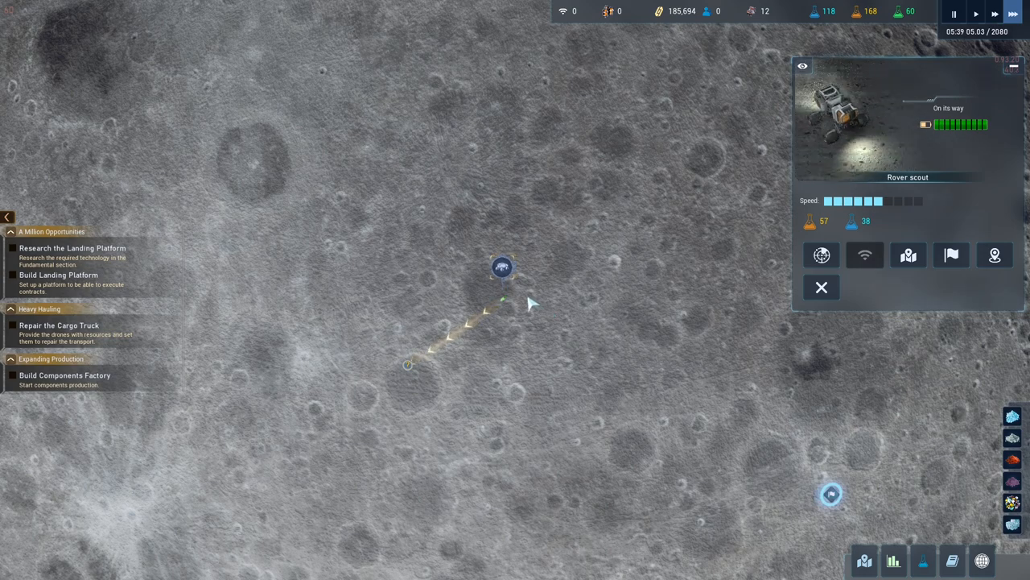
{"action": "mouse_move", "coordinate": [821, 235]}
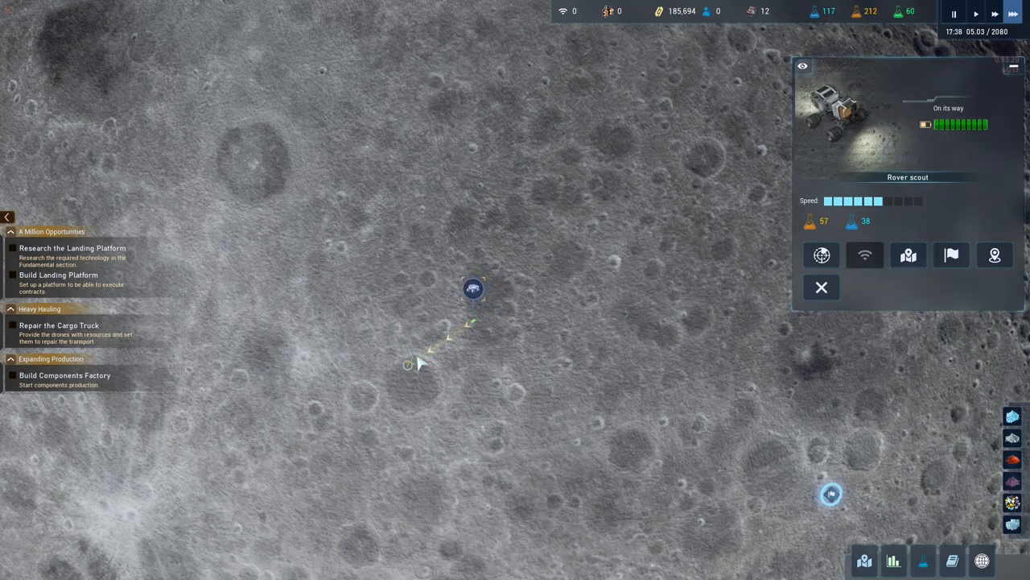
{"action": "mouse_move", "coordinate": [863, 222]}
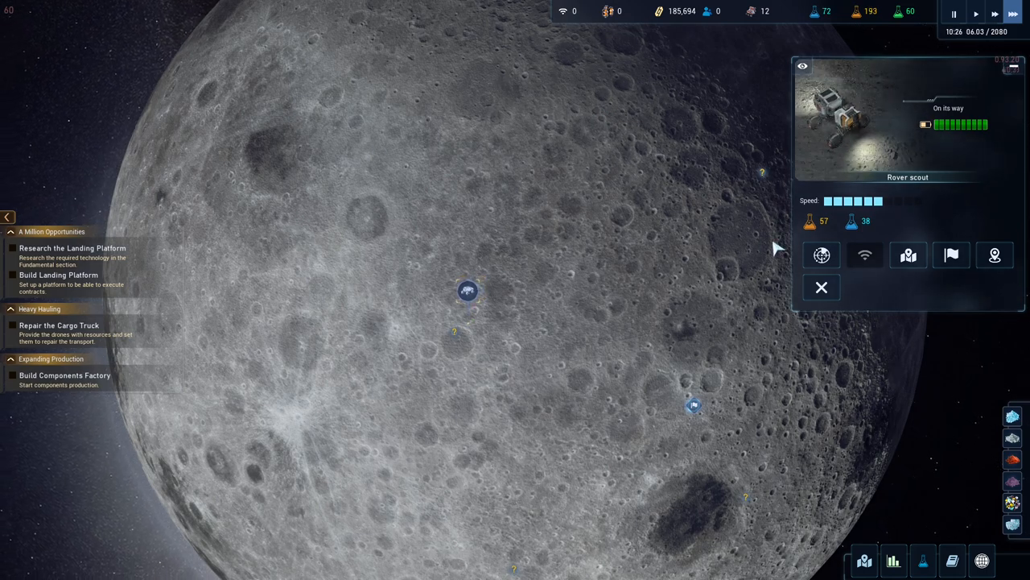
{"action": "mouse_move", "coordinate": [808, 223]}
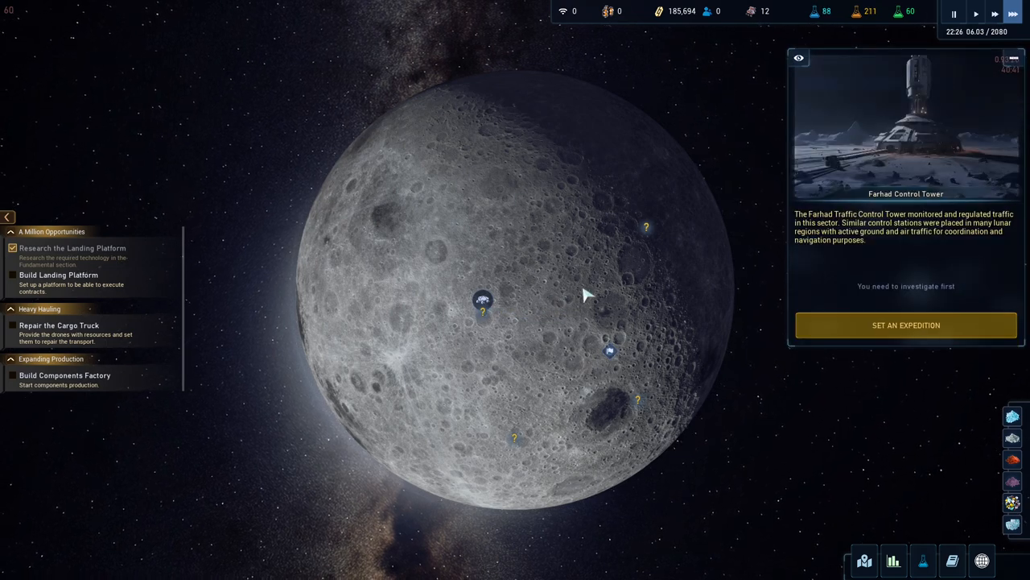
Set an expedition to the Farhad Control Tower and dismiss its report with 'Got it'.
{"action": "left_click", "coordinate": [906, 325]}
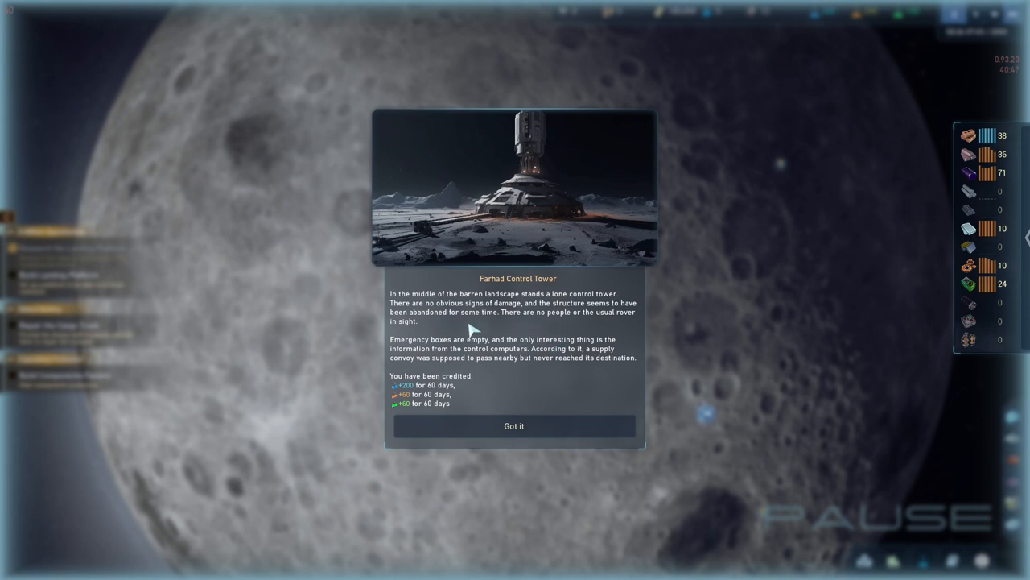
{"action": "mouse_move", "coordinate": [466, 346]}
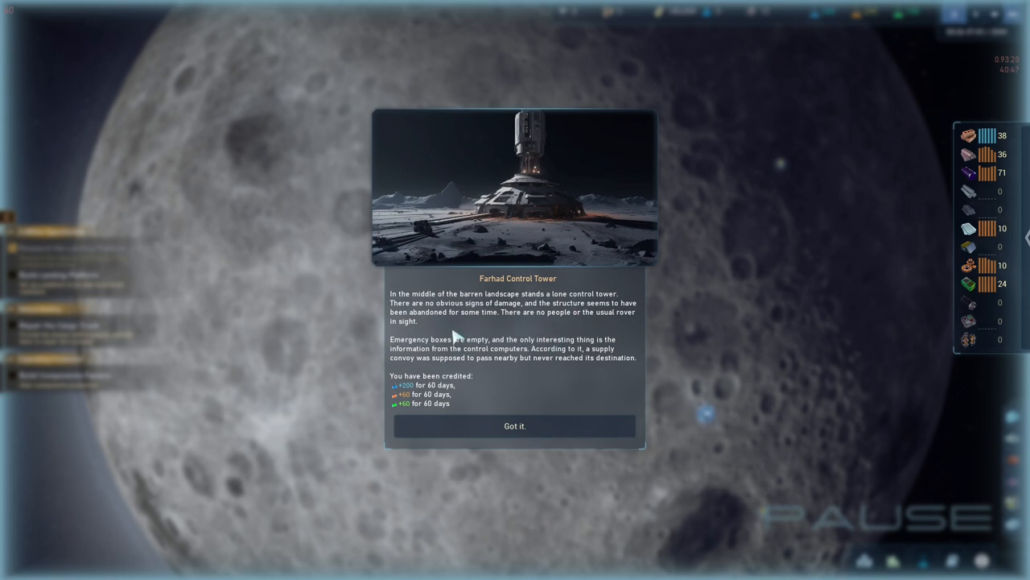
{"action": "mouse_move", "coordinate": [596, 322]}
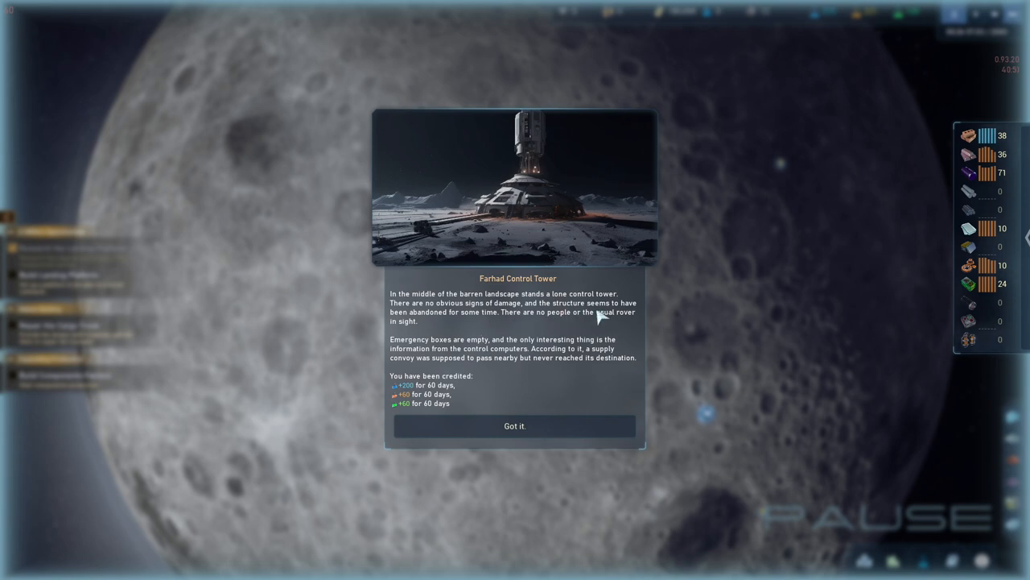
{"action": "mouse_move", "coordinate": [518, 332]}
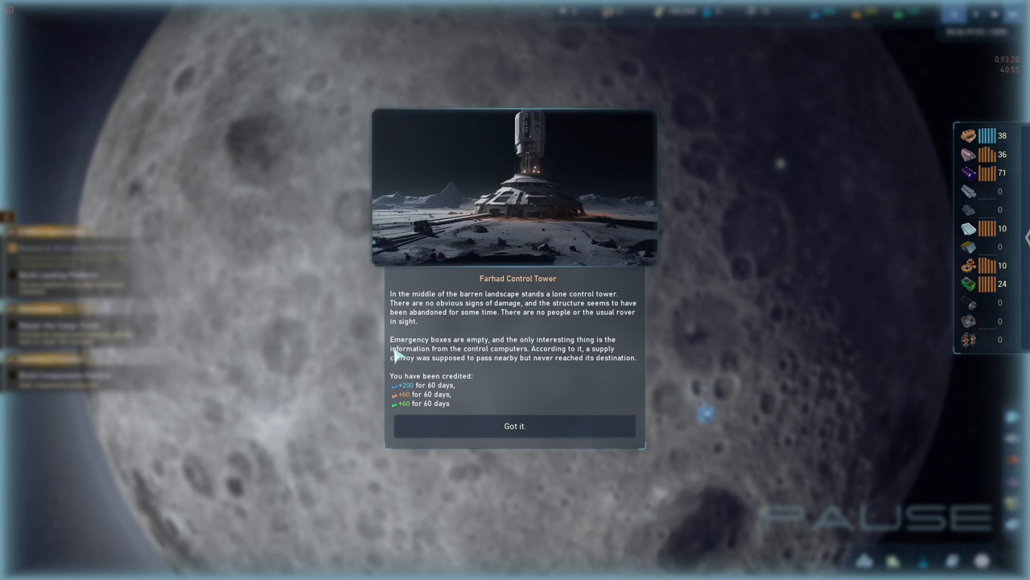
{"action": "mouse_move", "coordinate": [533, 360]}
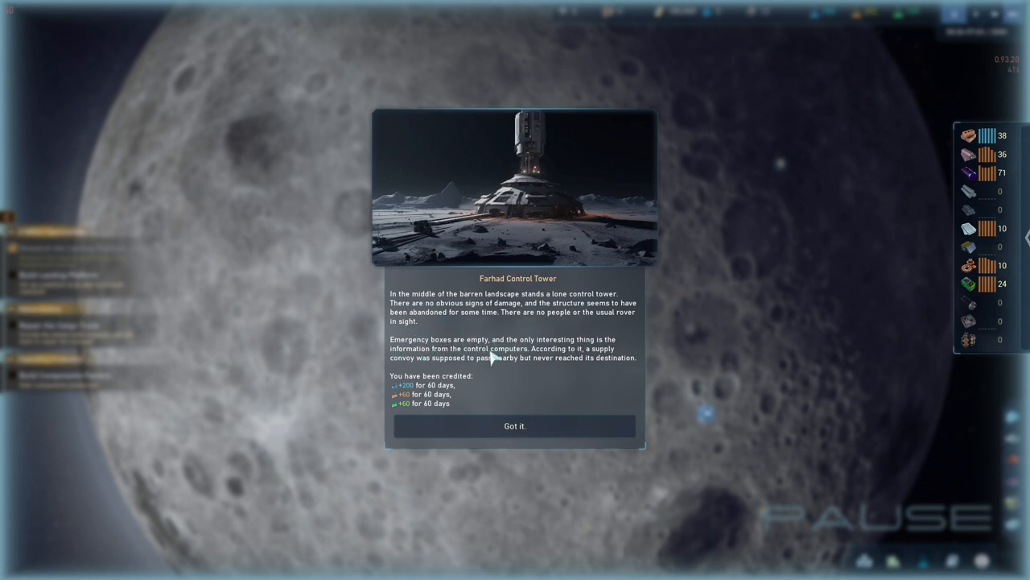
{"action": "mouse_move", "coordinate": [462, 375]}
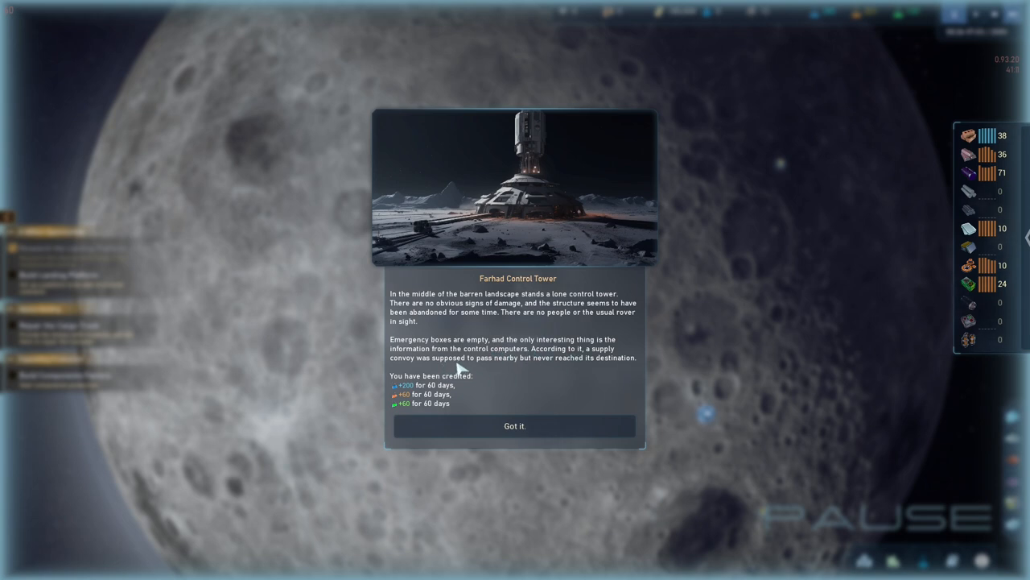
{"action": "mouse_move", "coordinate": [496, 388]}
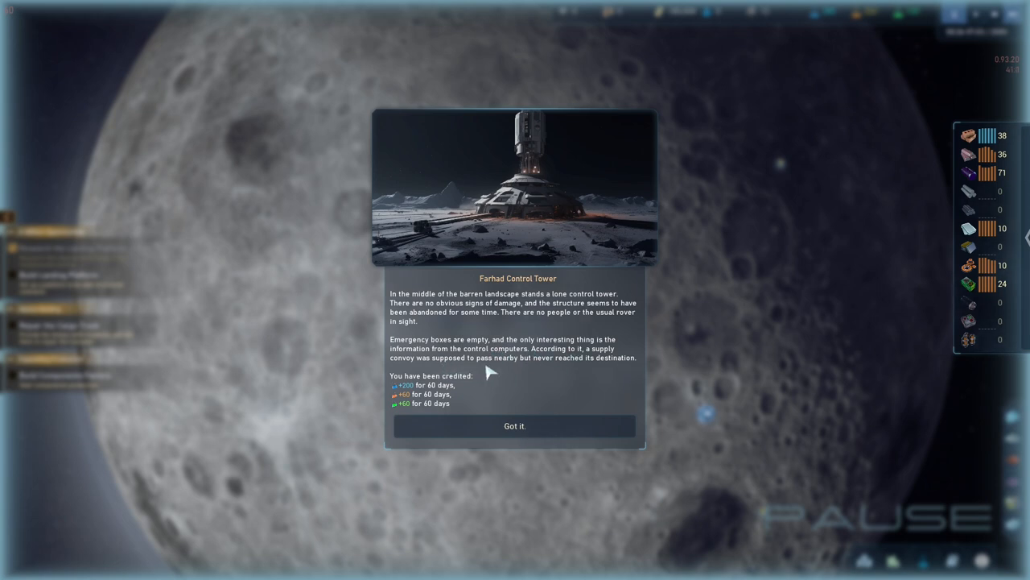
{"action": "mouse_move", "coordinate": [412, 406]}
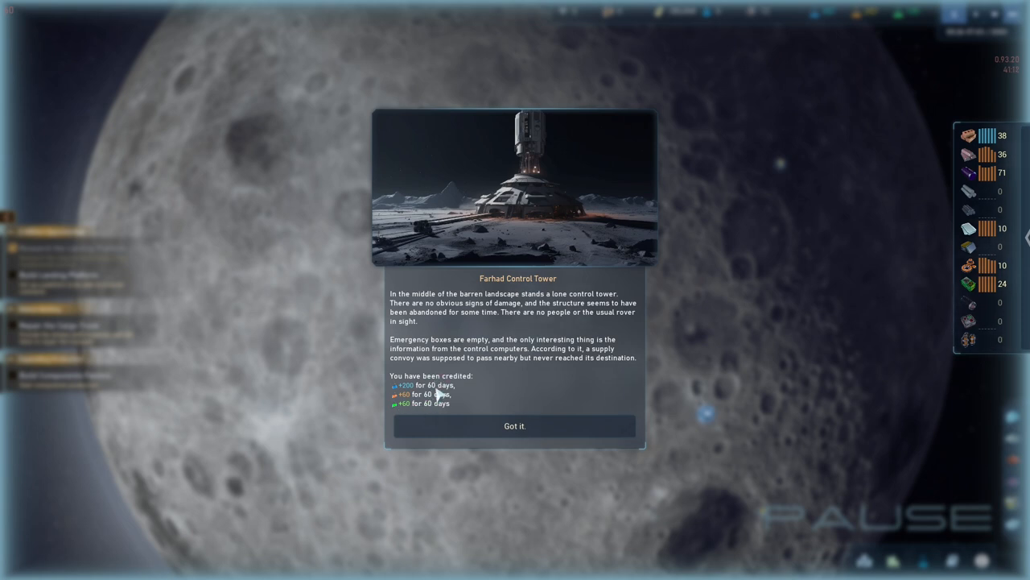
{"action": "left_click", "coordinate": [515, 425]}
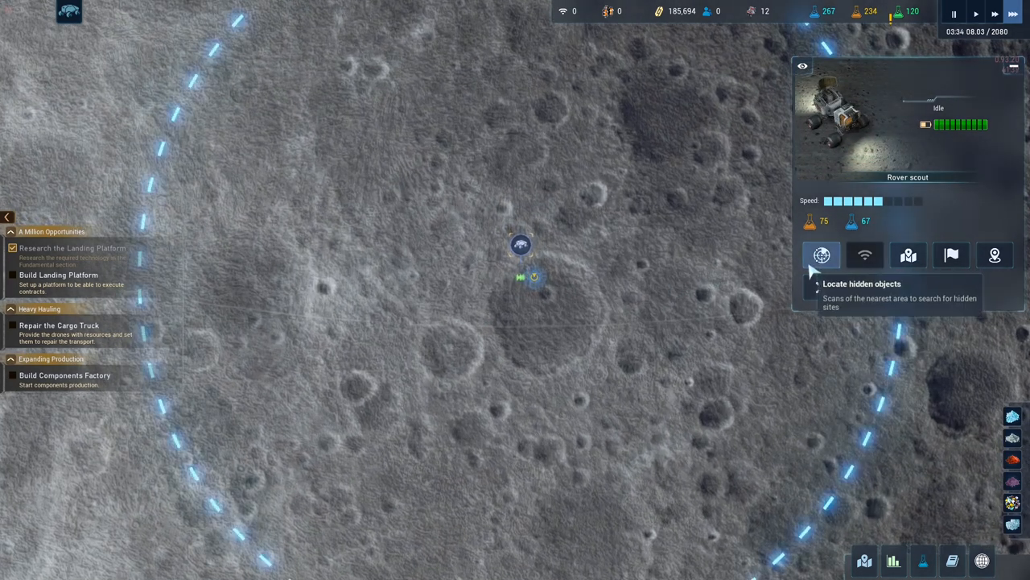
Scan the rover scout's surroundings for hidden sites, then move it onto the scanned spot.
{"action": "left_click", "coordinate": [821, 254]}
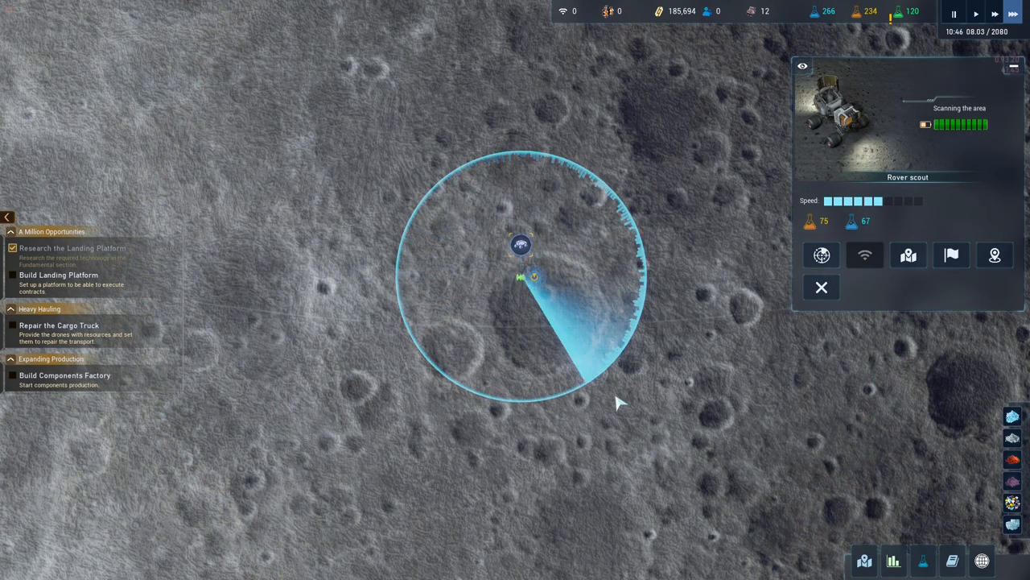
{"action": "mouse_move", "coordinate": [410, 299]}
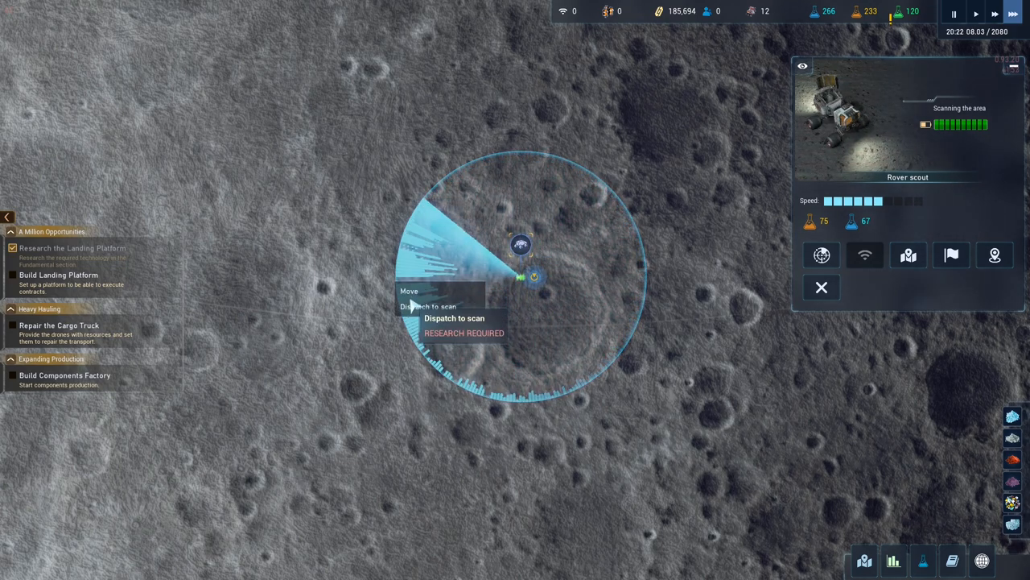
{"action": "left_click", "coordinate": [406, 293]}
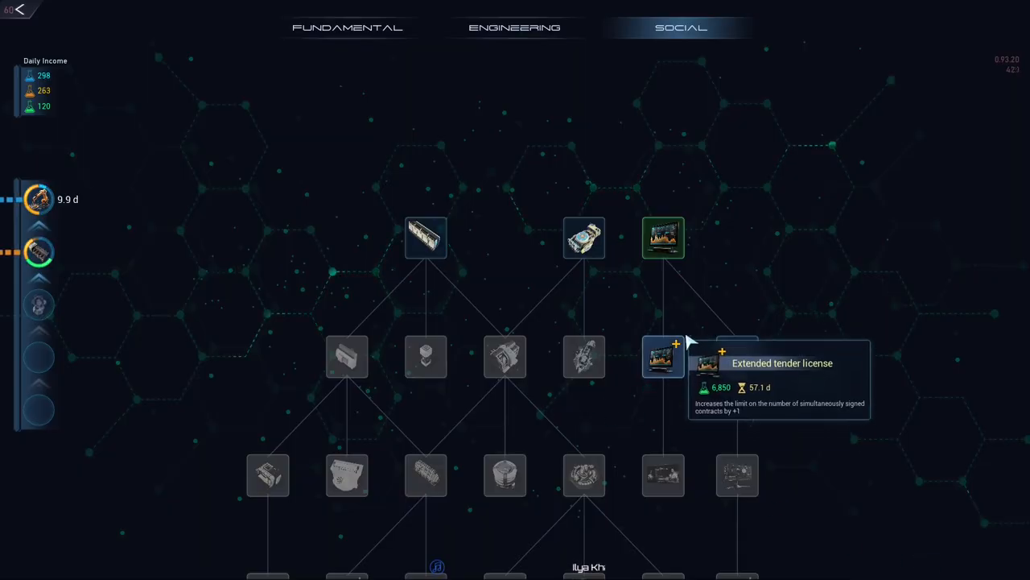
{"action": "mouse_move", "coordinate": [770, 392]}
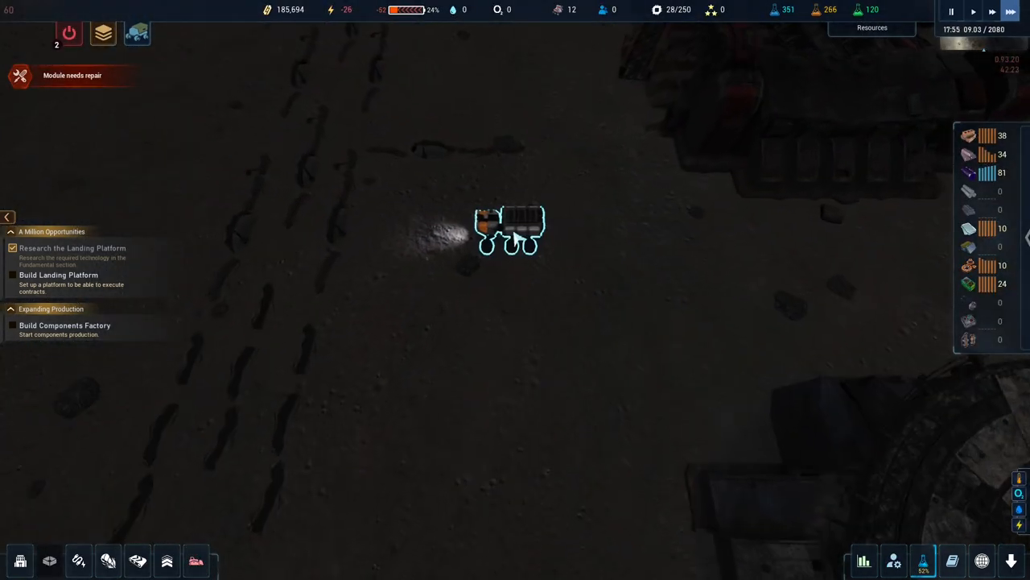
Set the Cargo Truck's destination back near the base.
{"action": "left_click", "coordinate": [519, 229]}
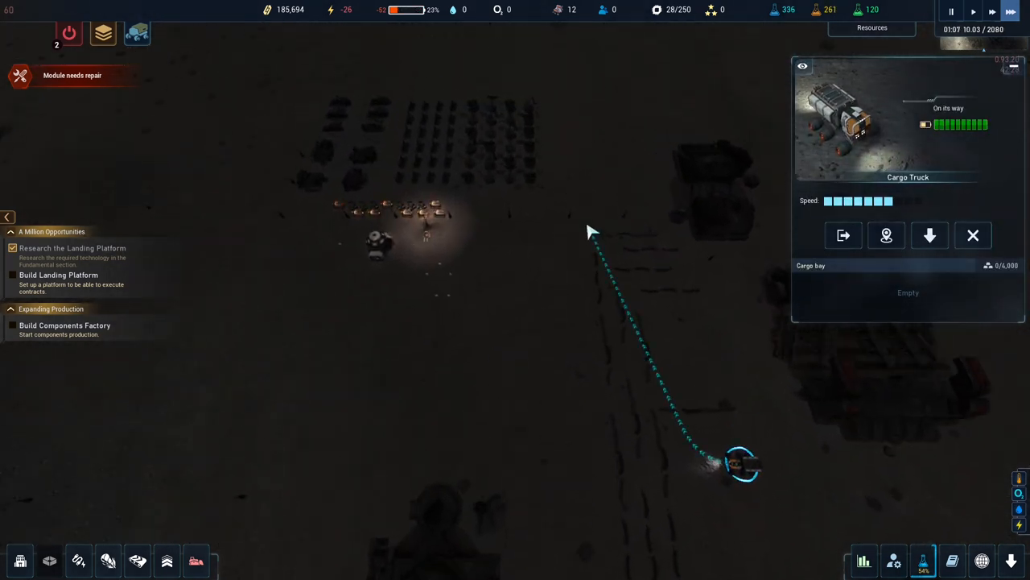
{"action": "mouse_move", "coordinate": [539, 318]}
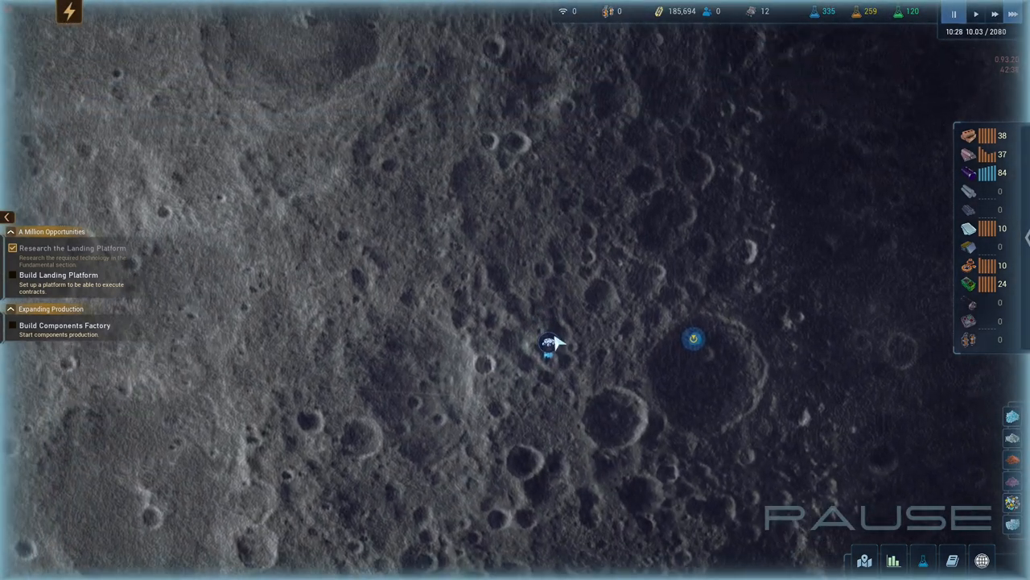
Scan a new stretch of terrain with the rover scout and move it on, surfacing the Destroyed Convoy event.
{"action": "left_click", "coordinate": [549, 347]}
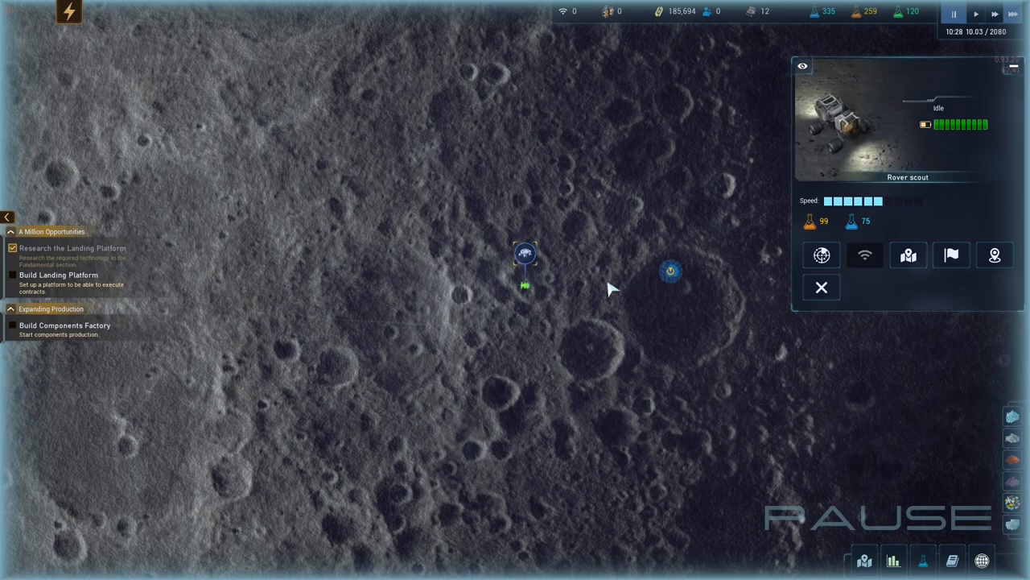
{"action": "left_click", "coordinate": [821, 255]}
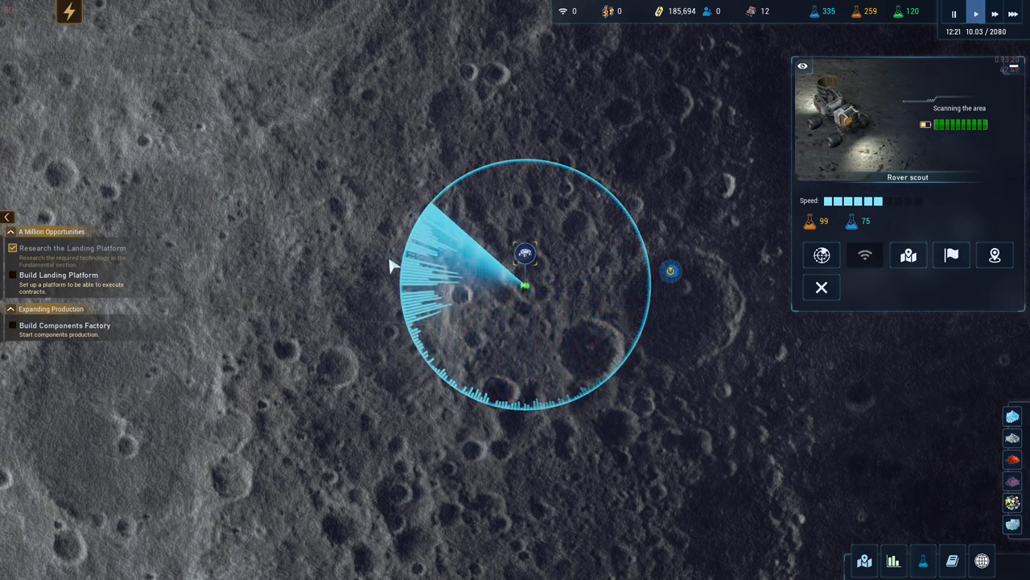
{"action": "left_click", "coordinate": [381, 264]}
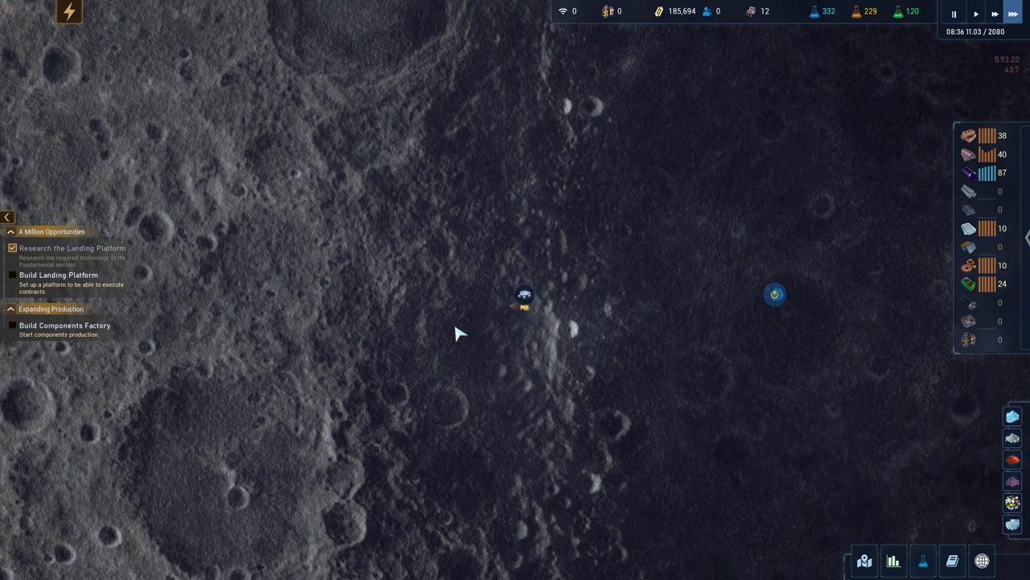
{"action": "left_click", "coordinate": [522, 297]}
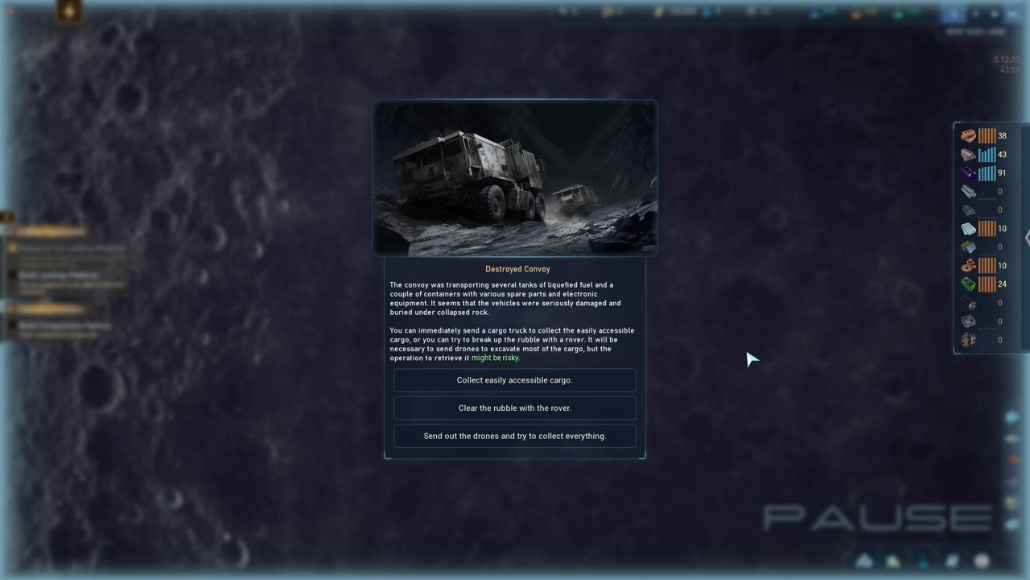
{"action": "mouse_move", "coordinate": [496, 441]}
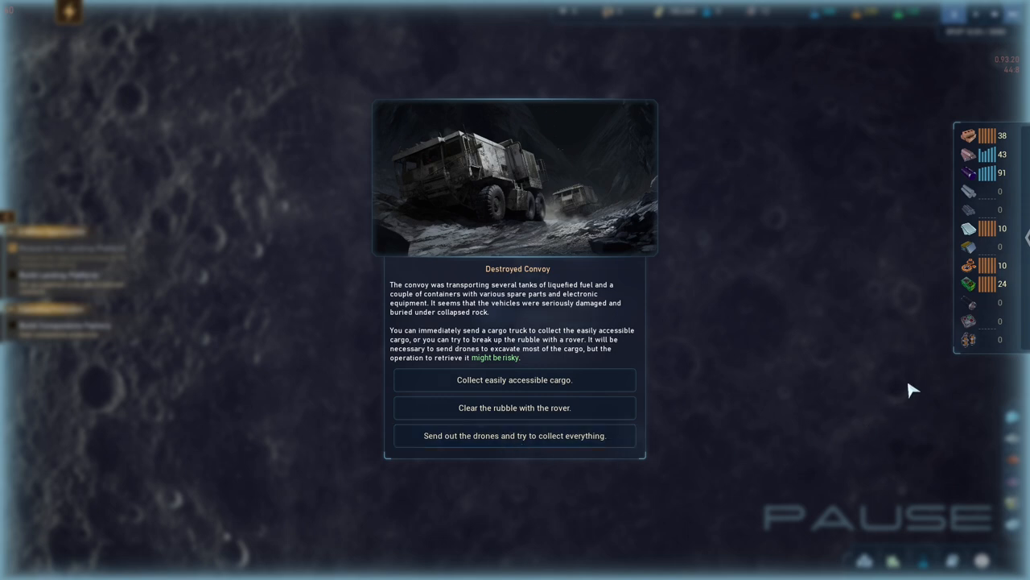
{"action": "mouse_move", "coordinate": [927, 432]}
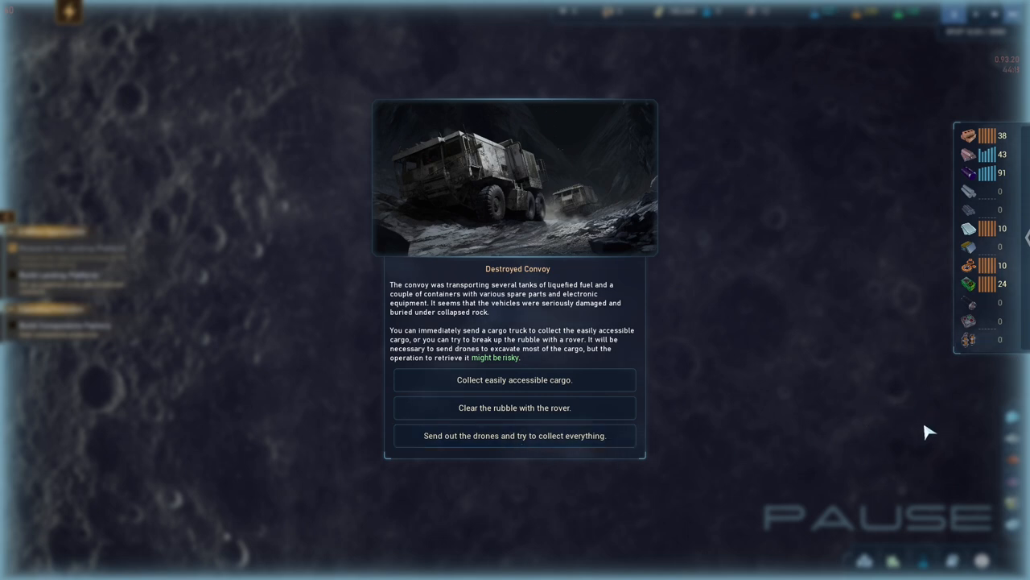
{"action": "mouse_move", "coordinate": [621, 233]}
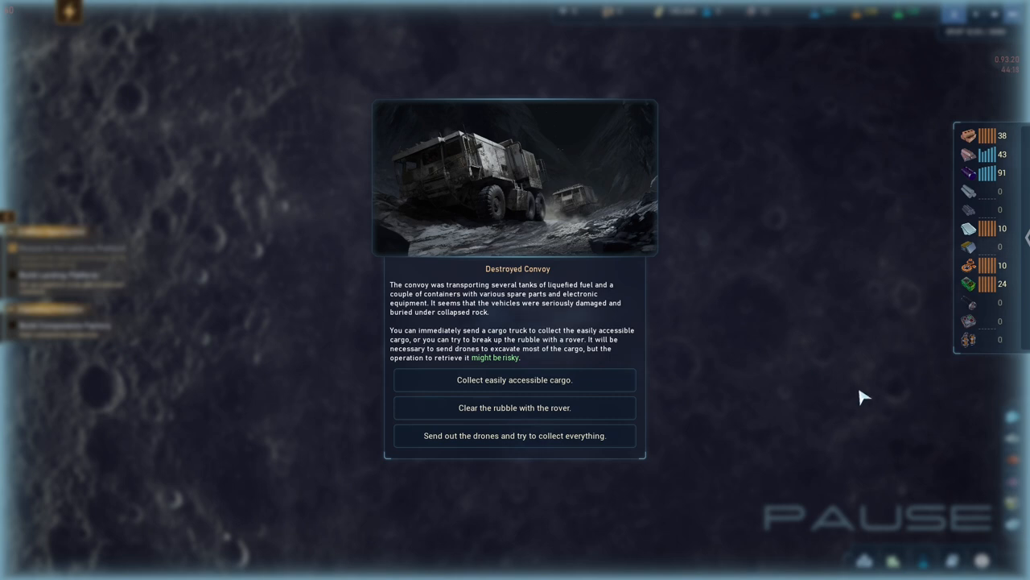
{"action": "mouse_move", "coordinate": [553, 256]}
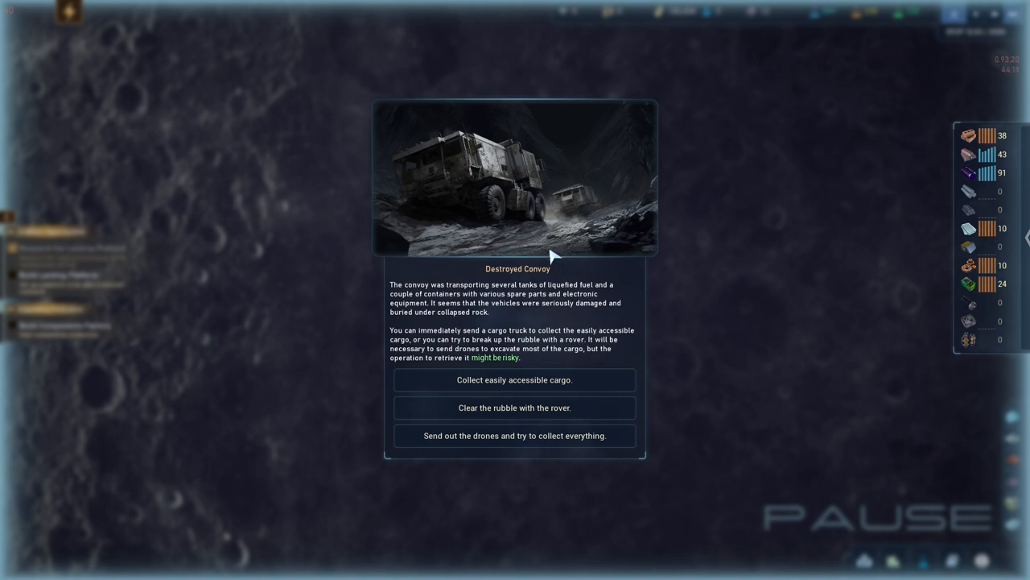
{"action": "mouse_move", "coordinate": [470, 412]}
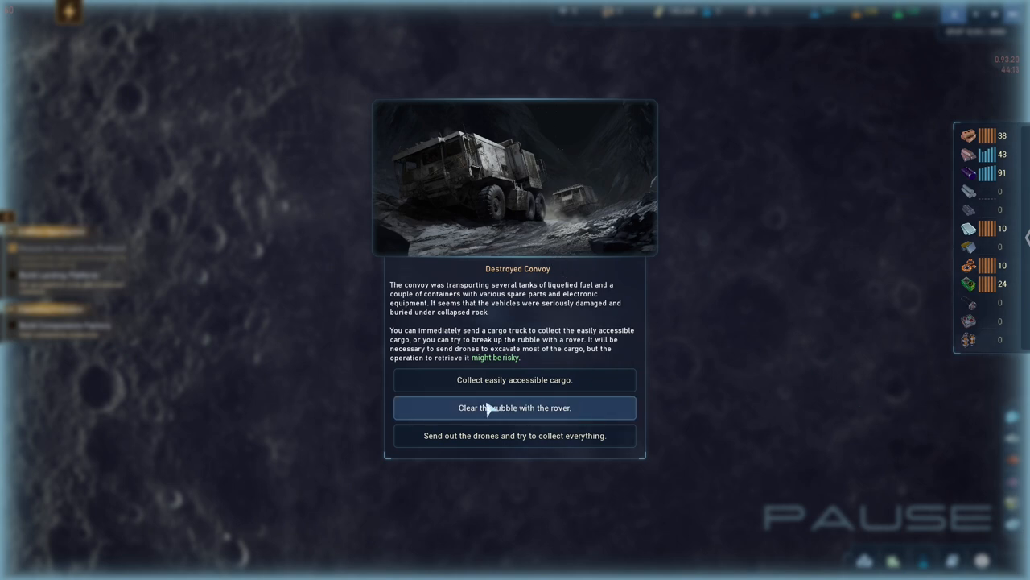
Answer the Destroyed Convoy event with 'Clear the rubble with the rover.'.
{"action": "left_click", "coordinate": [515, 408]}
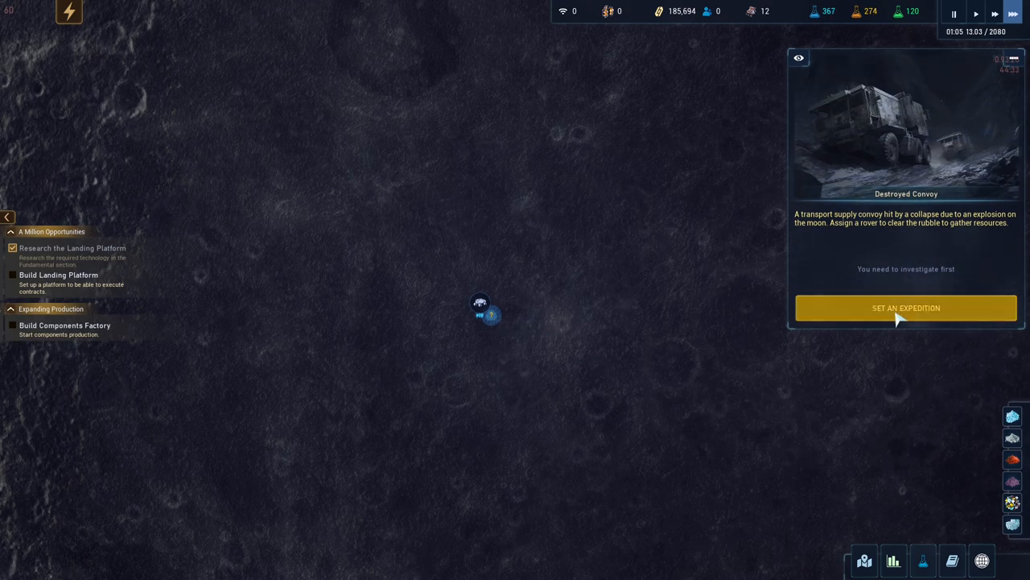
Start setting an expedition to the Destroyed Convoy marker and return to the research view.
{"action": "left_click", "coordinate": [905, 307]}
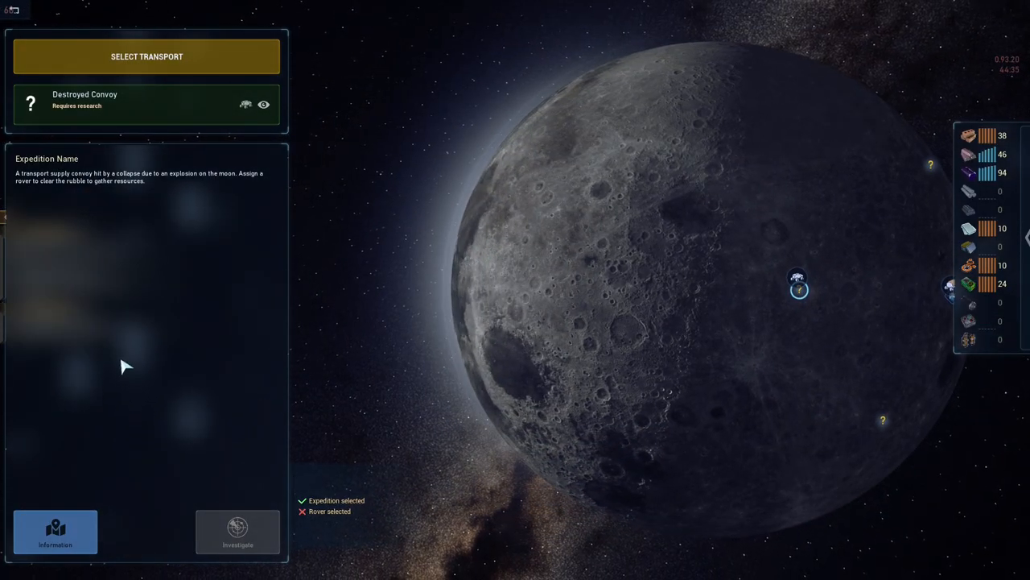
{"action": "left_click", "coordinate": [147, 57]}
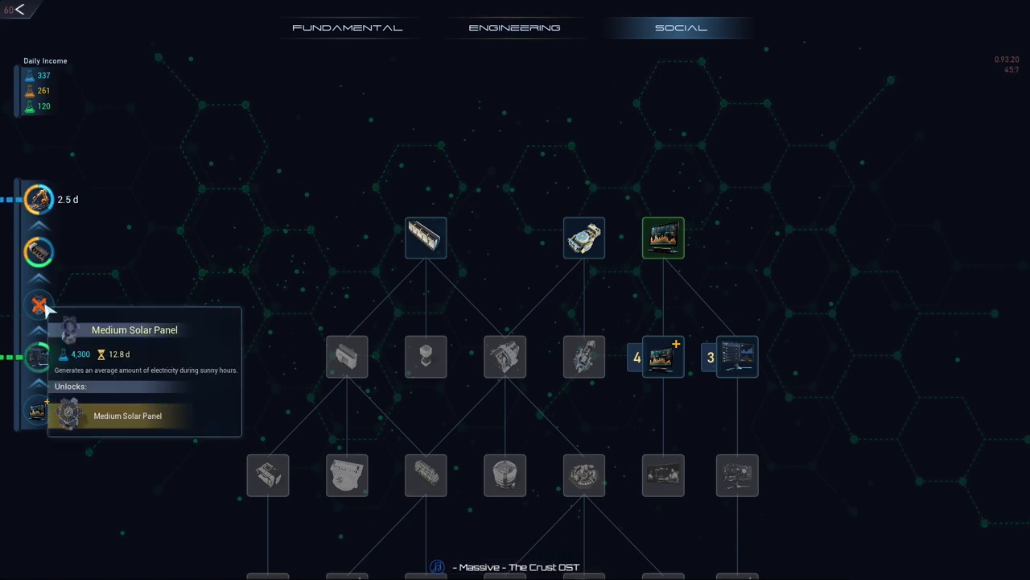
{"action": "mouse_move", "coordinate": [417, 129]}
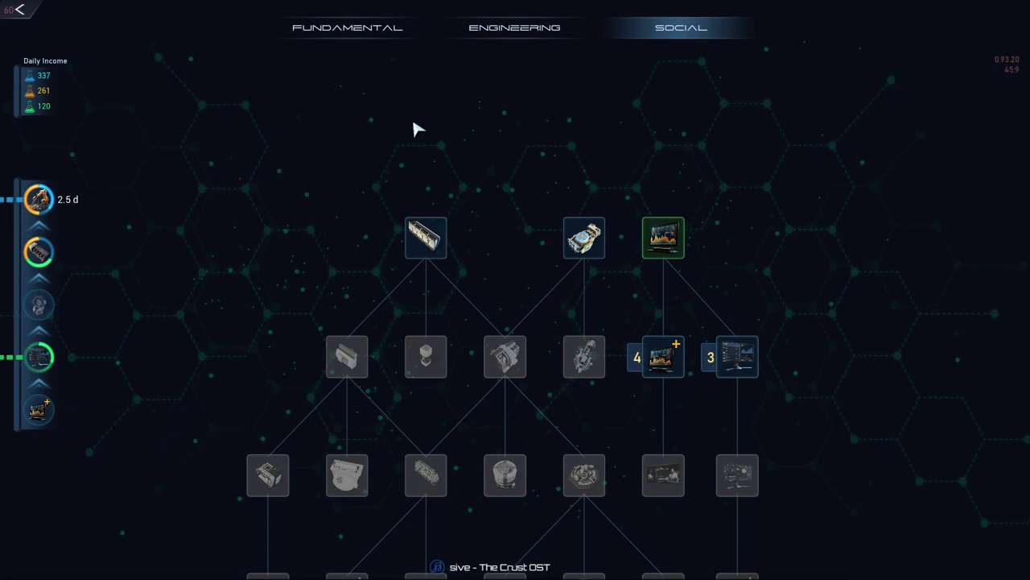
Review the Engineering branch (Rolling Mill) and then the Fundamental research branch.
{"action": "left_click", "coordinate": [514, 27]}
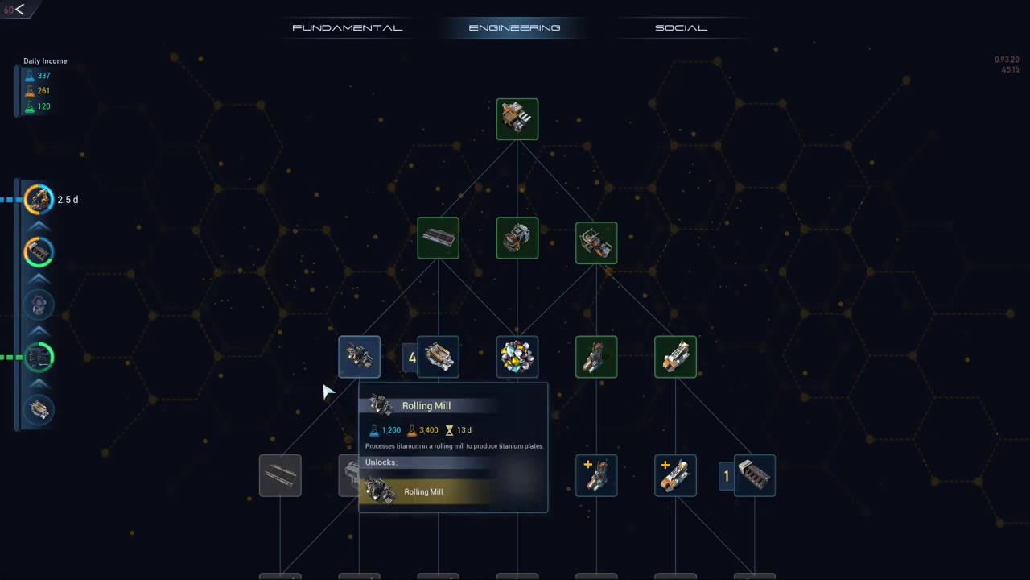
{"action": "mouse_move", "coordinate": [190, 272]}
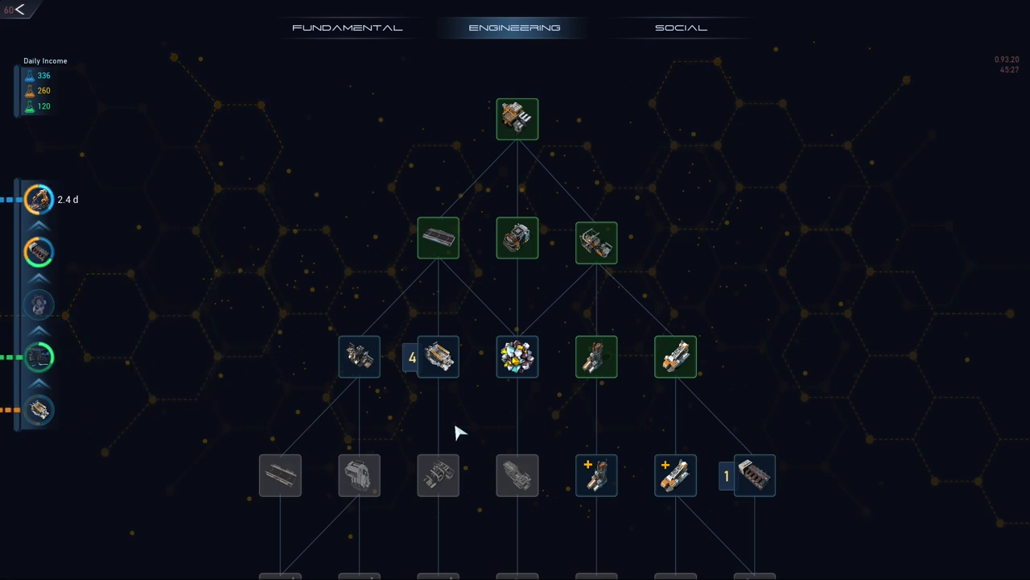
{"action": "mouse_move", "coordinate": [58, 29]}
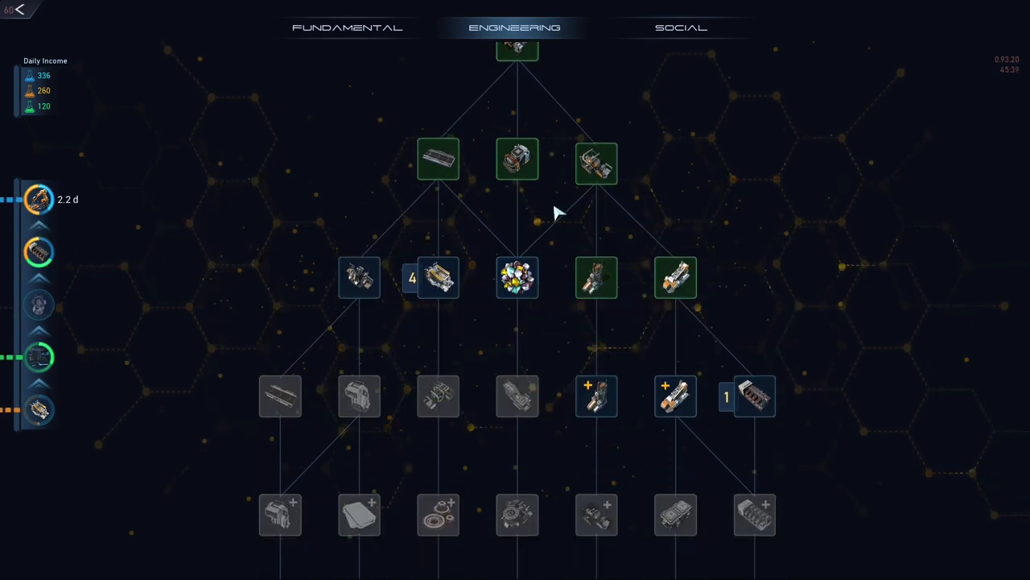
{"action": "left_click", "coordinate": [348, 26]}
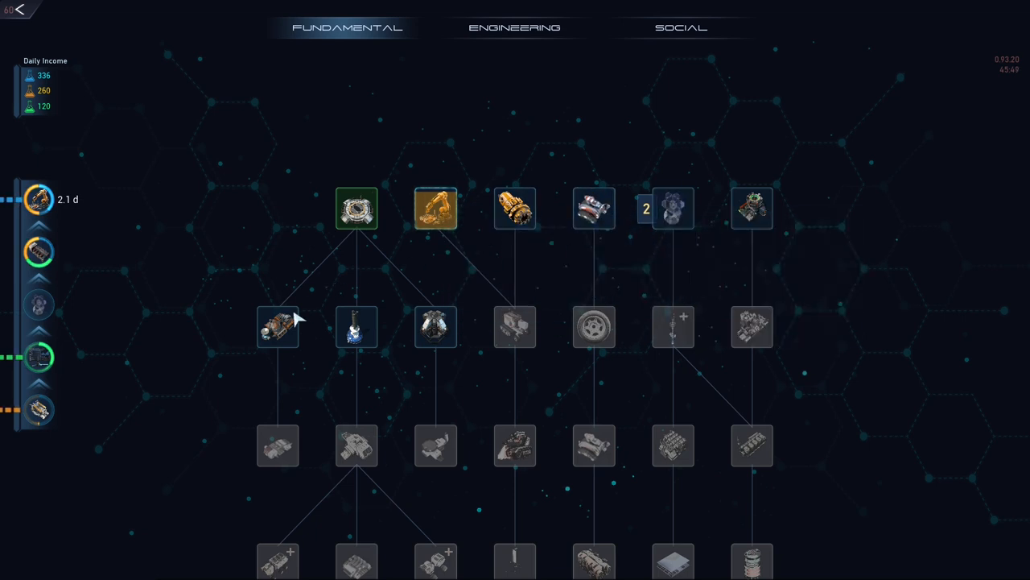
{"action": "mouse_move", "coordinate": [354, 329]}
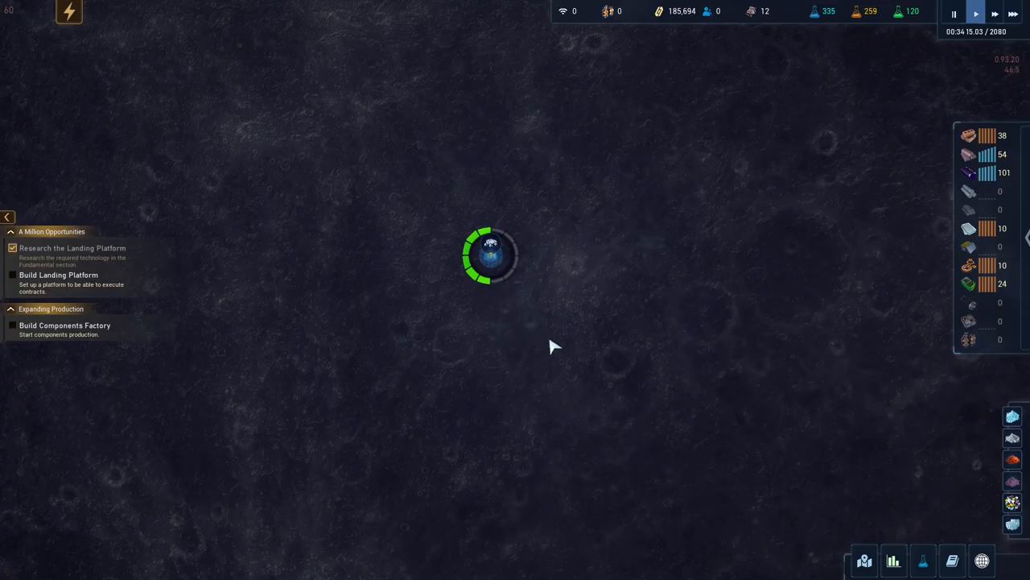
Resume play and acknowledge the rover's rubble-cleared convoy report with 'Got it'.
{"action": "left_click", "coordinate": [491, 258]}
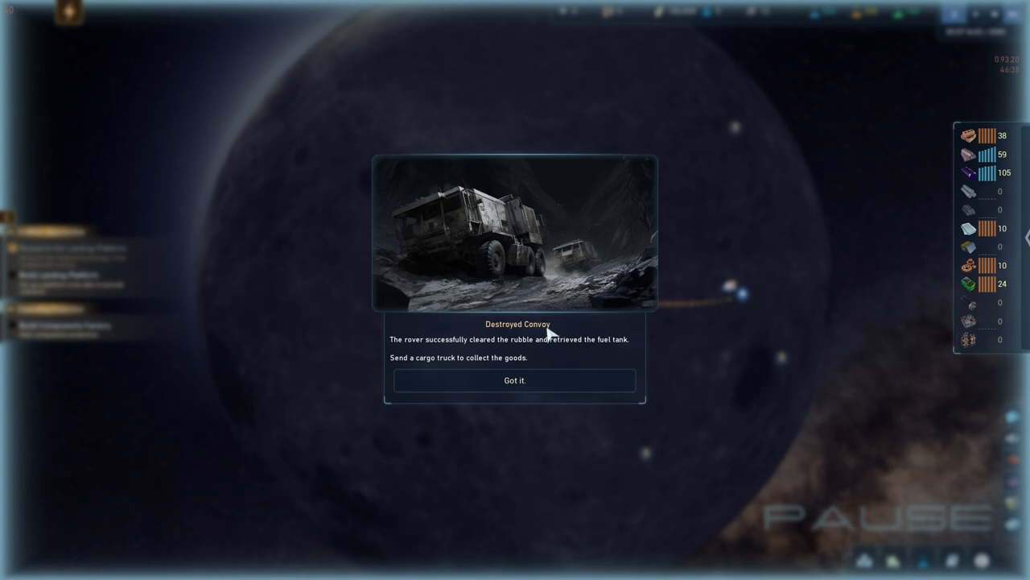
{"action": "mouse_move", "coordinate": [567, 359]}
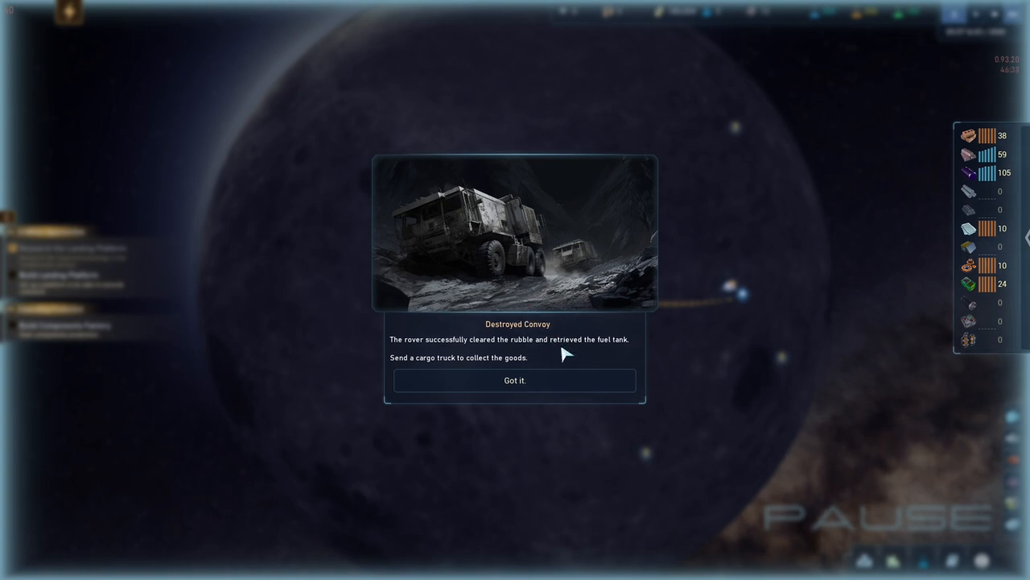
{"action": "left_click", "coordinate": [515, 380]}
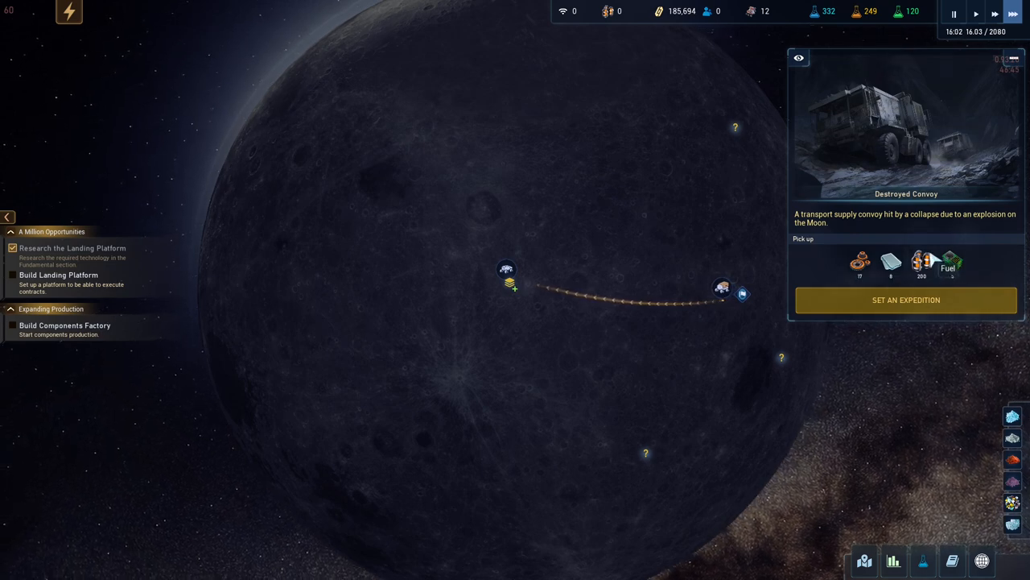
Send a cargo truck expedition loaded with all salvaged convoy goods, returning to base.
{"action": "left_click", "coordinate": [905, 299]}
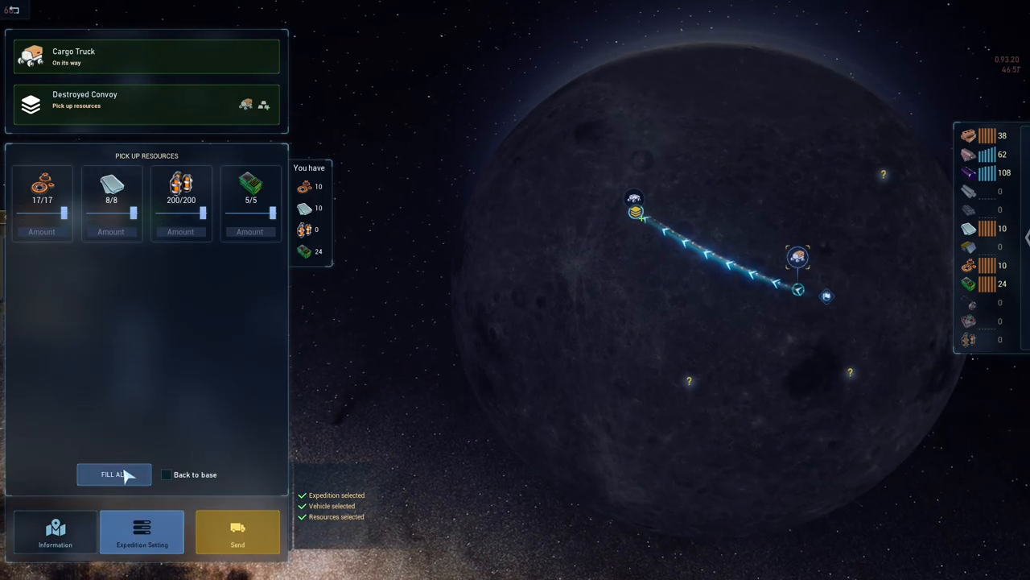
{"action": "left_click", "coordinate": [168, 473]}
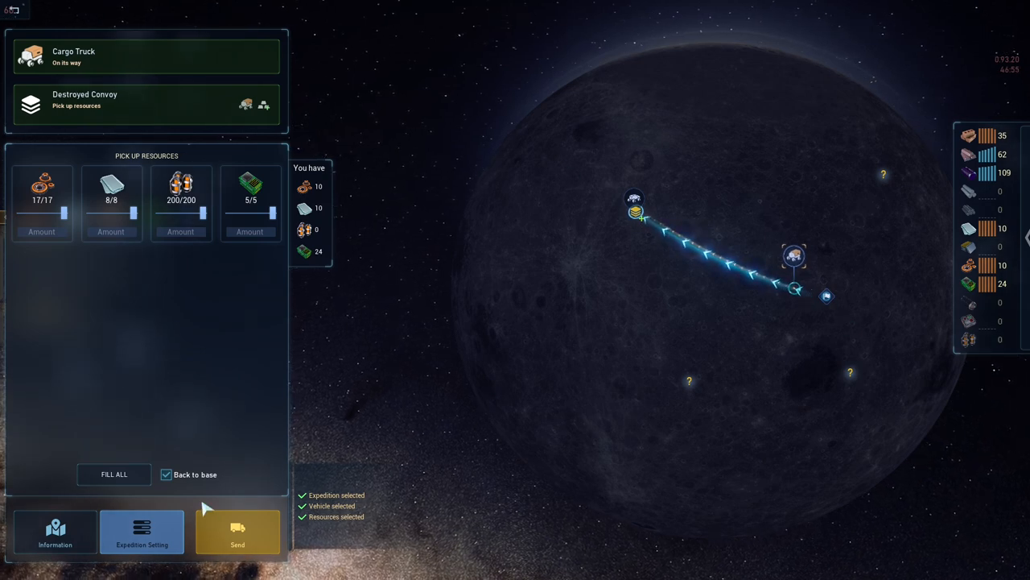
{"action": "left_click", "coordinate": [238, 545]}
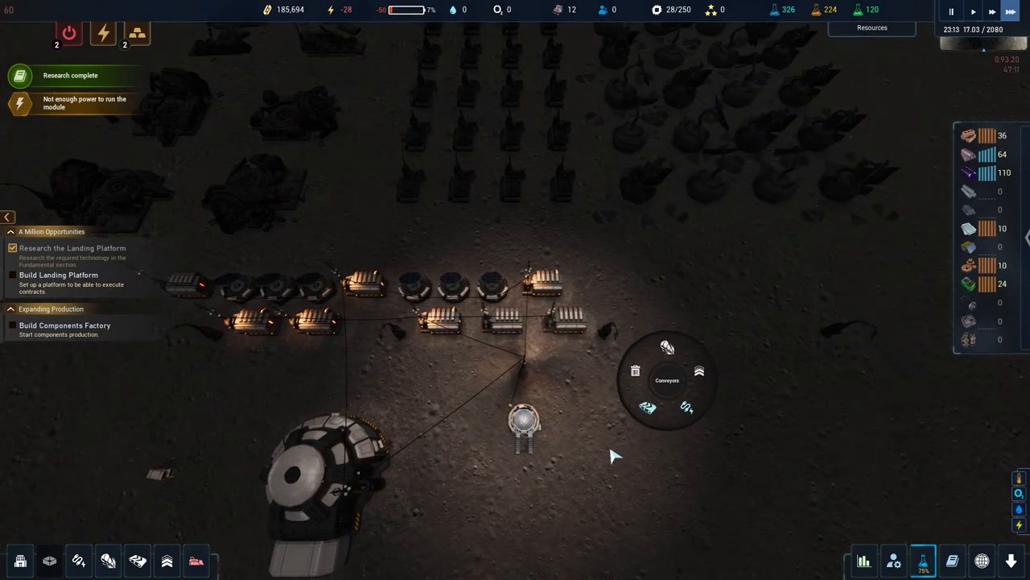
Choose a Battery from the Electricity buildings to place at the base.
{"action": "left_click", "coordinate": [84, 528]}
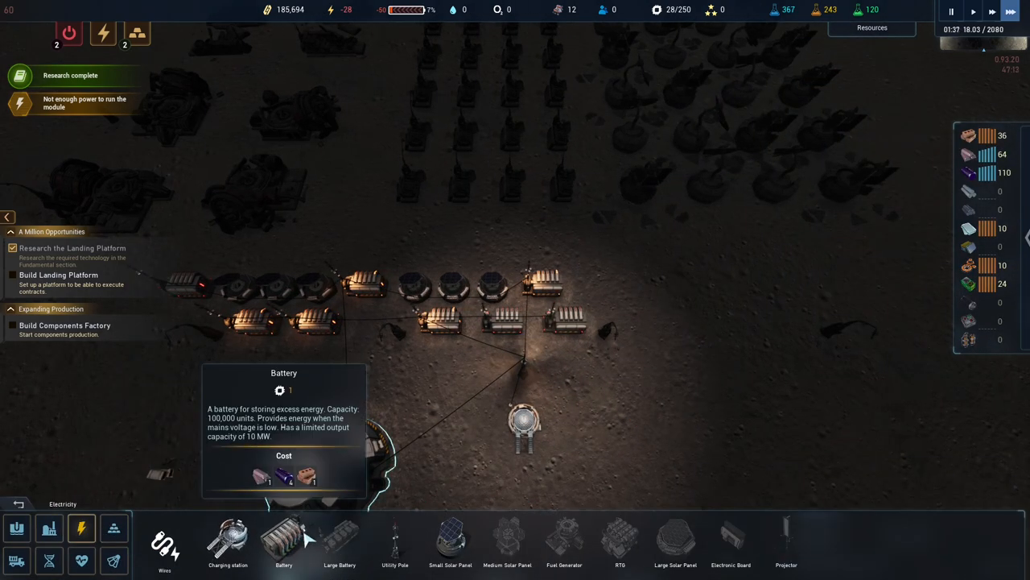
{"action": "left_click", "coordinate": [283, 546]}
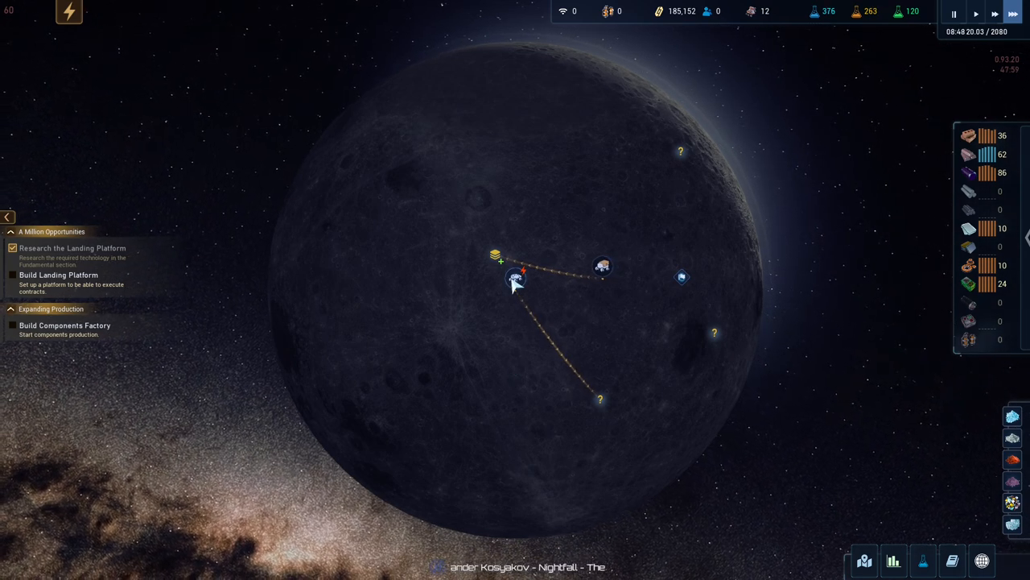
{"action": "mouse_move", "coordinate": [540, 209]}
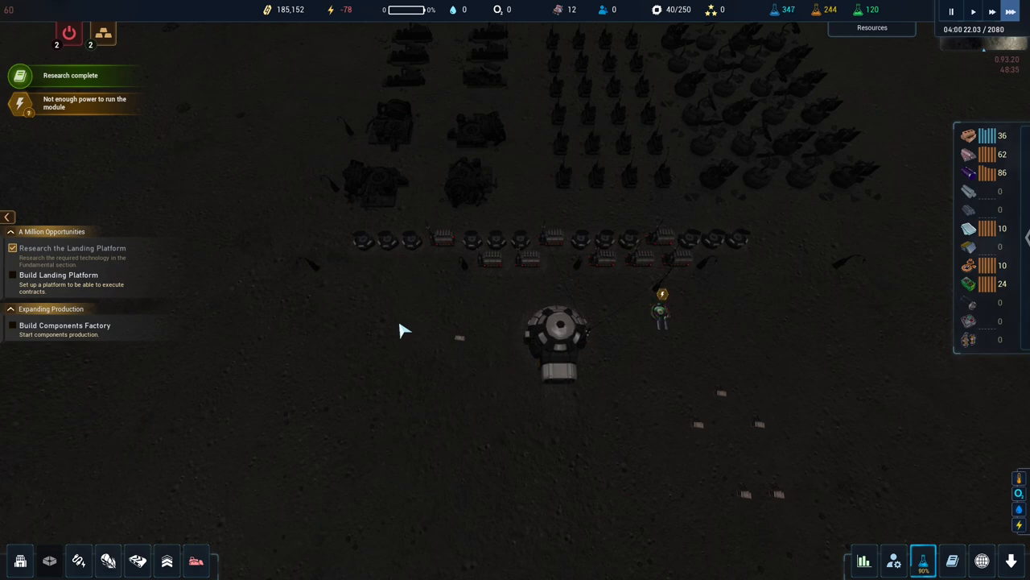
{"action": "mouse_move", "coordinate": [480, 341]}
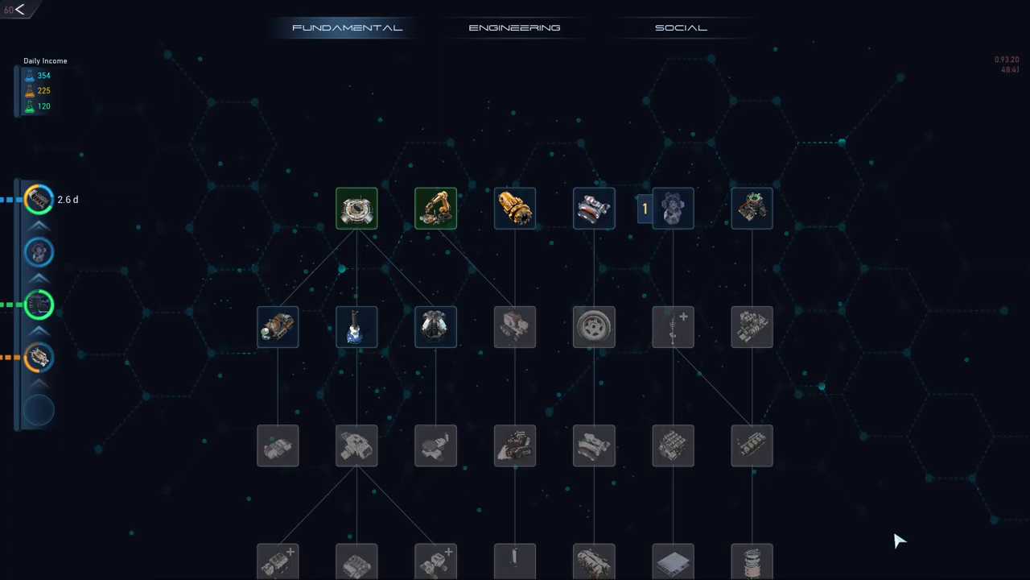
{"action": "mouse_move", "coordinate": [557, 271]}
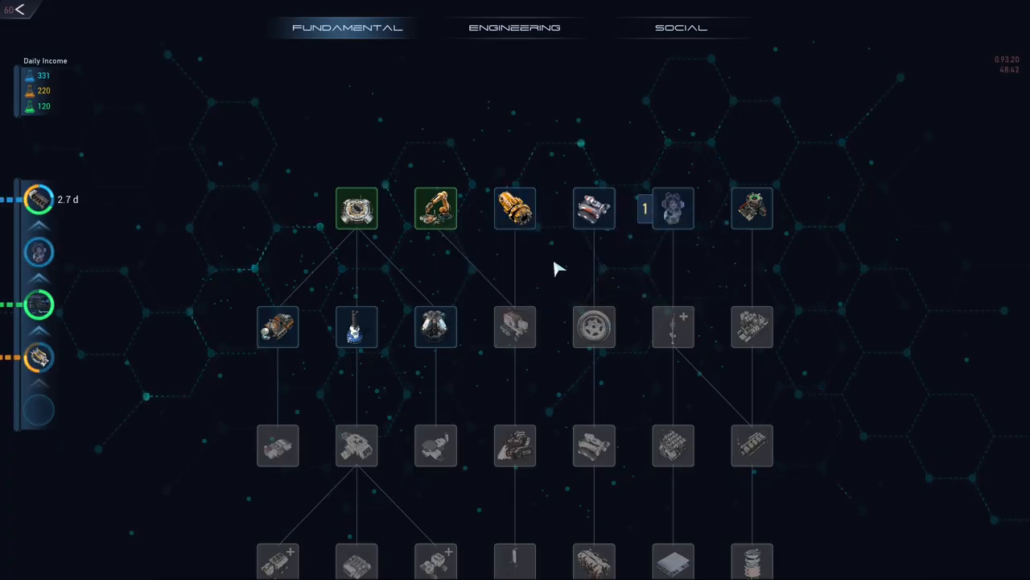
{"action": "mouse_move", "coordinate": [515, 208]}
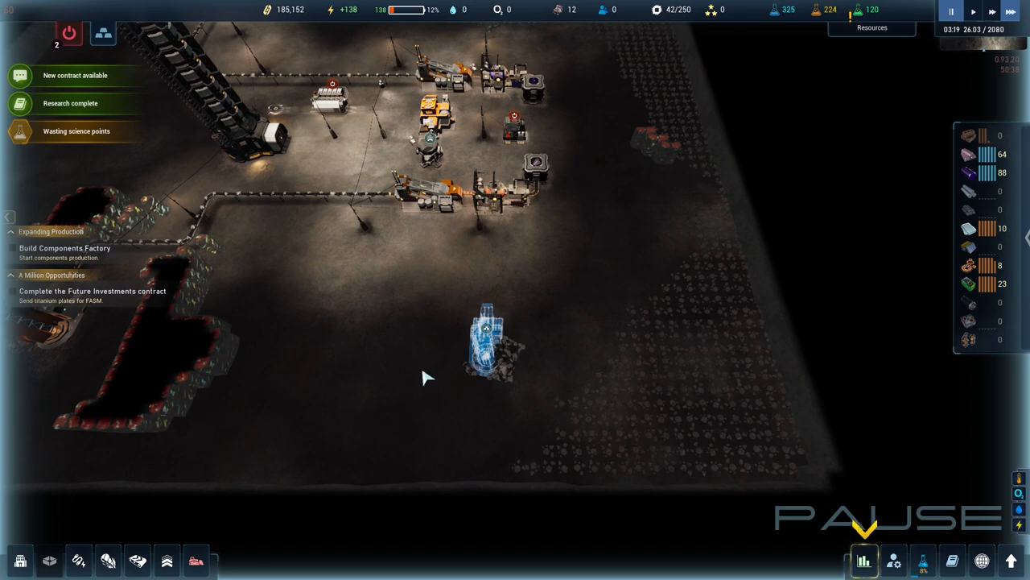
{"action": "mouse_move", "coordinate": [351, 351]}
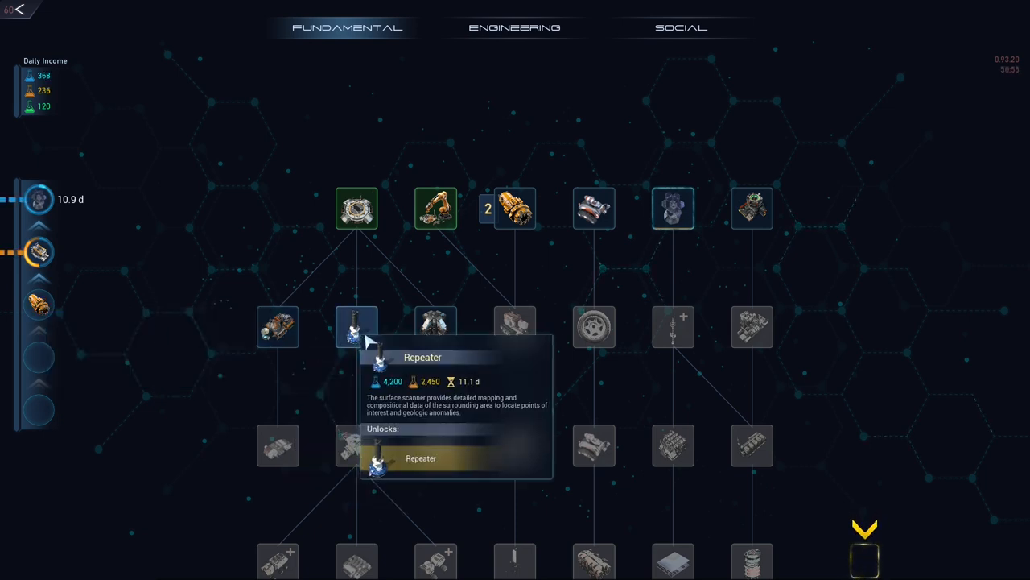
Look over the Social branch, then show the Fundamental tree with the Oxide mining rate drone upgrade.
{"action": "left_click", "coordinate": [683, 28]}
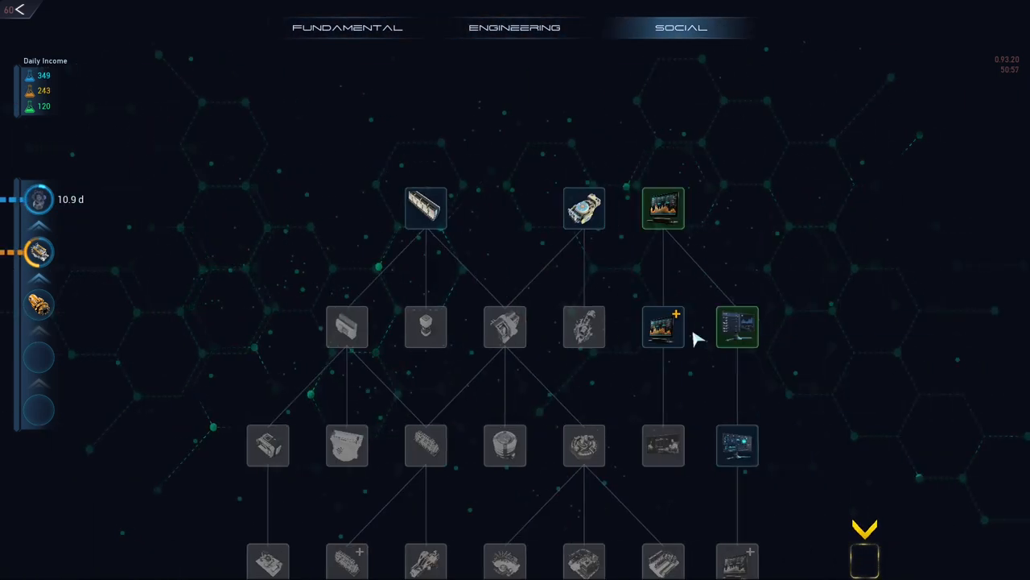
{"action": "mouse_move", "coordinate": [734, 444]}
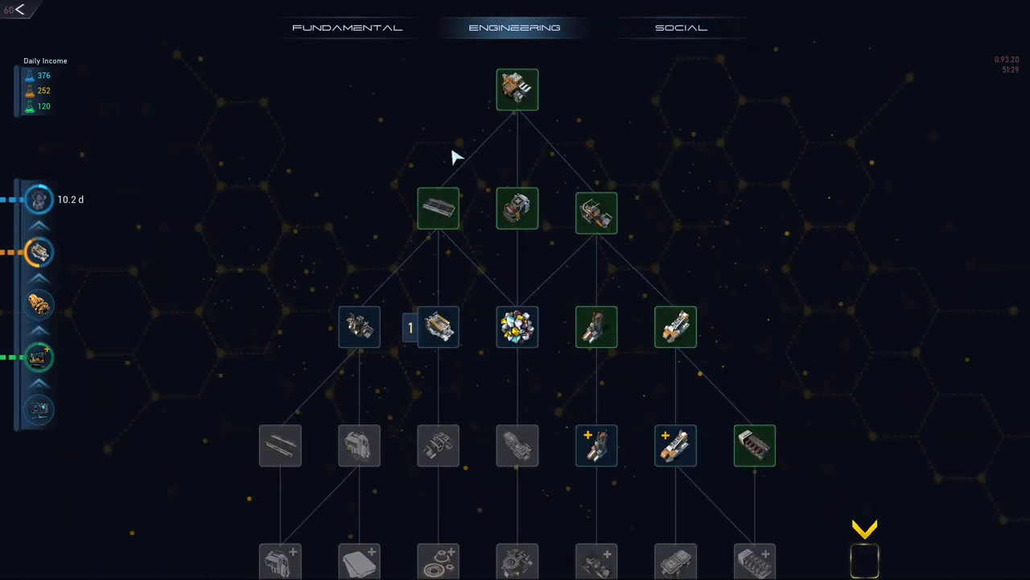
{"action": "left_click", "coordinate": [343, 27]}
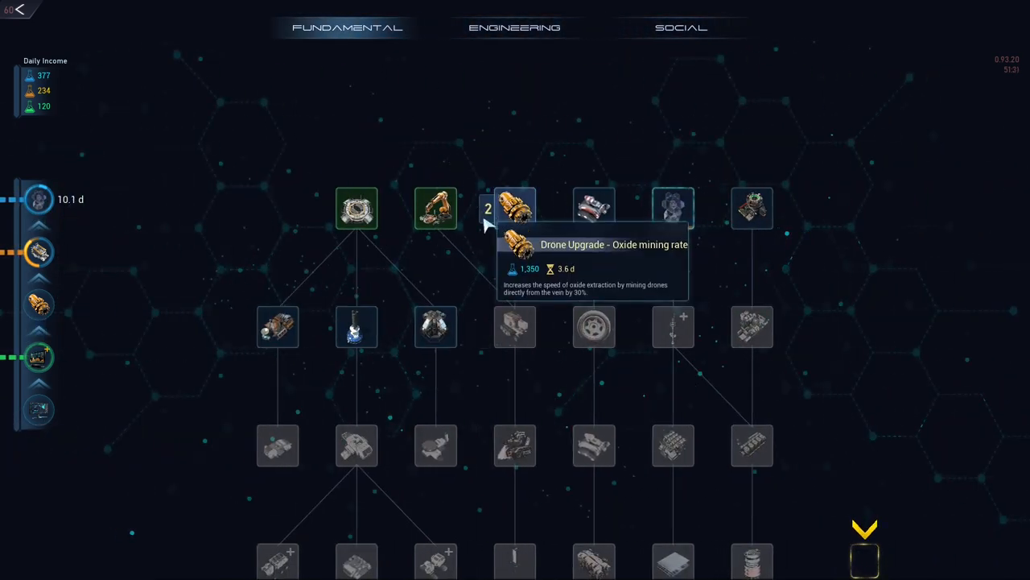
{"action": "mouse_move", "coordinate": [438, 211]}
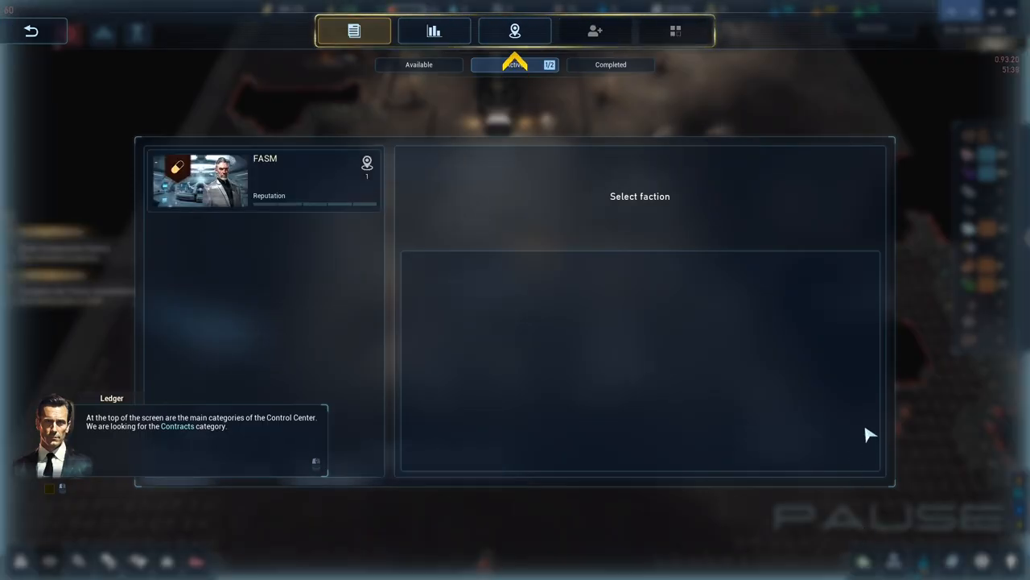
{"action": "mouse_move", "coordinate": [514, 31]}
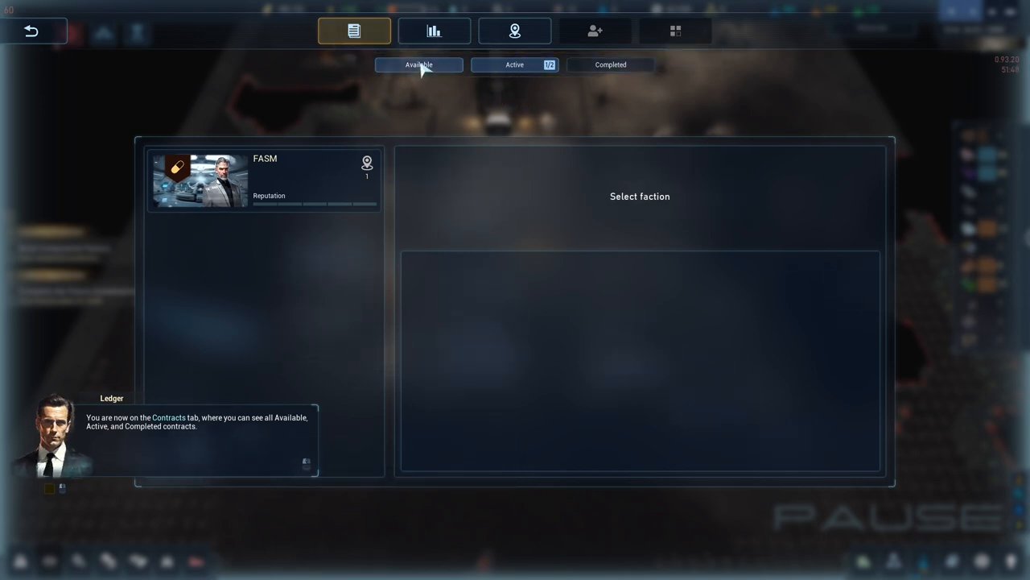
Show the Active contracts and select the FASM faction card to view its Future Investments contract.
{"action": "left_click", "coordinate": [512, 64]}
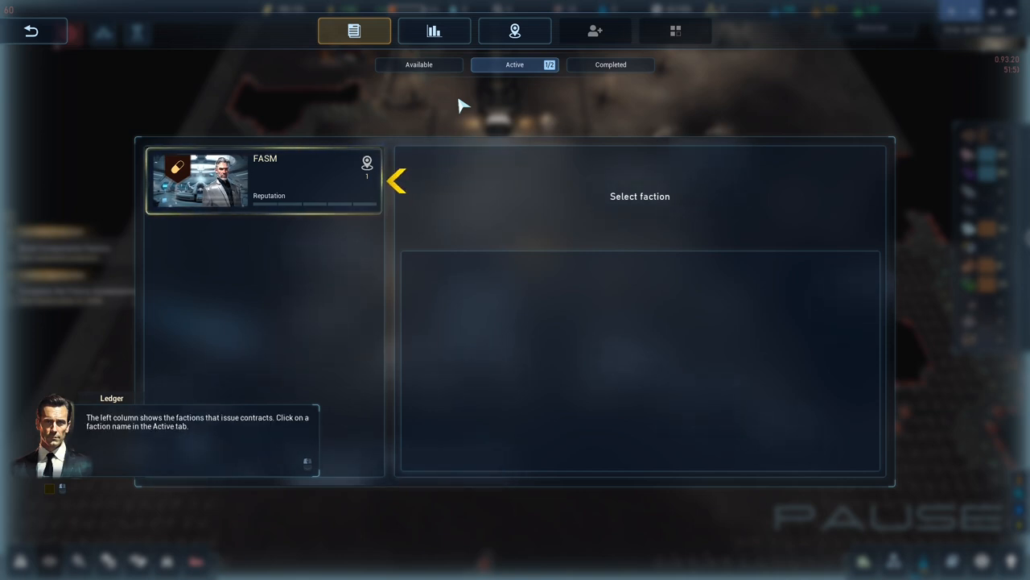
{"action": "mouse_move", "coordinate": [282, 185]}
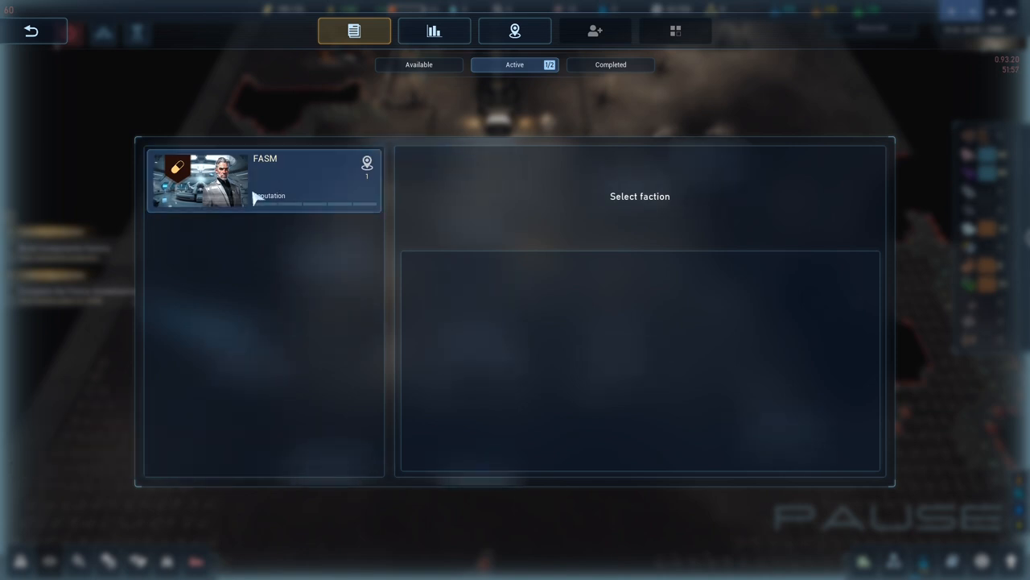
{"action": "left_click", "coordinate": [264, 181]}
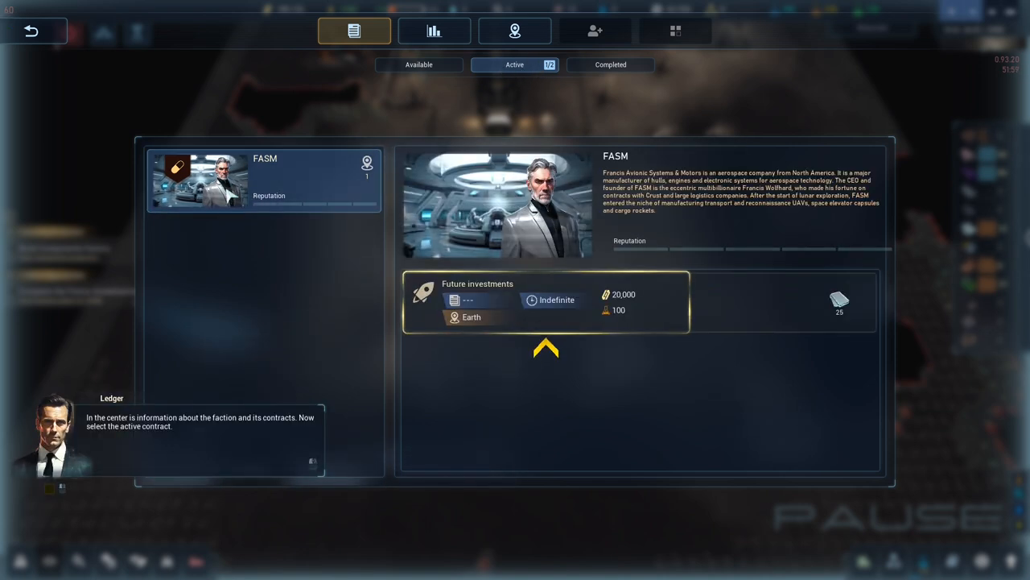
{"action": "mouse_move", "coordinate": [256, 267]}
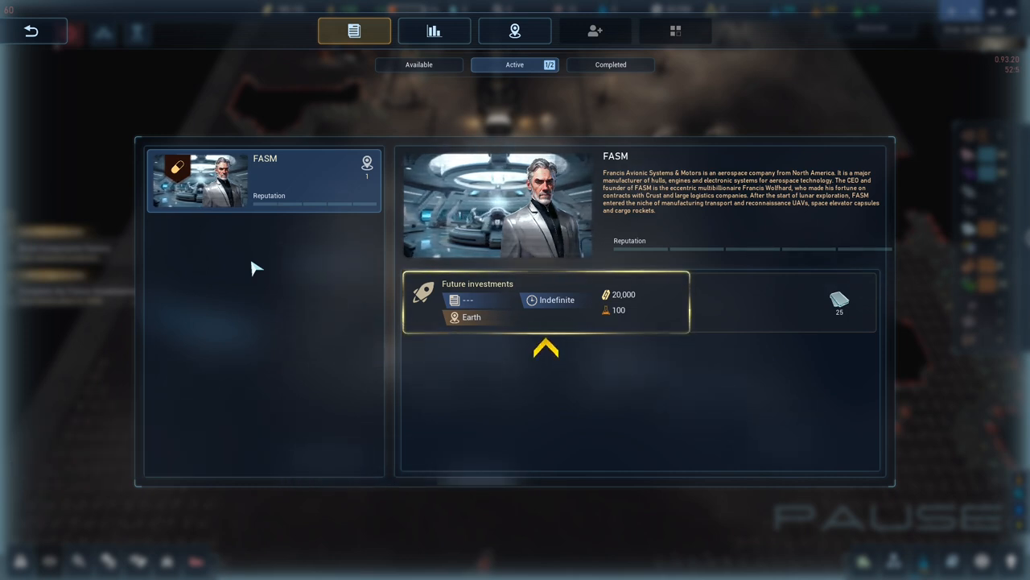
{"action": "mouse_move", "coordinate": [668, 213]}
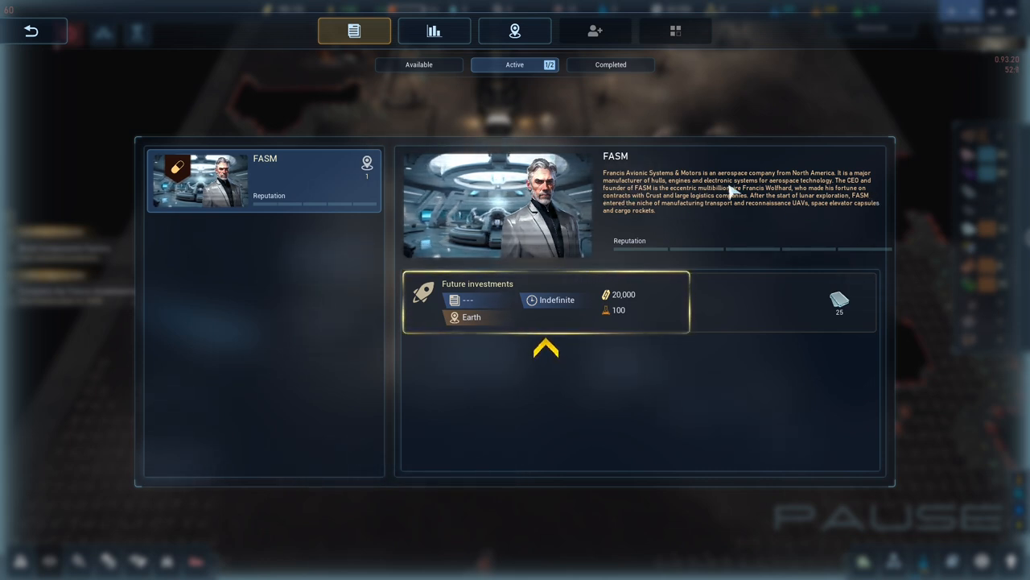
{"action": "mouse_move", "coordinate": [739, 228]}
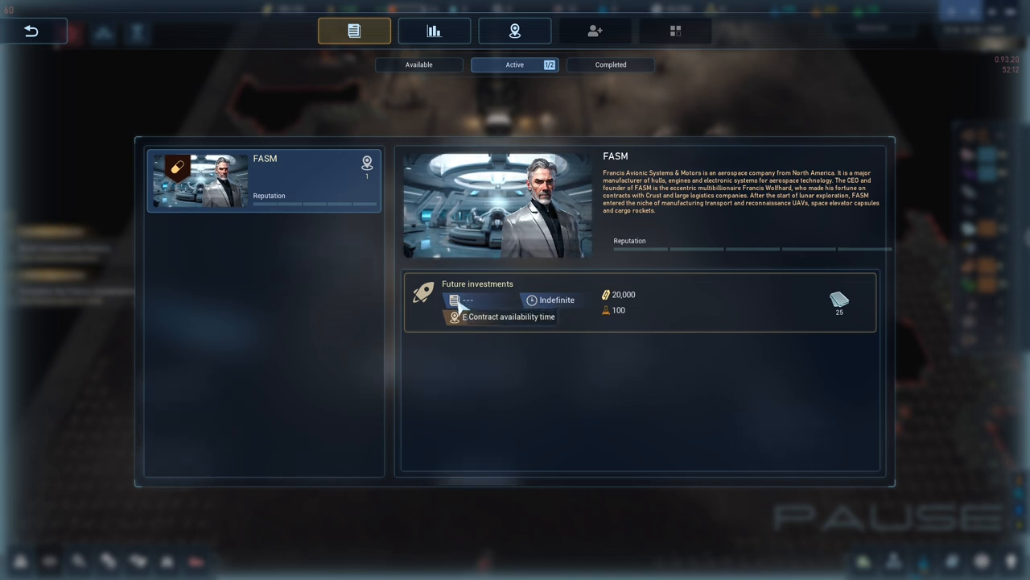
{"action": "mouse_move", "coordinate": [487, 309]}
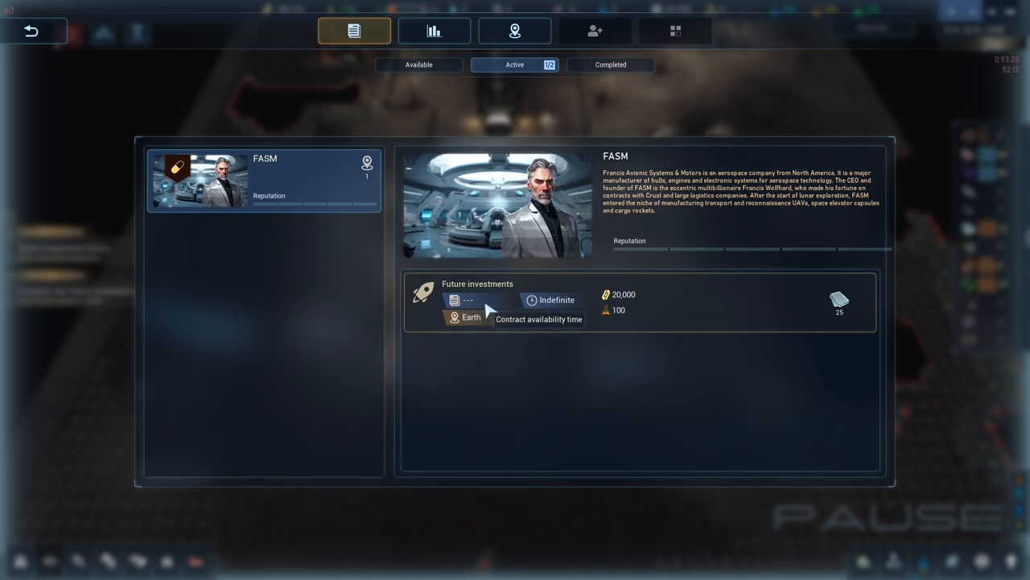
{"action": "mouse_move", "coordinate": [492, 313]}
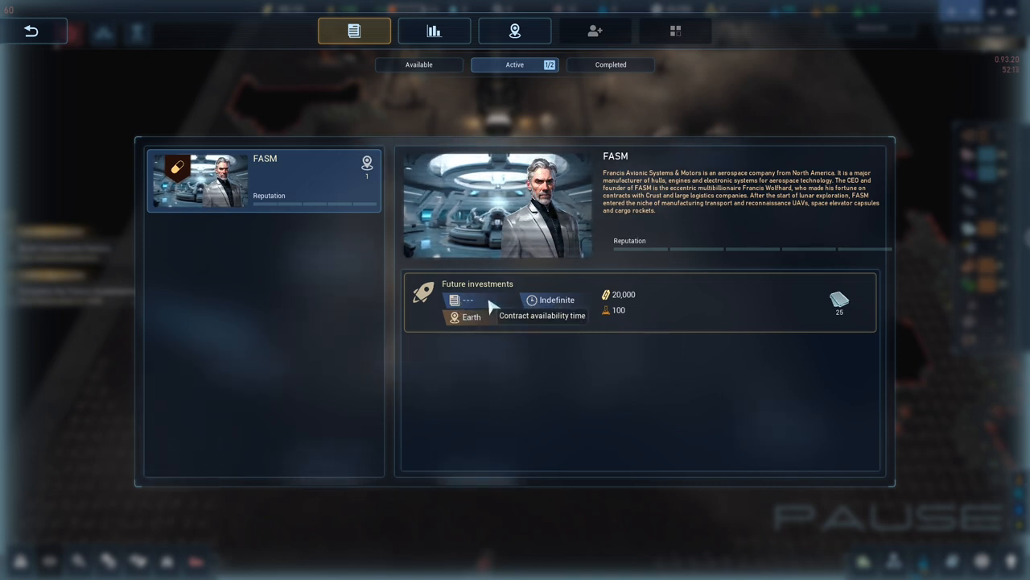
{"action": "mouse_move", "coordinate": [467, 303]}
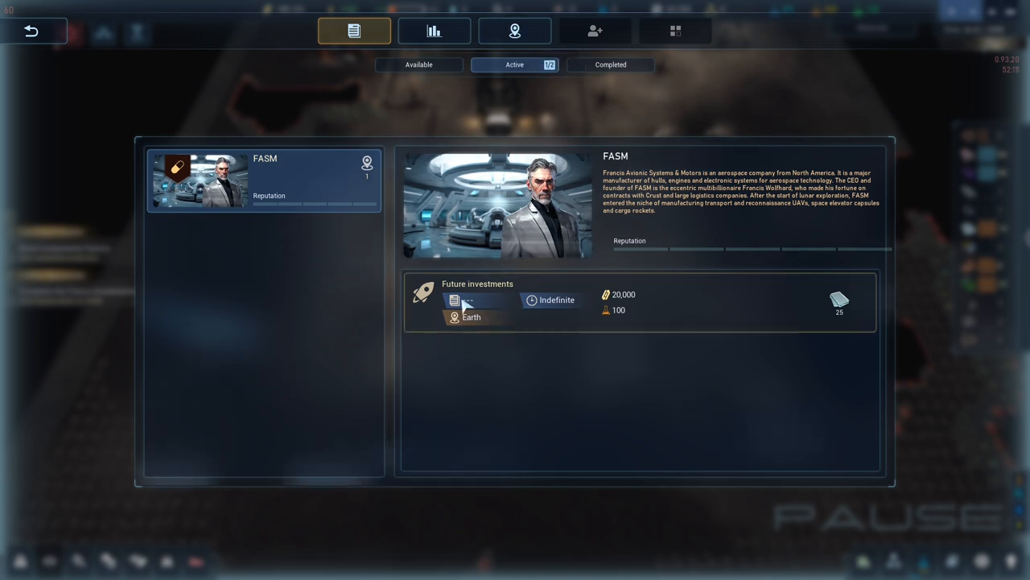
{"action": "mouse_move", "coordinate": [470, 301]}
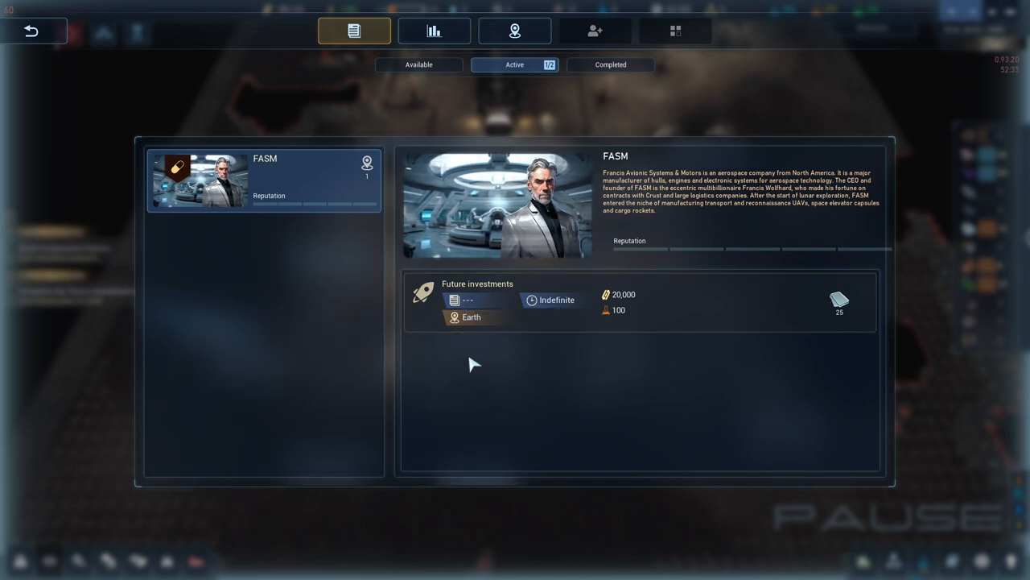
{"action": "mouse_move", "coordinate": [540, 305]}
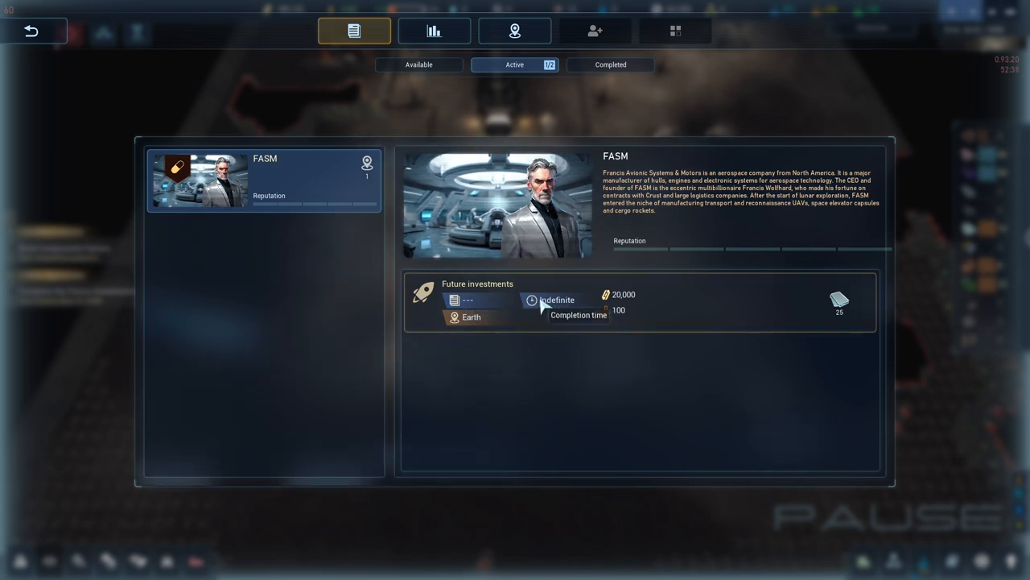
{"action": "mouse_move", "coordinate": [565, 309]}
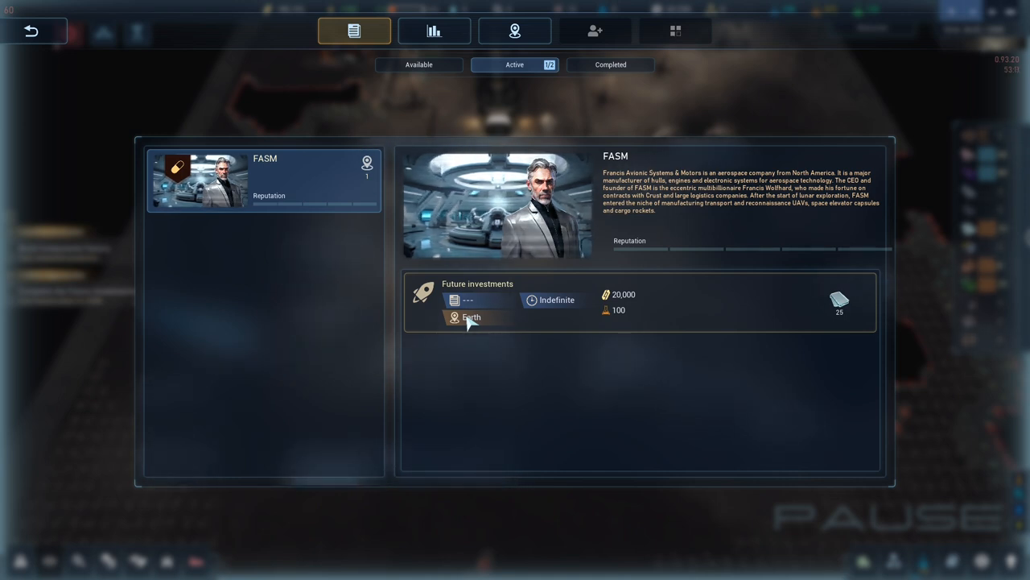
{"action": "mouse_move", "coordinate": [645, 291]}
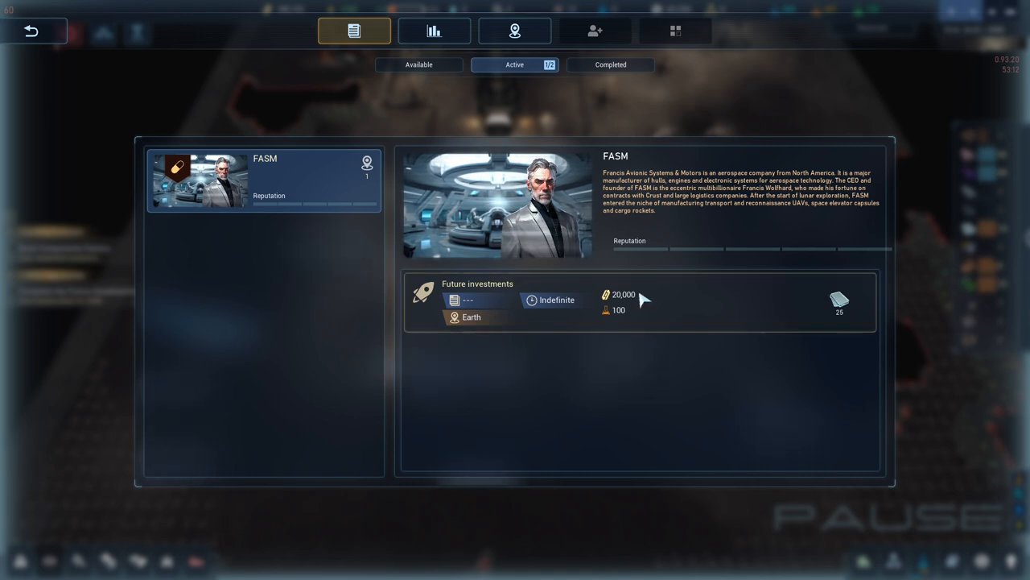
{"action": "mouse_move", "coordinate": [623, 318]}
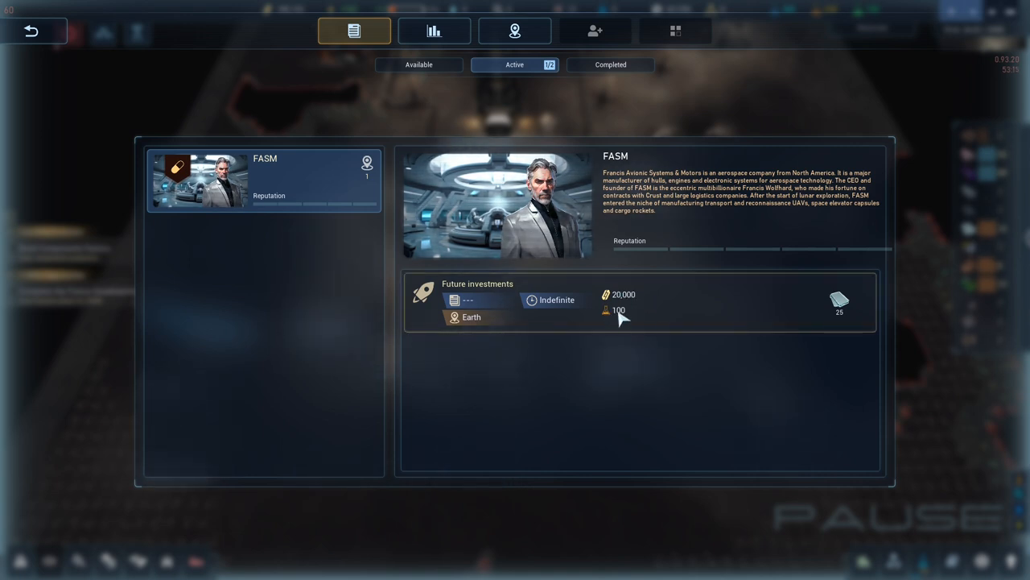
{"action": "mouse_move", "coordinate": [637, 315]}
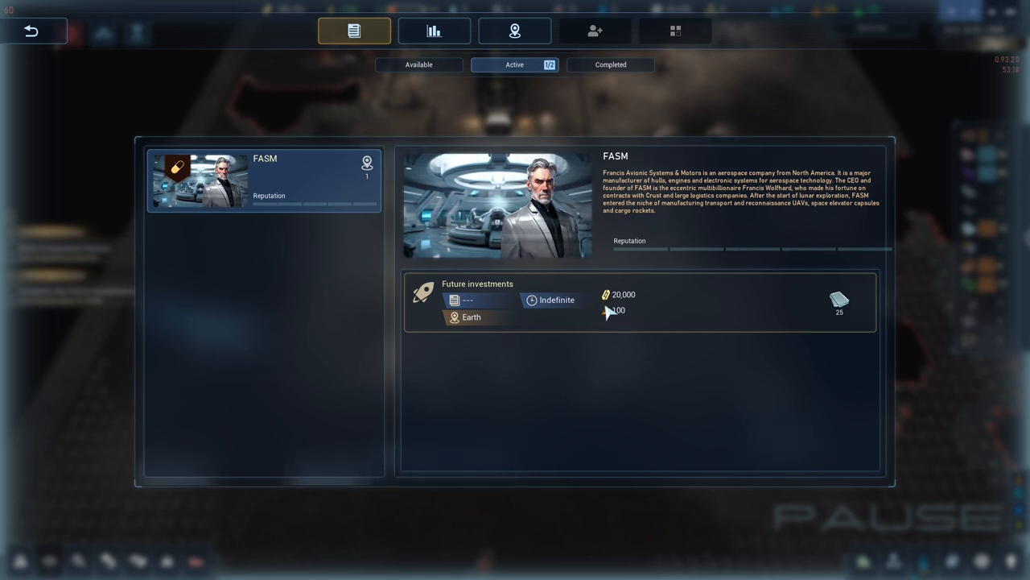
{"action": "mouse_move", "coordinate": [599, 336]}
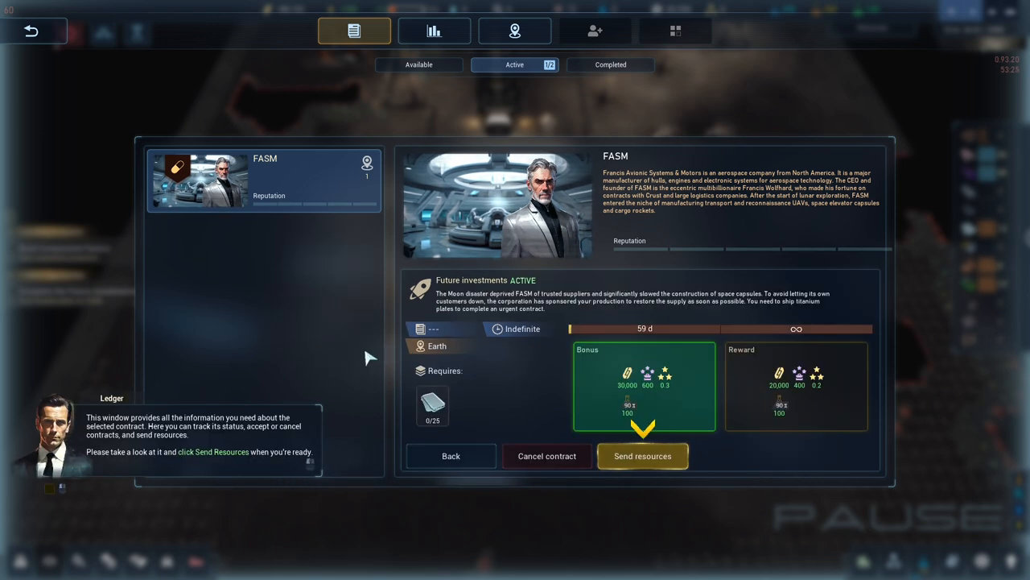
{"action": "mouse_move", "coordinate": [351, 348]}
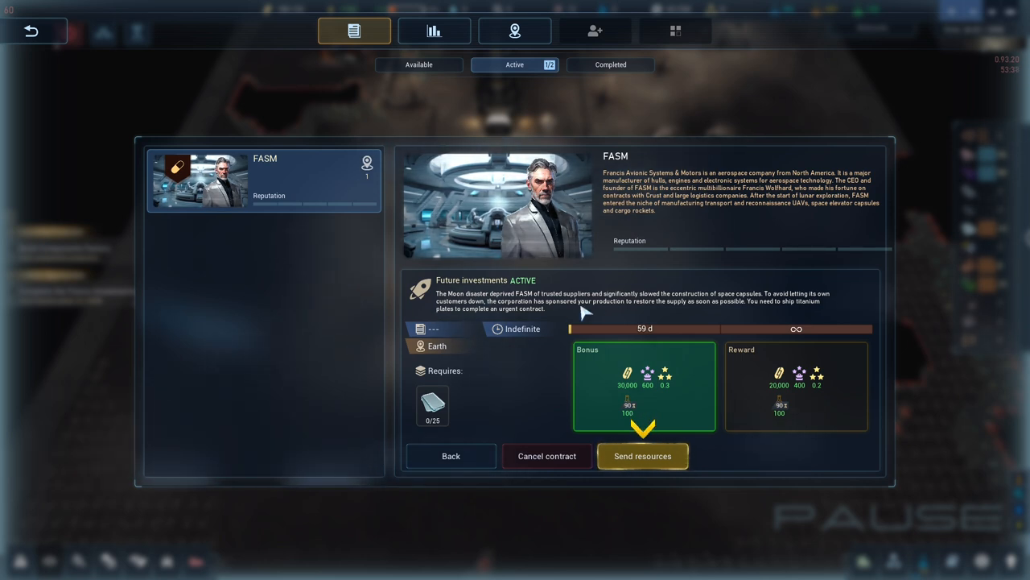
{"action": "mouse_move", "coordinate": [563, 333]}
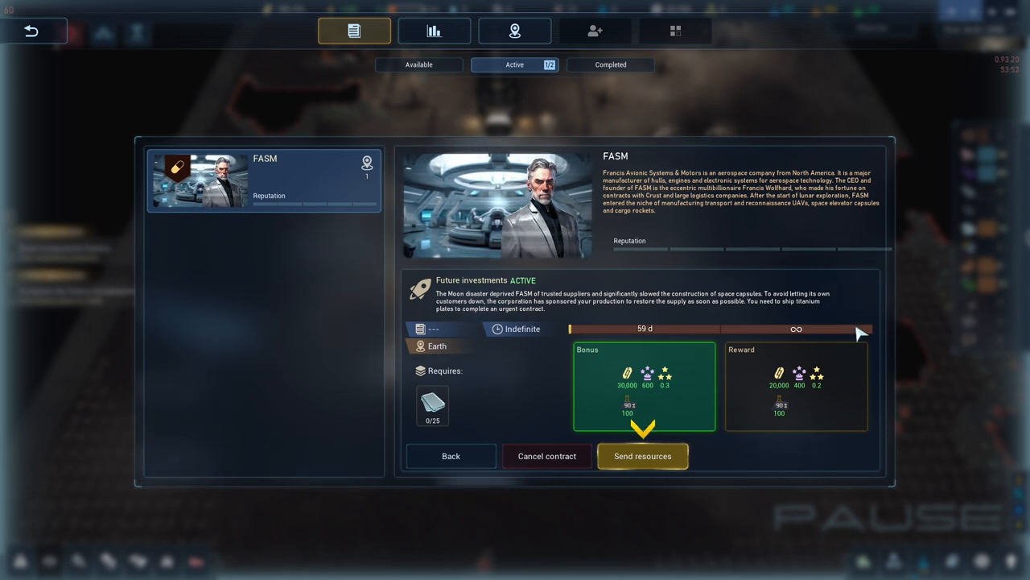
{"action": "mouse_move", "coordinate": [820, 288]}
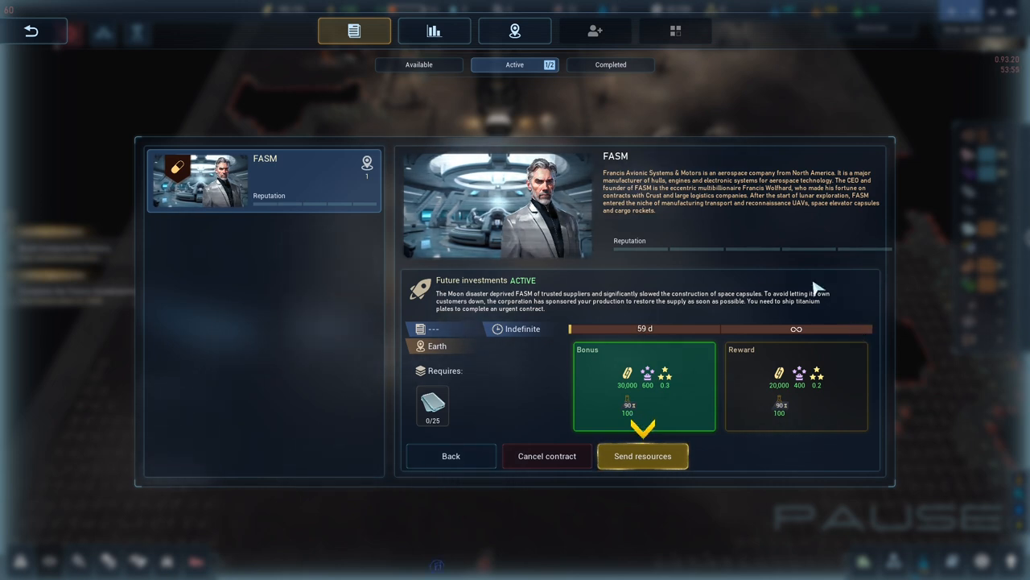
{"action": "mouse_move", "coordinate": [748, 310]}
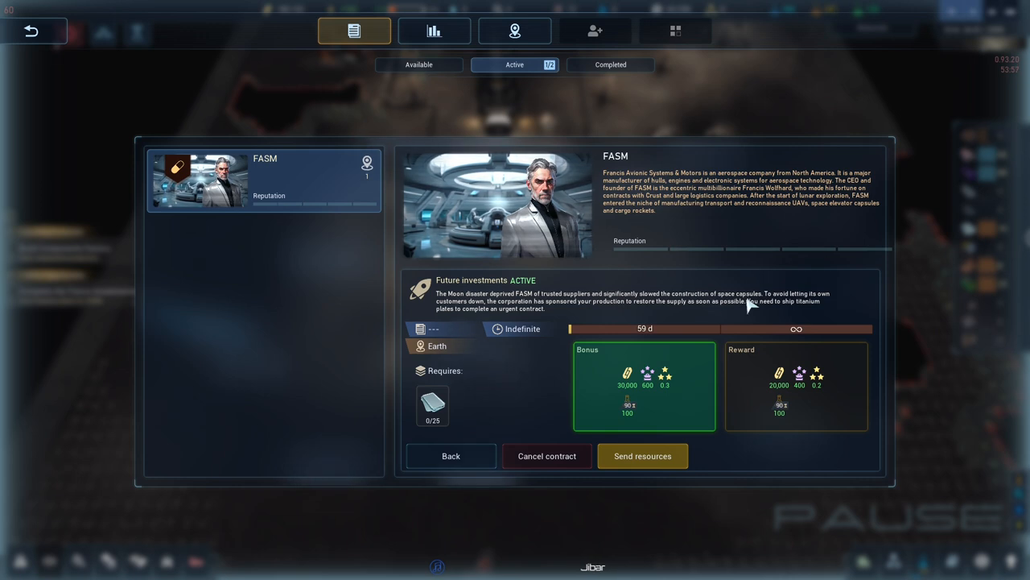
{"action": "mouse_move", "coordinate": [802, 296]}
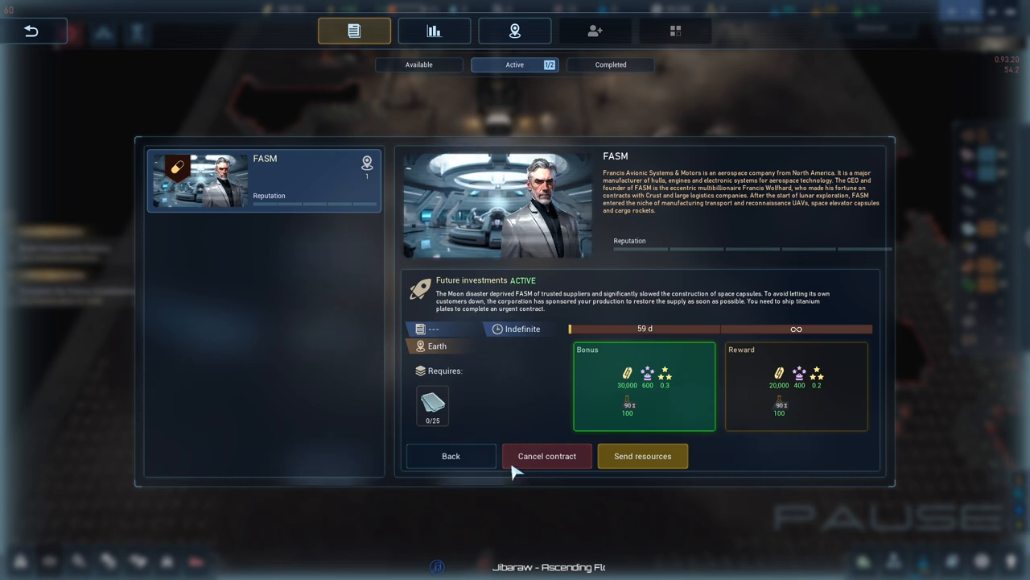
{"action": "mouse_move", "coordinate": [496, 328]}
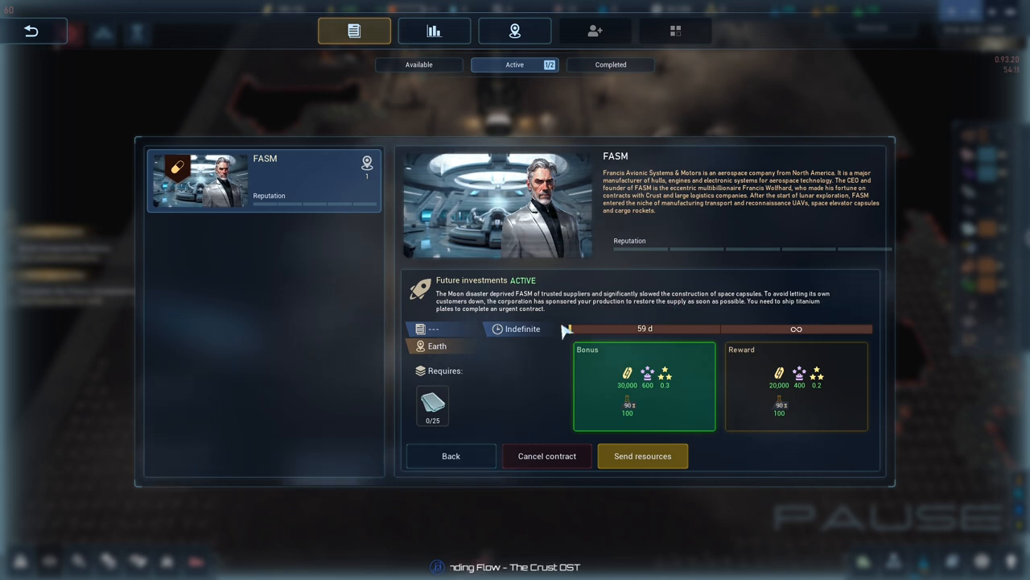
{"action": "mouse_move", "coordinate": [603, 313]}
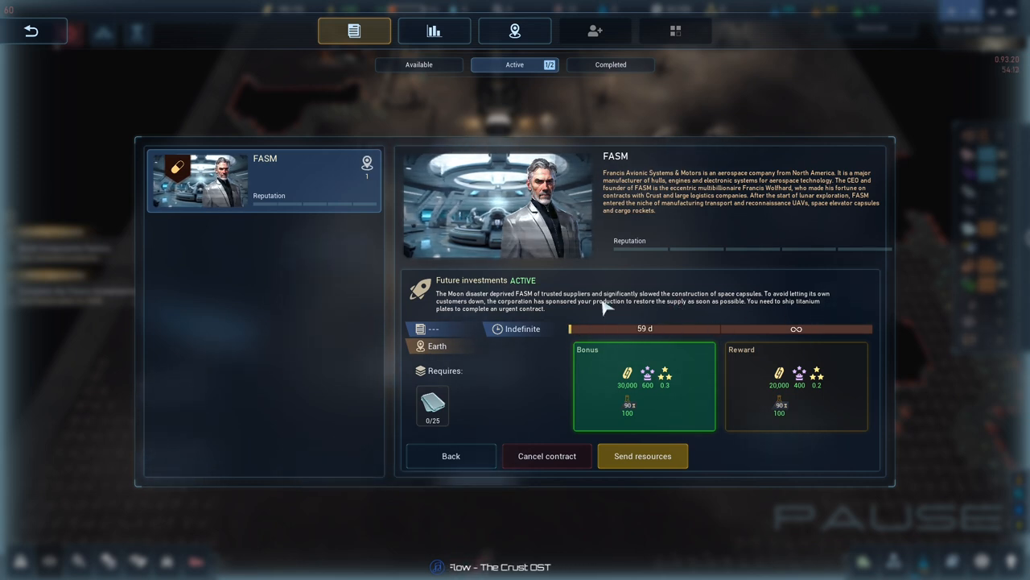
{"action": "mouse_move", "coordinate": [718, 320]}
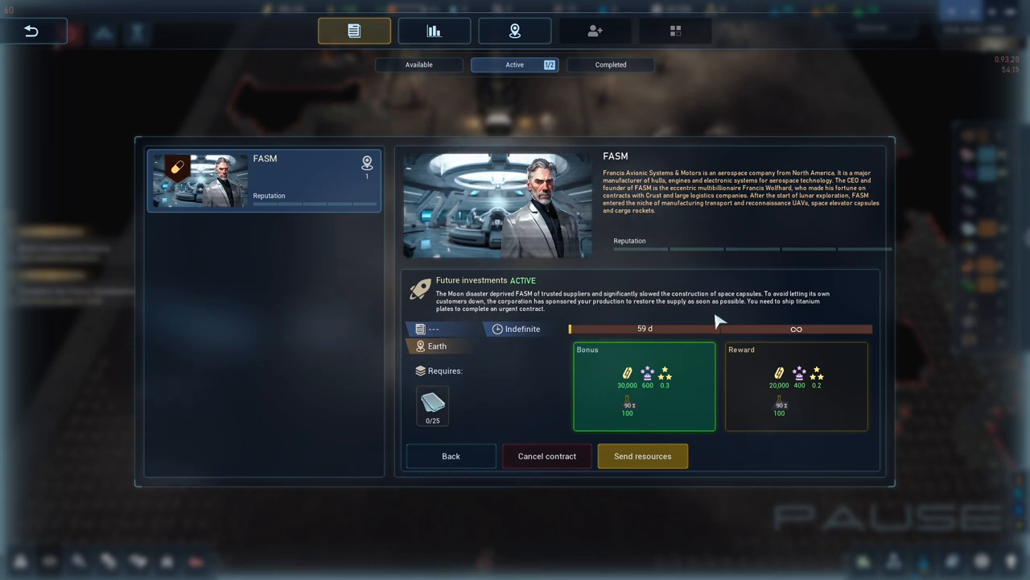
{"action": "mouse_move", "coordinate": [773, 412]}
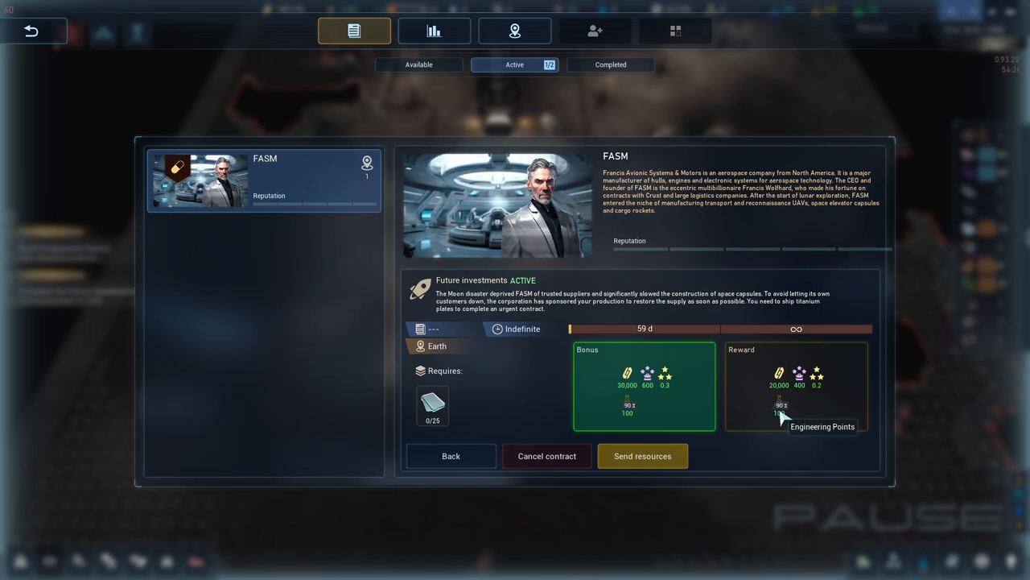
{"action": "mouse_move", "coordinate": [802, 373]}
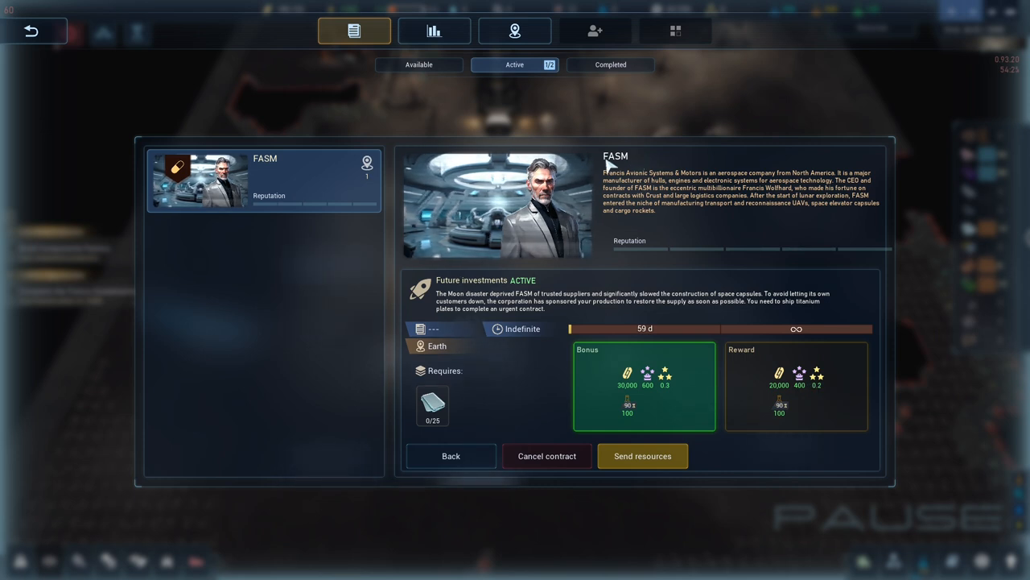
{"action": "mouse_move", "coordinate": [805, 373]}
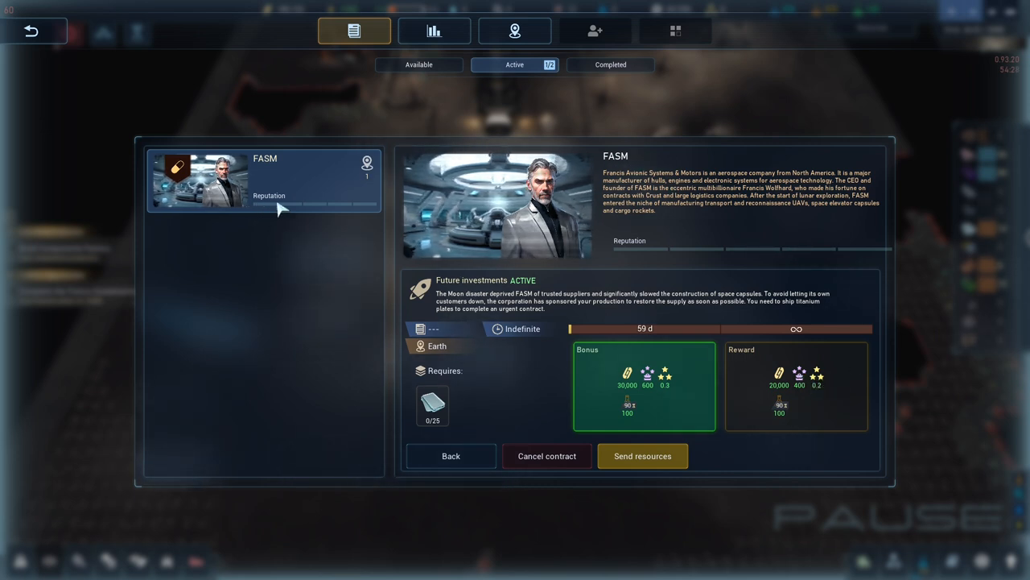
{"action": "mouse_move", "coordinate": [331, 211]}
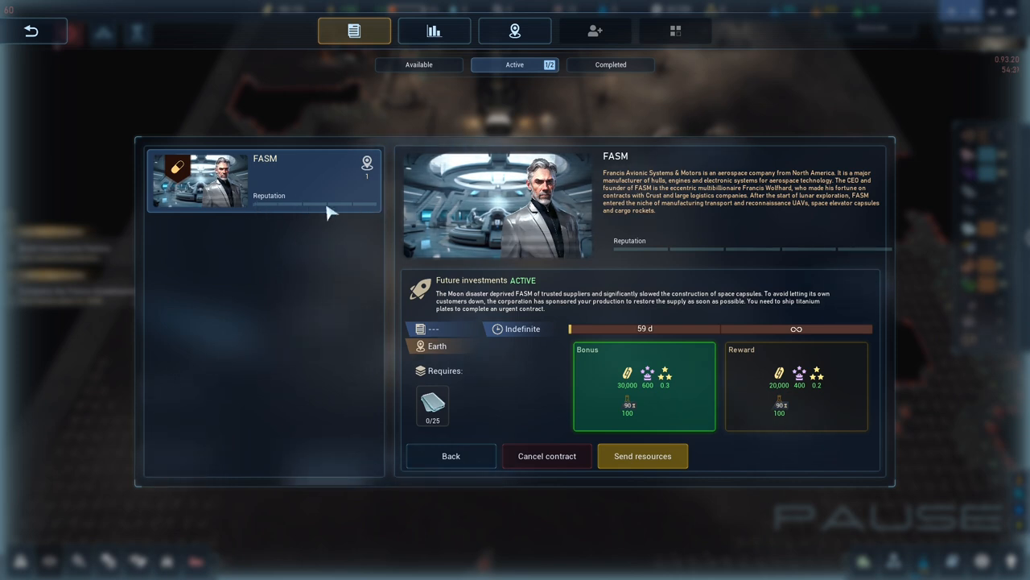
{"action": "mouse_move", "coordinate": [369, 211]}
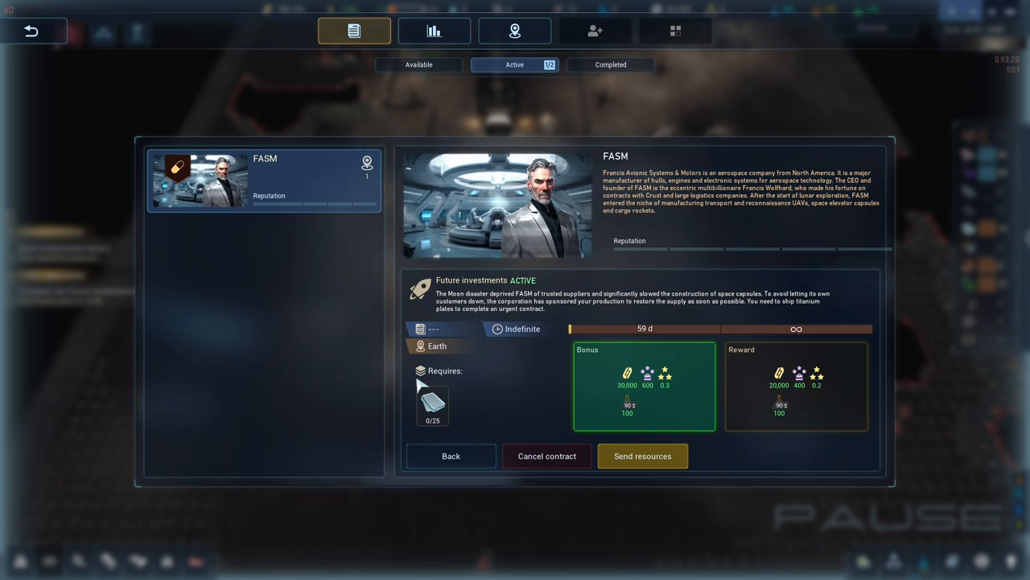
{"action": "mouse_move", "coordinate": [450, 330]}
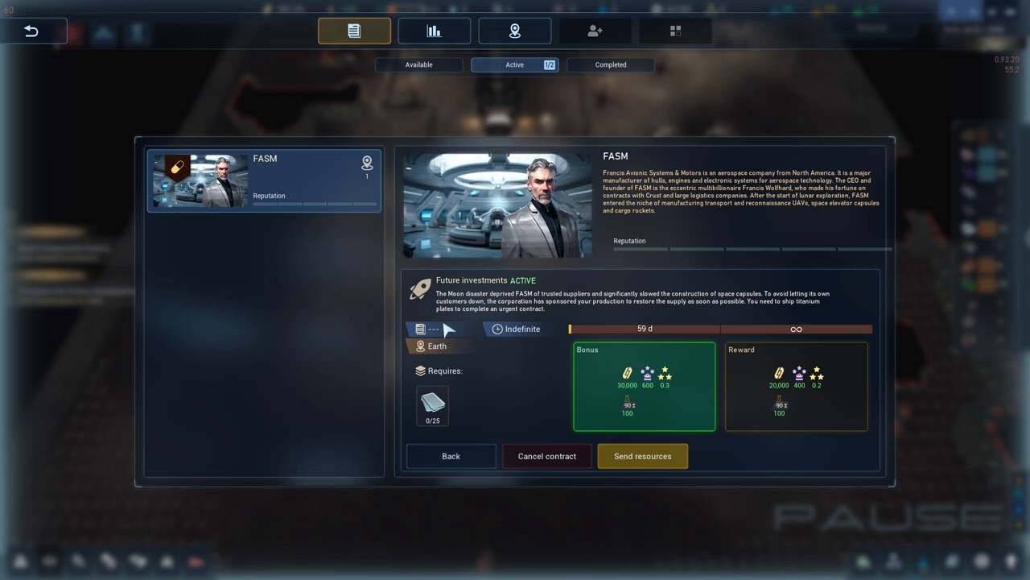
{"action": "left_click", "coordinate": [547, 456]}
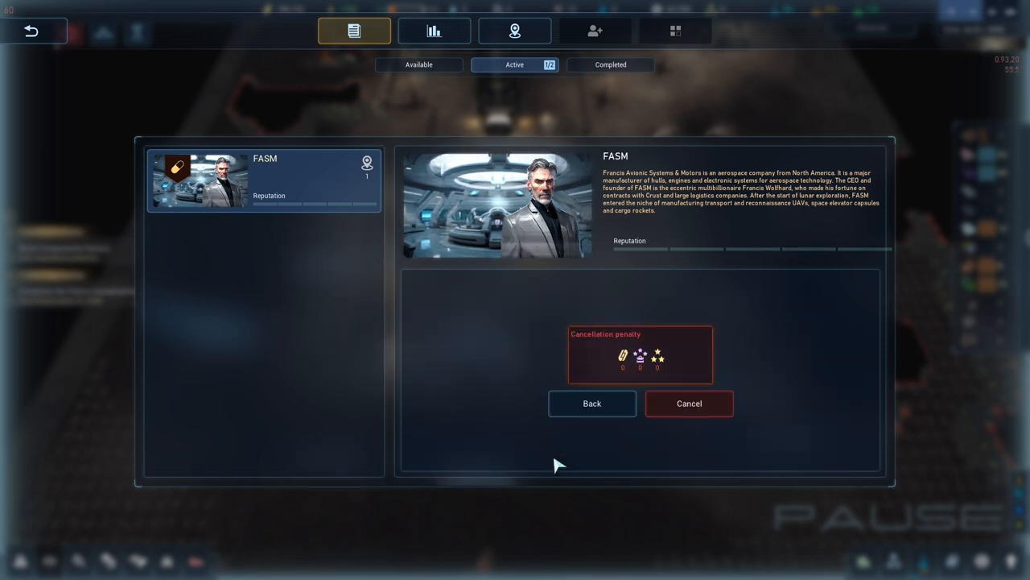
{"action": "mouse_move", "coordinate": [667, 284]}
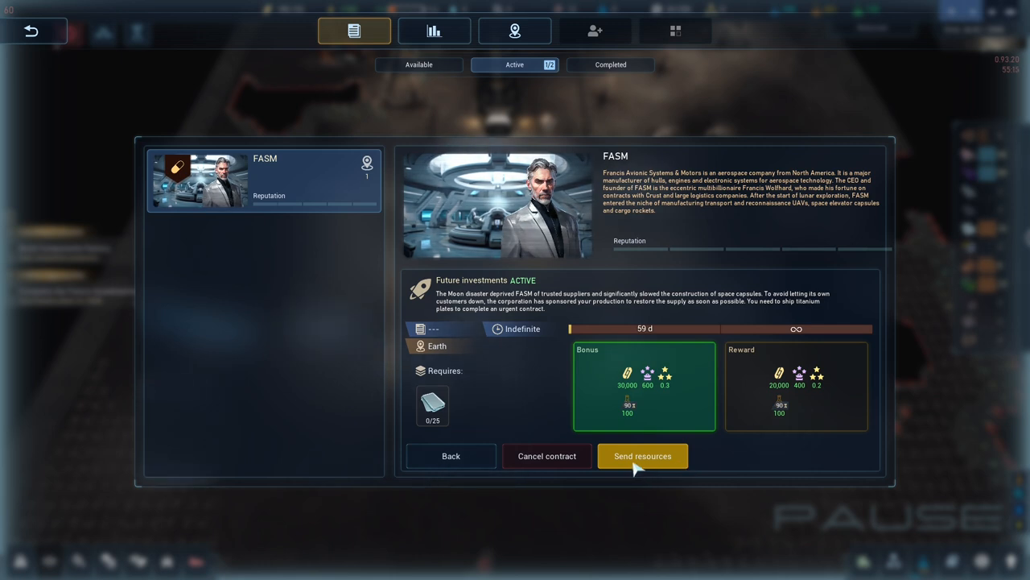
Start sending resources for FASM's Future Investments contract.
{"action": "left_click", "coordinate": [643, 455]}
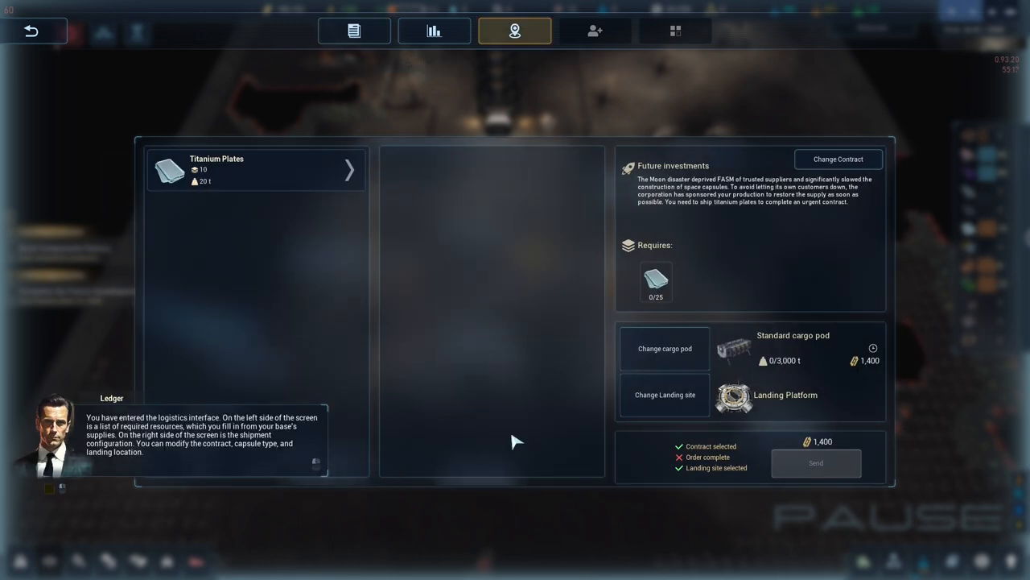
{"action": "mouse_move", "coordinate": [470, 391]}
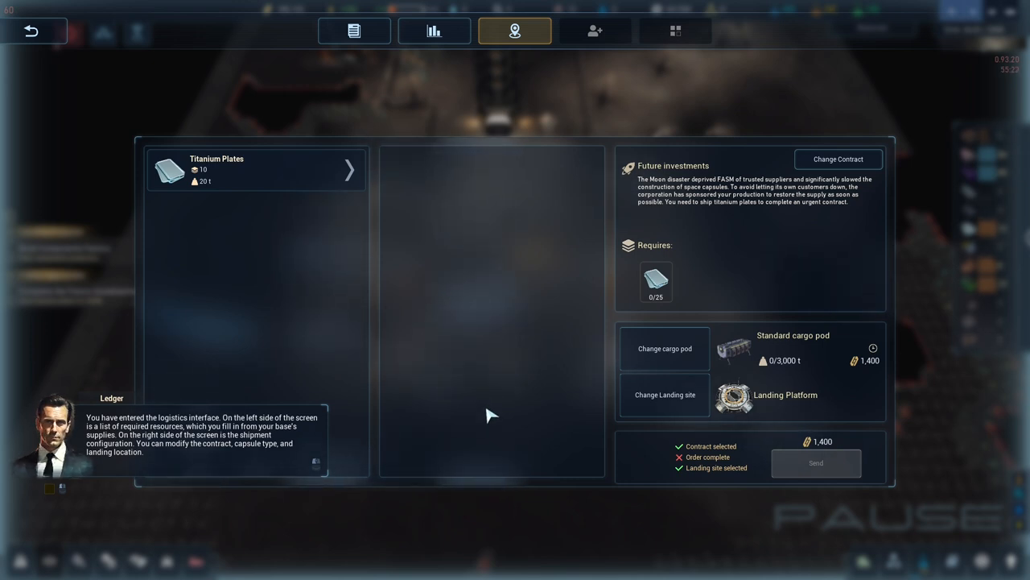
{"action": "mouse_move", "coordinate": [451, 396]}
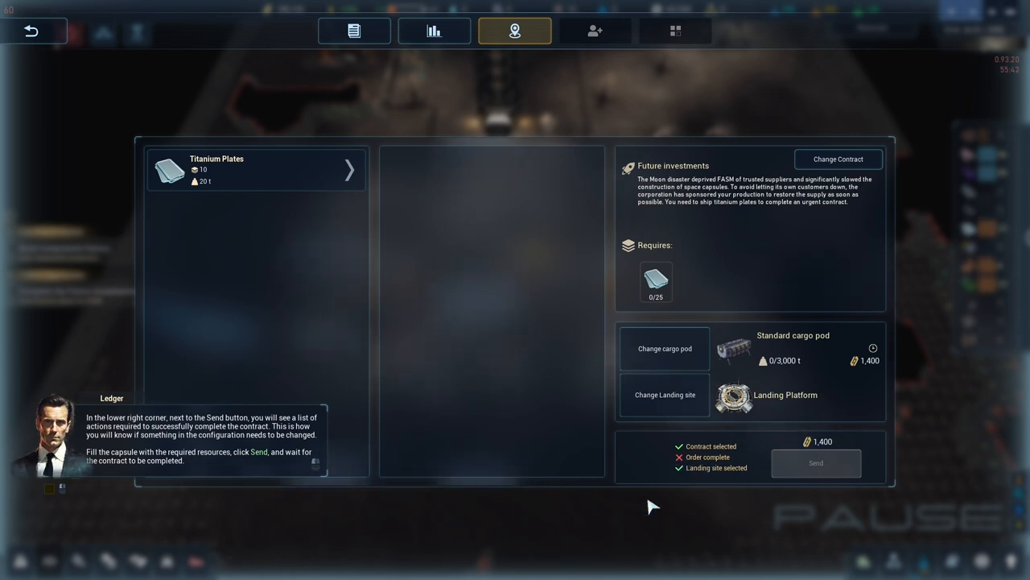
{"action": "mouse_move", "coordinate": [615, 509]}
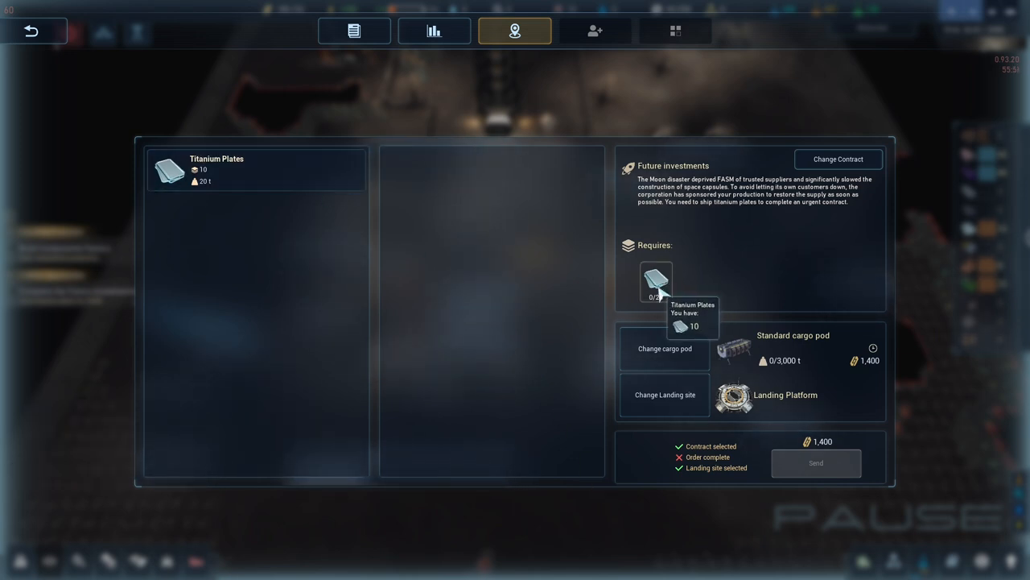
Load 25 titanium plates (500 of 3,000 t) into the standard cargo pod.
{"action": "left_click", "coordinate": [250, 169]}
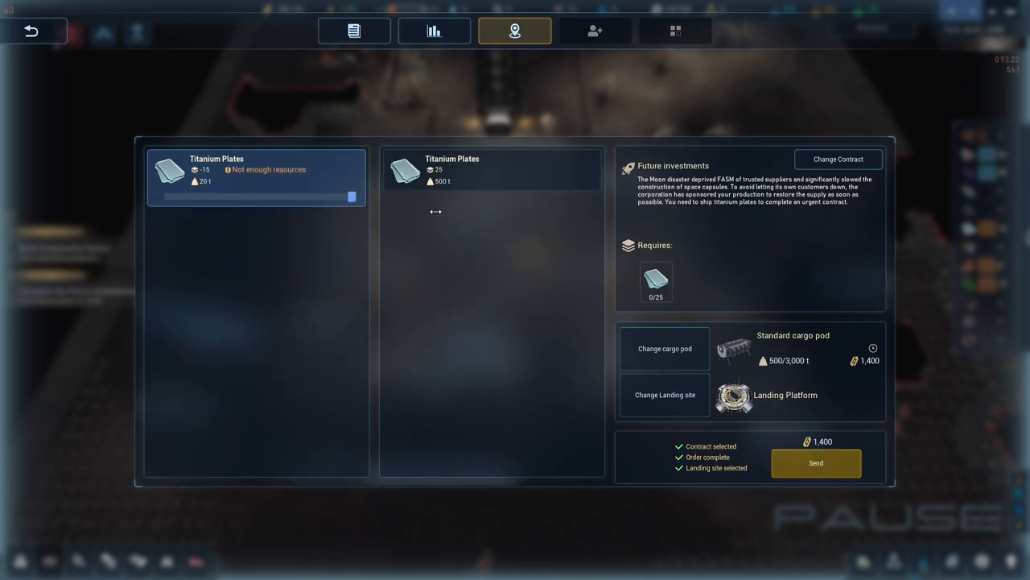
{"action": "mouse_move", "coordinate": [487, 179]}
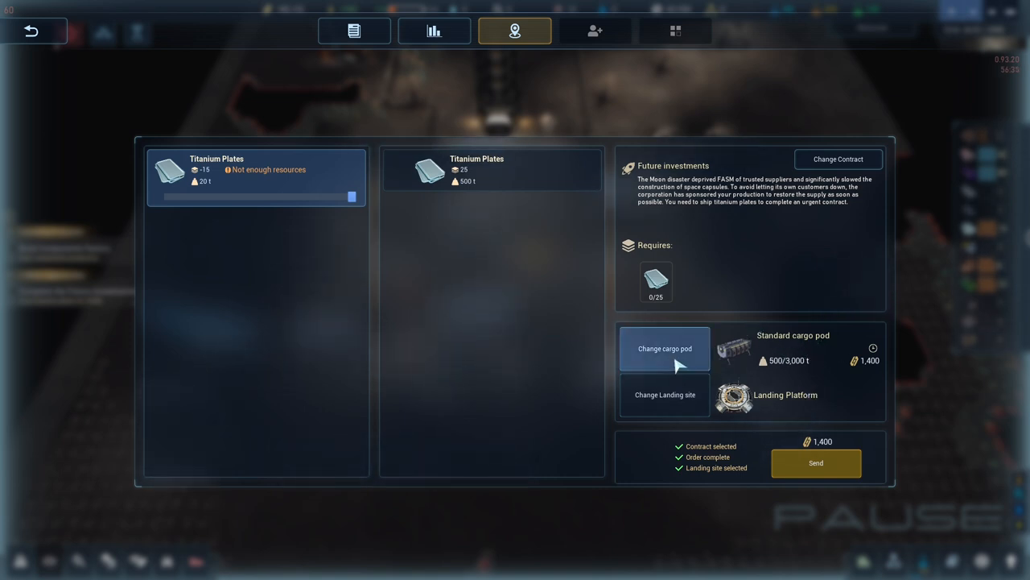
Compare the faster and larger cargo pod options, keeping the standard pod at 1,400 cost.
{"action": "left_click", "coordinate": [664, 348]}
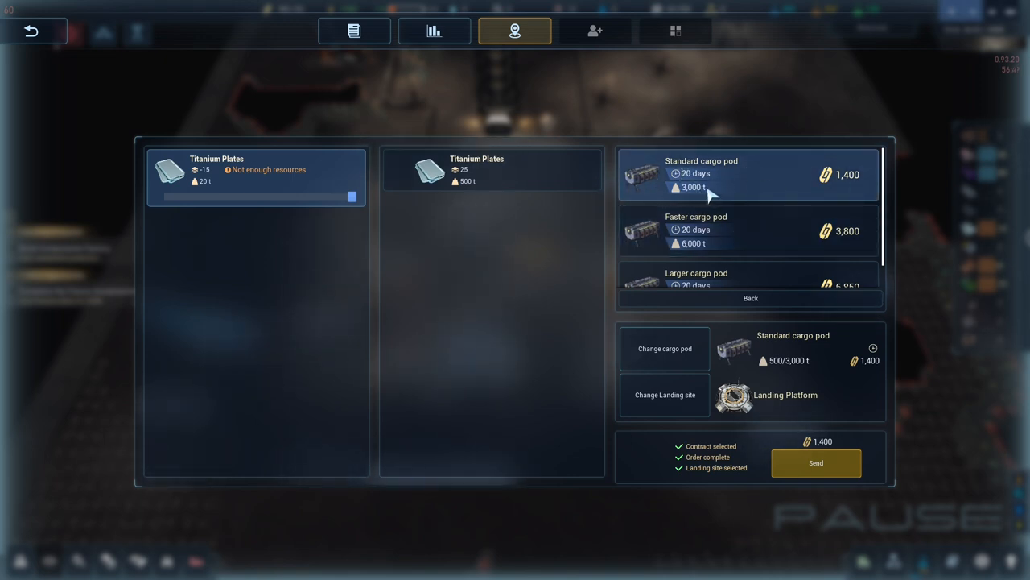
{"action": "mouse_move", "coordinate": [708, 230]}
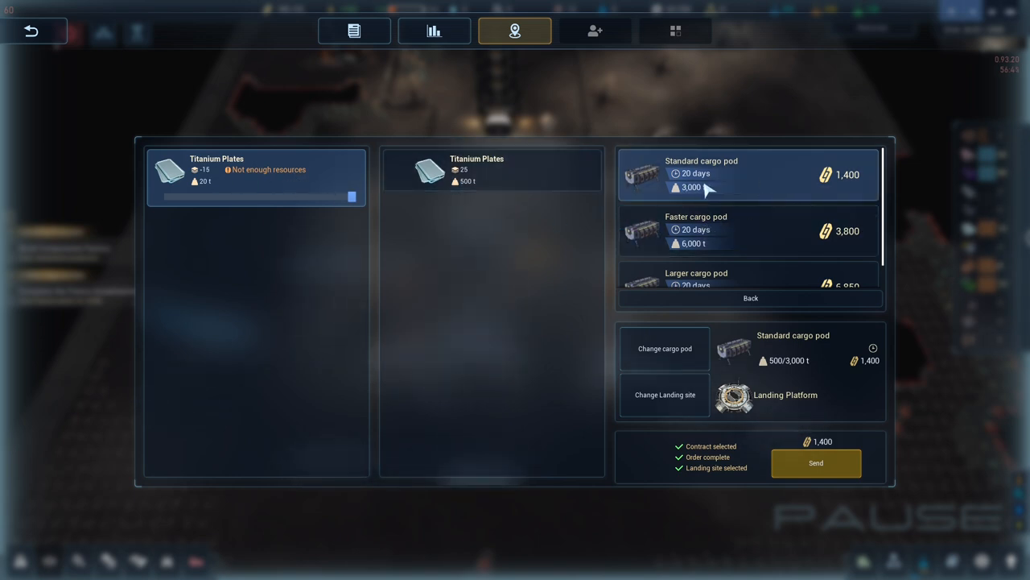
{"action": "mouse_move", "coordinate": [737, 186]}
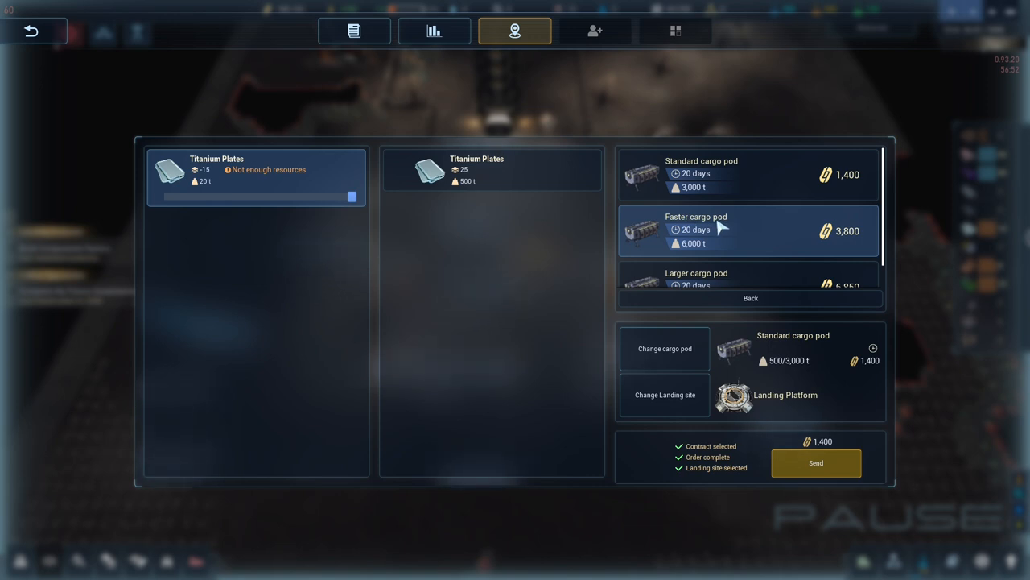
{"action": "mouse_move", "coordinate": [692, 250]}
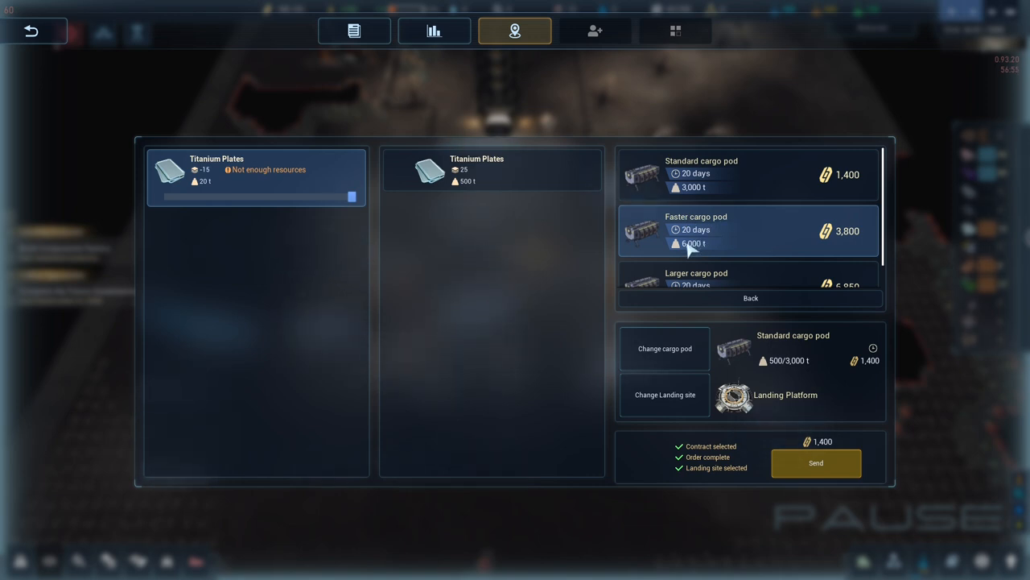
{"action": "mouse_move", "coordinate": [707, 186]}
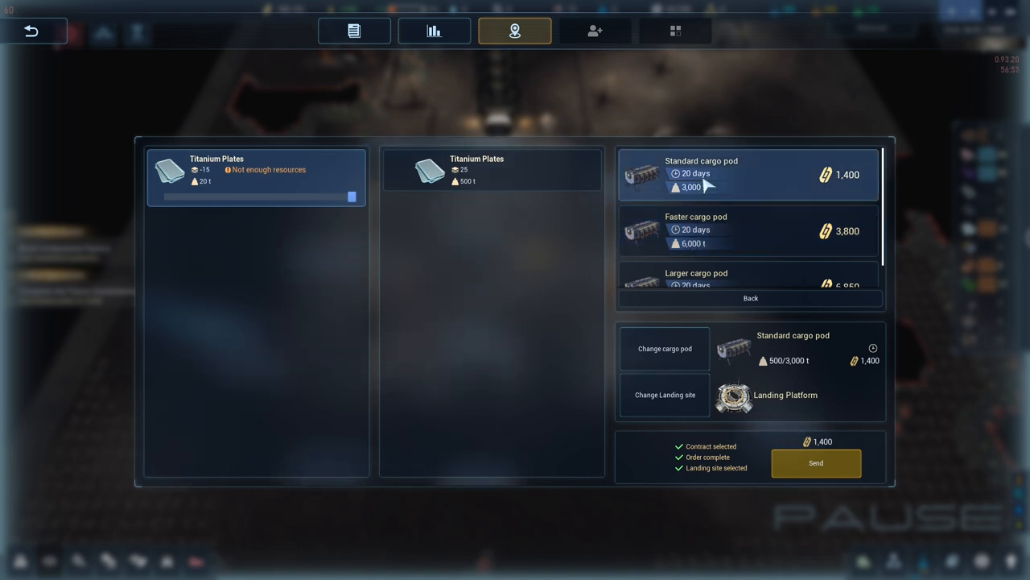
{"action": "mouse_move", "coordinate": [820, 241]}
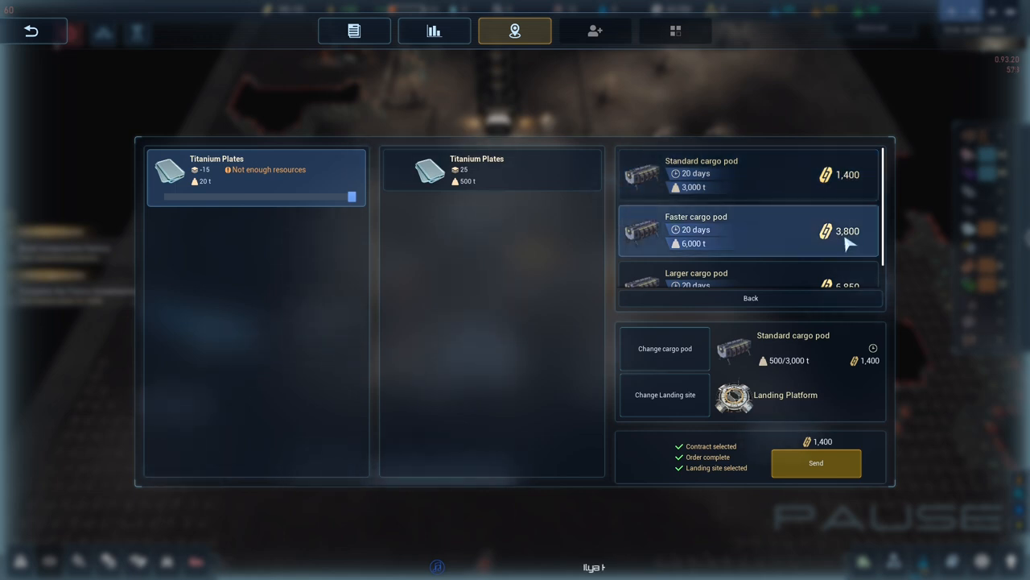
{"action": "scroll", "scroll_direction": "down", "scroll_amount": 3}
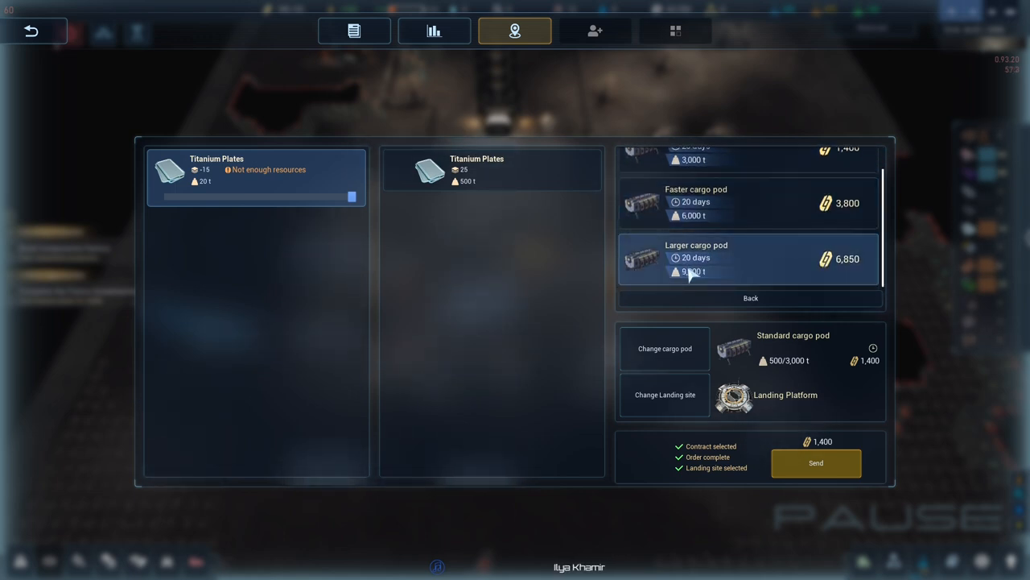
{"action": "mouse_move", "coordinate": [850, 165]}
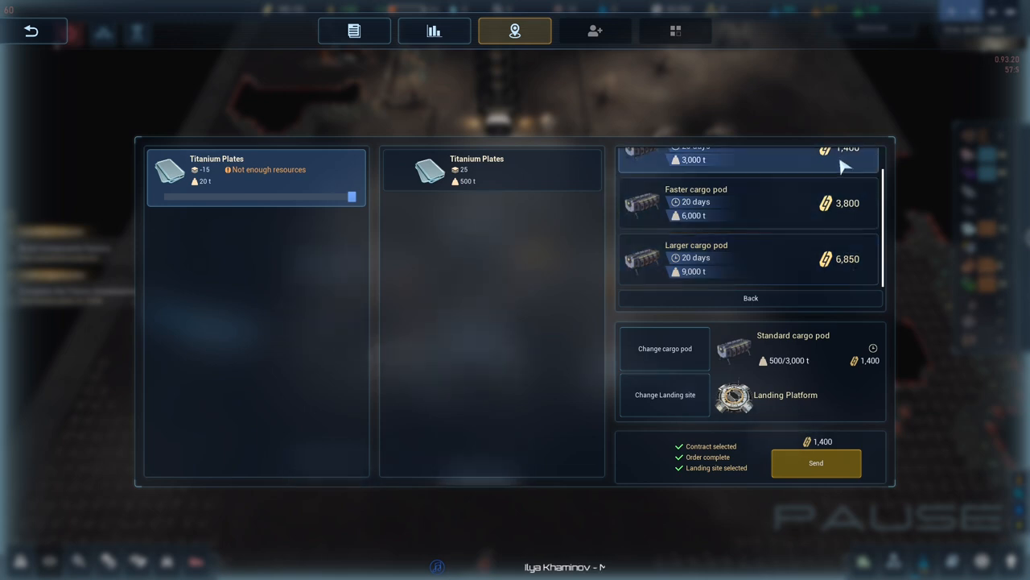
{"action": "mouse_move", "coordinate": [846, 272]}
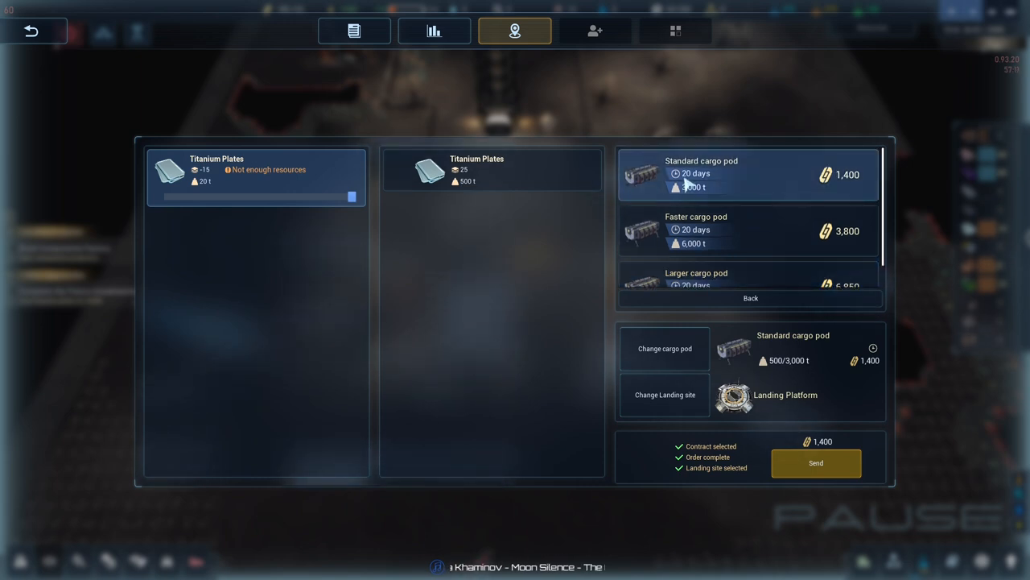
{"action": "mouse_move", "coordinate": [867, 190]}
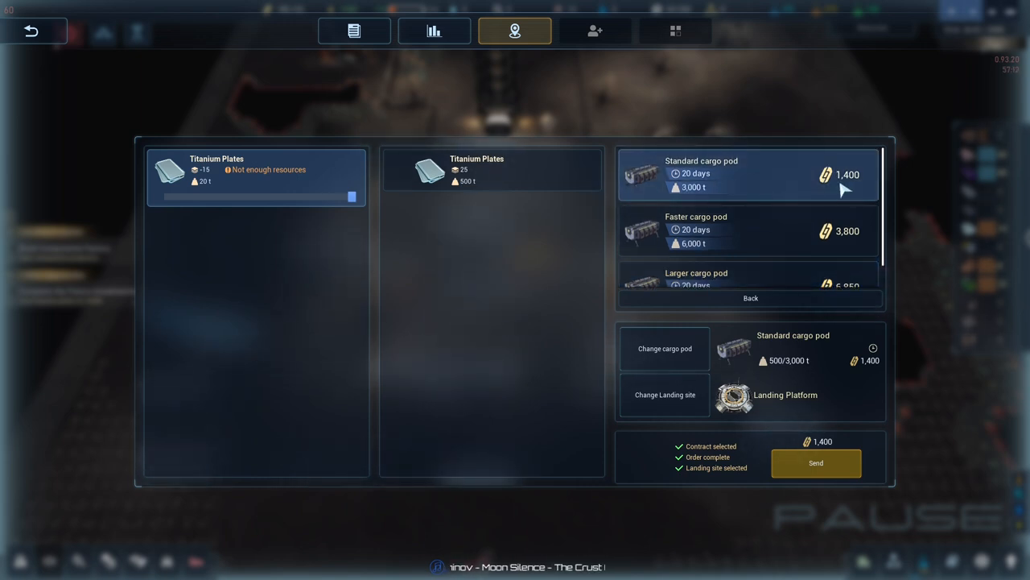
{"action": "mouse_move", "coordinate": [763, 177]}
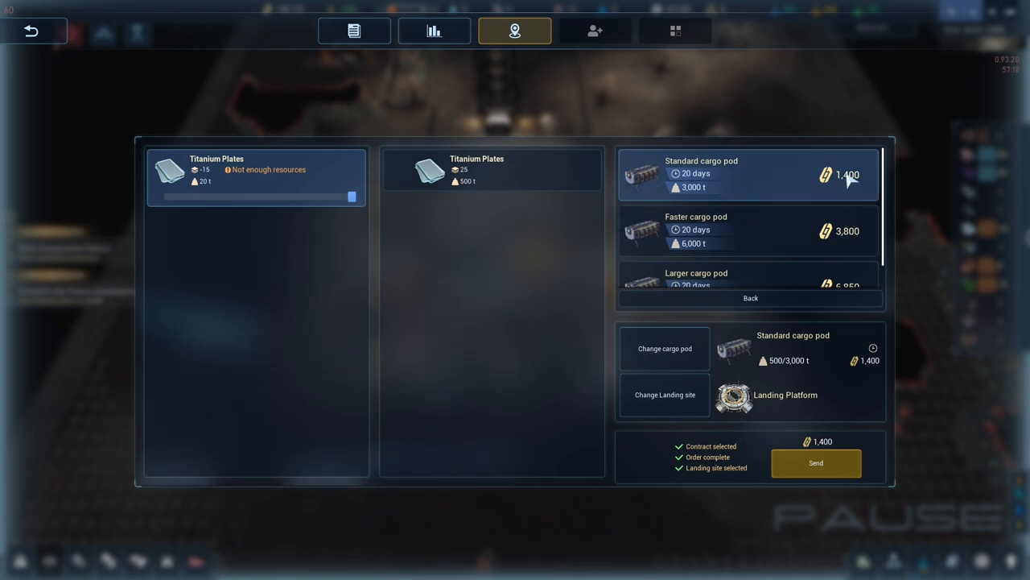
{"action": "scroll", "scroll_direction": "down", "scroll_amount": 3}
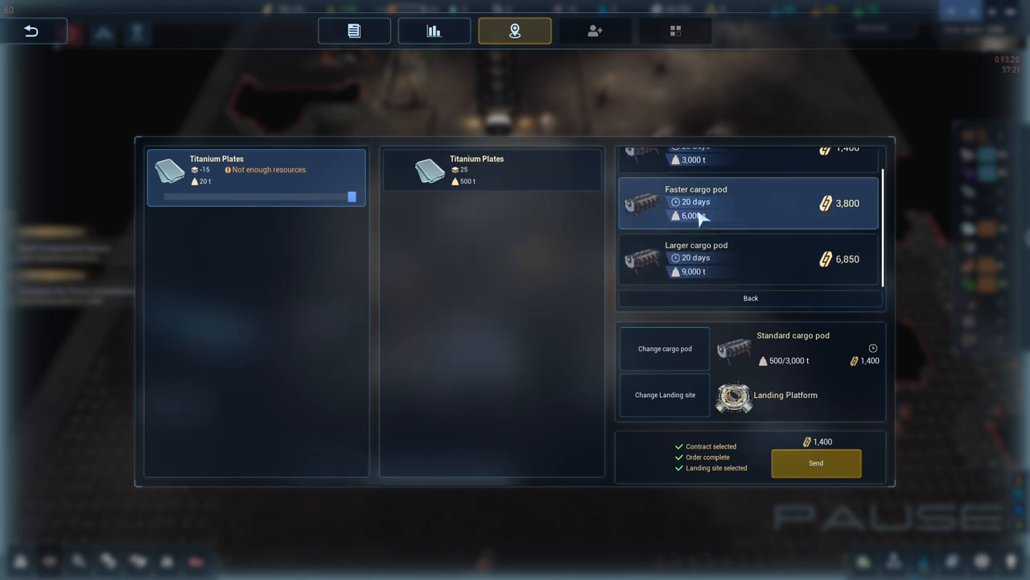
{"action": "mouse_move", "coordinate": [747, 211]}
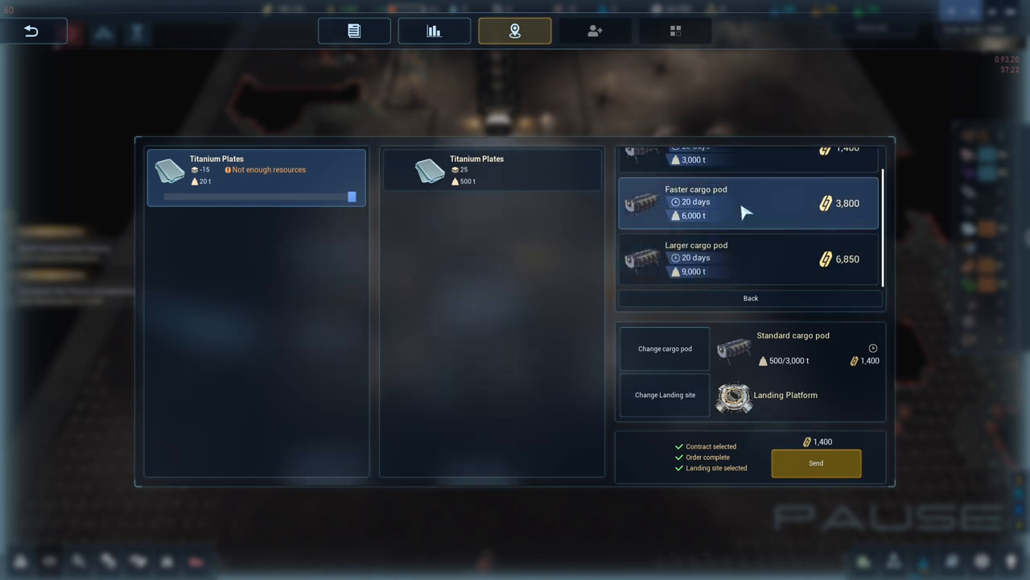
{"action": "mouse_move", "coordinate": [729, 259]}
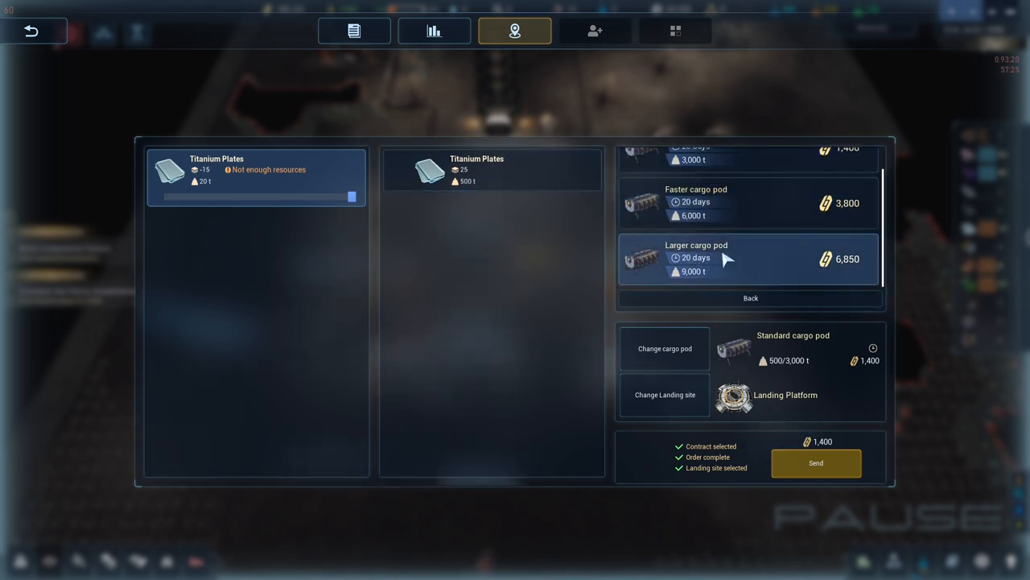
{"action": "mouse_move", "coordinate": [705, 264]}
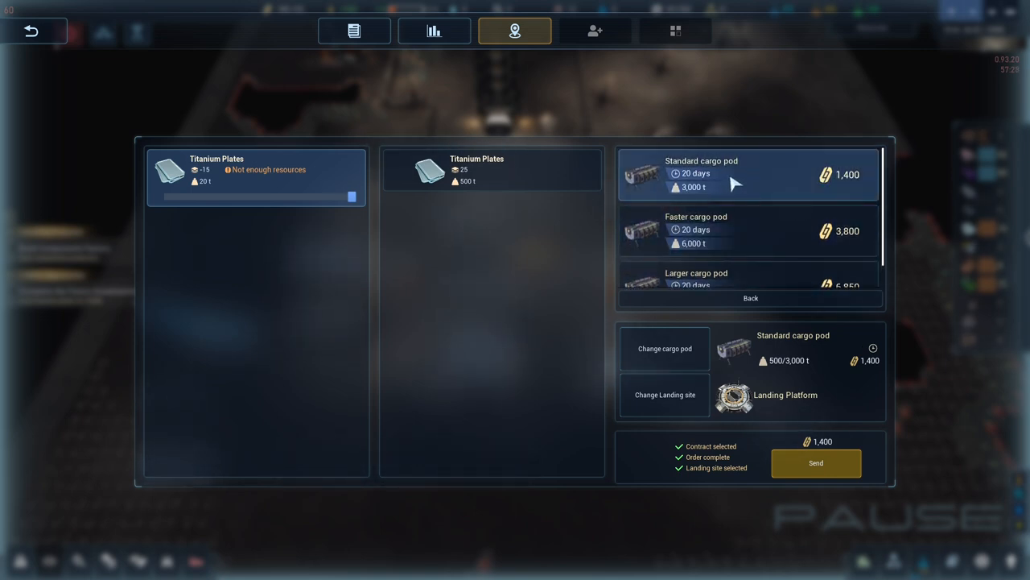
{"action": "mouse_move", "coordinate": [908, 177]}
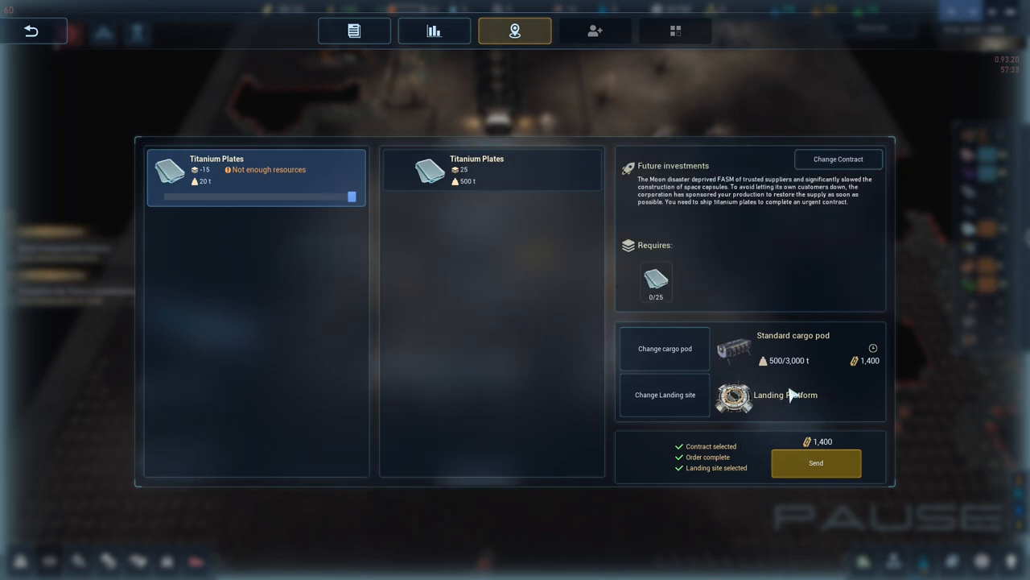
{"action": "mouse_move", "coordinate": [828, 383]}
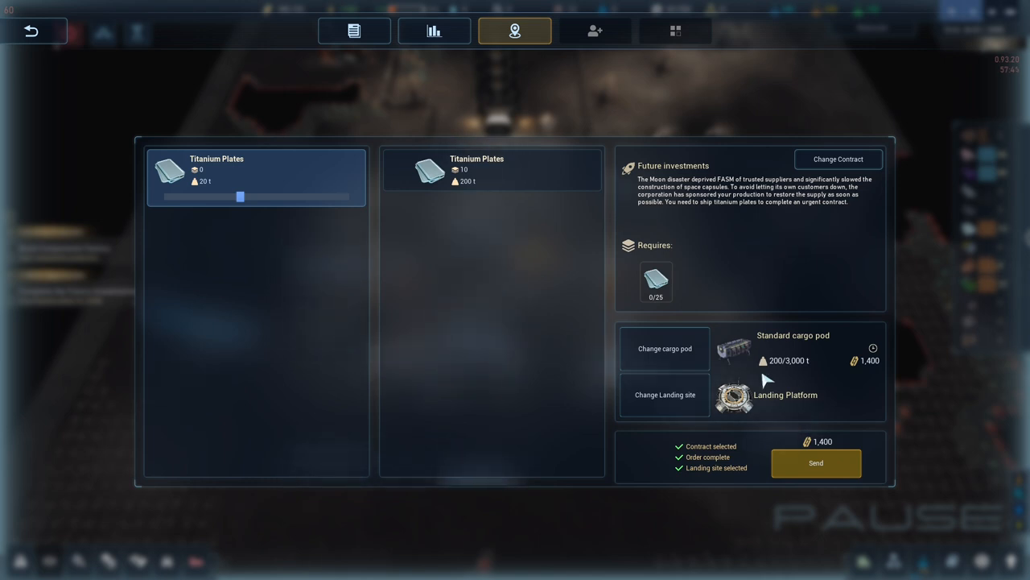
{"action": "mouse_move", "coordinate": [737, 394]}
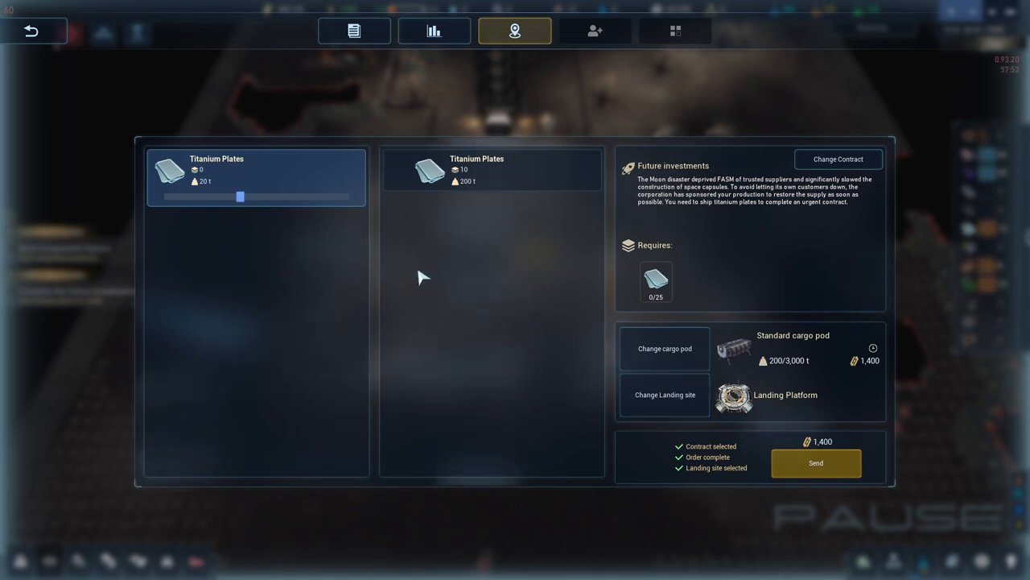
{"action": "mouse_move", "coordinate": [402, 333]}
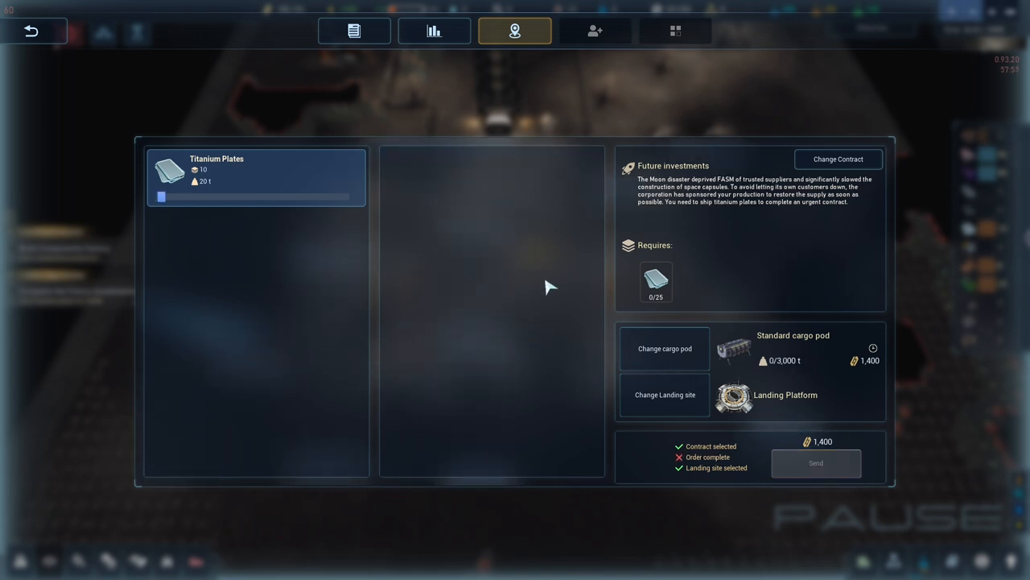
{"action": "mouse_move", "coordinate": [557, 280]}
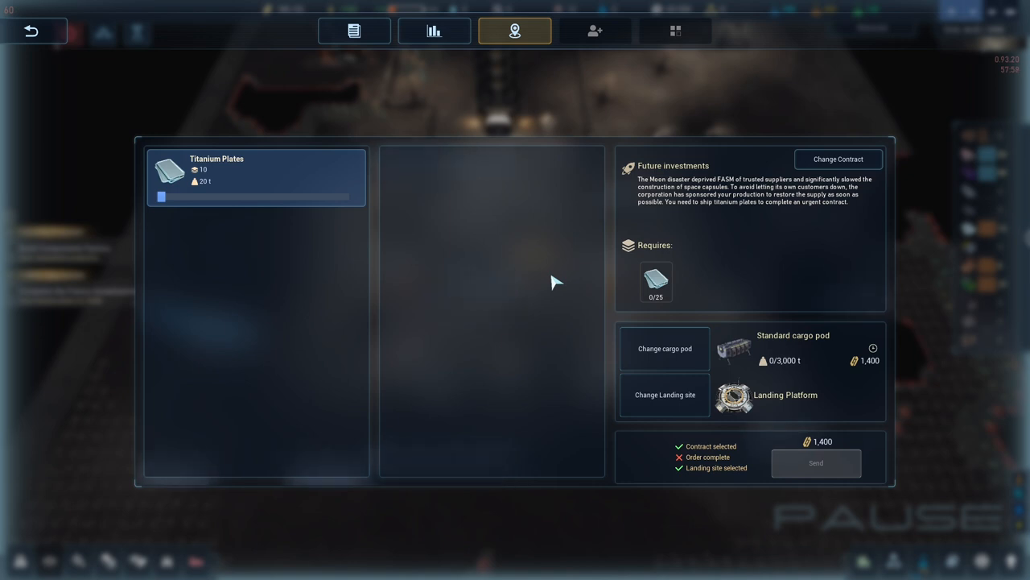
{"action": "mouse_move", "coordinate": [228, 174]}
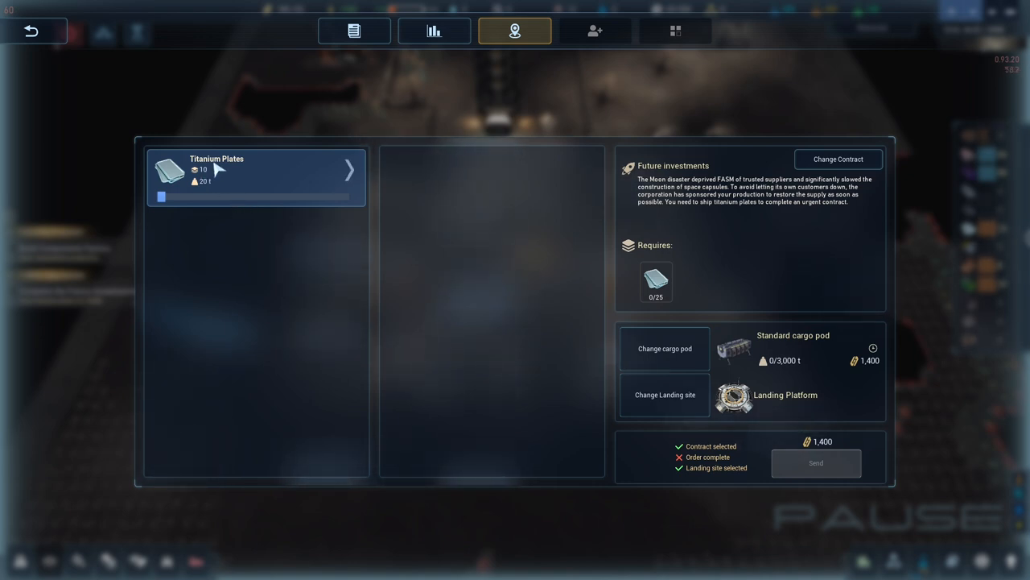
{"action": "mouse_move", "coordinate": [469, 66]}
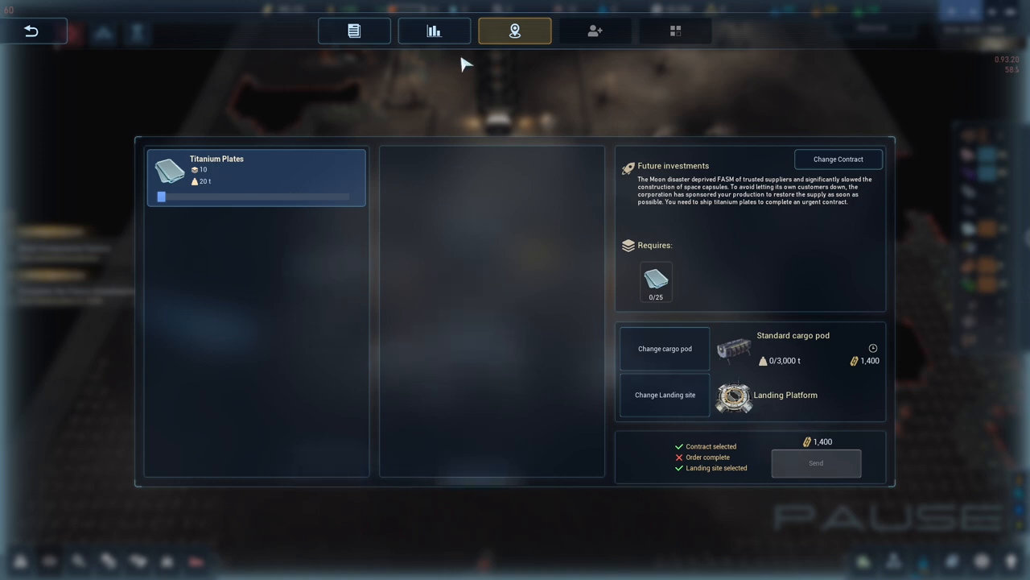
Reload the Future Investments shipment with 25 titanium plates in the standard cargo pod.
{"action": "left_click", "coordinate": [435, 30]}
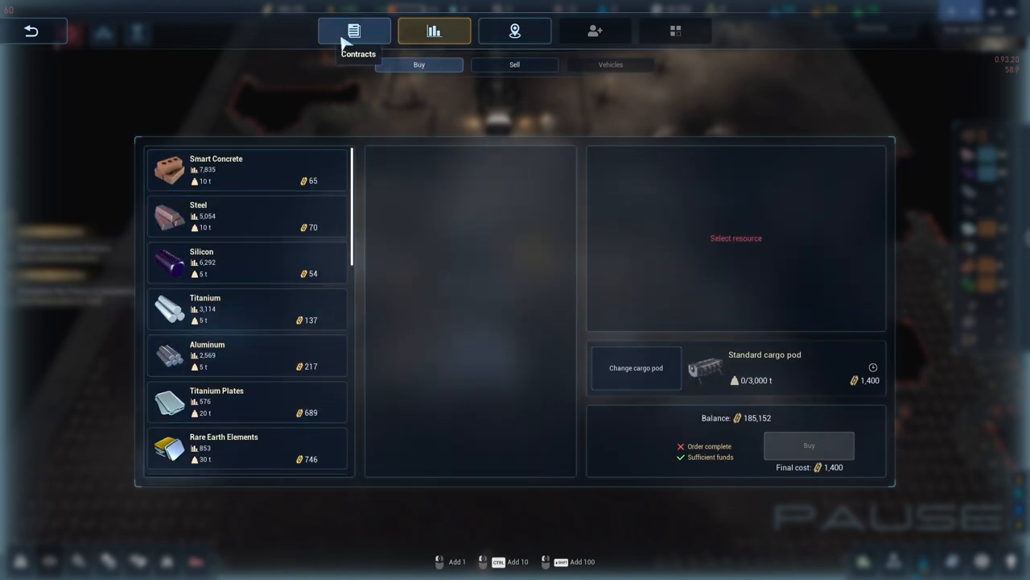
{"action": "left_click", "coordinate": [354, 31]}
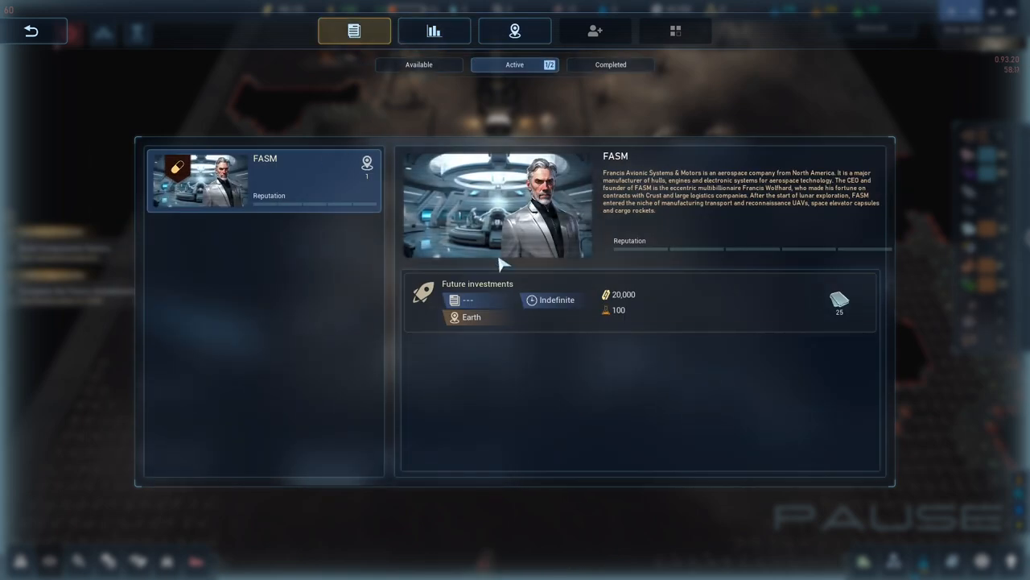
{"action": "mouse_move", "coordinate": [563, 338]}
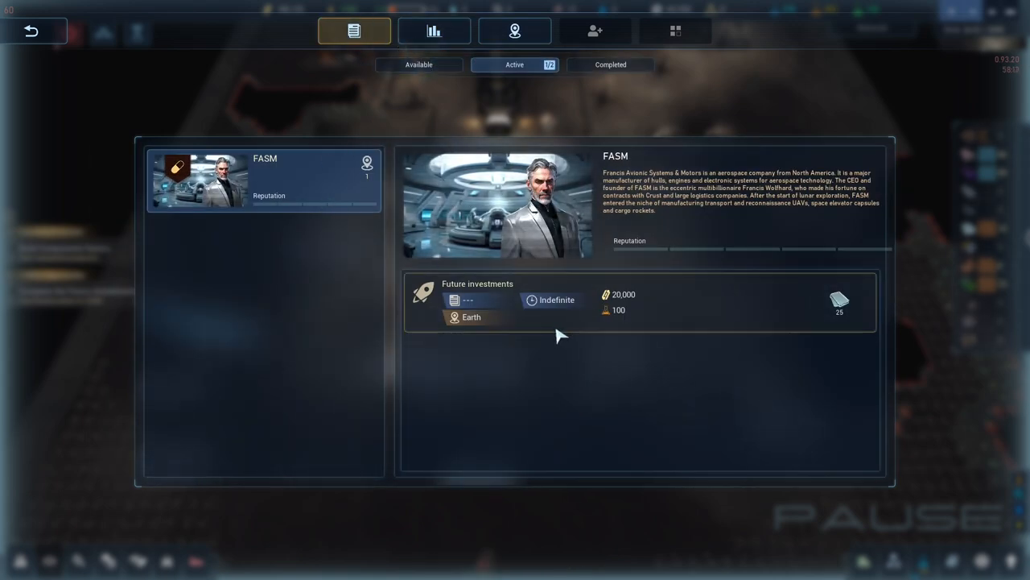
{"action": "left_click", "coordinate": [515, 30]}
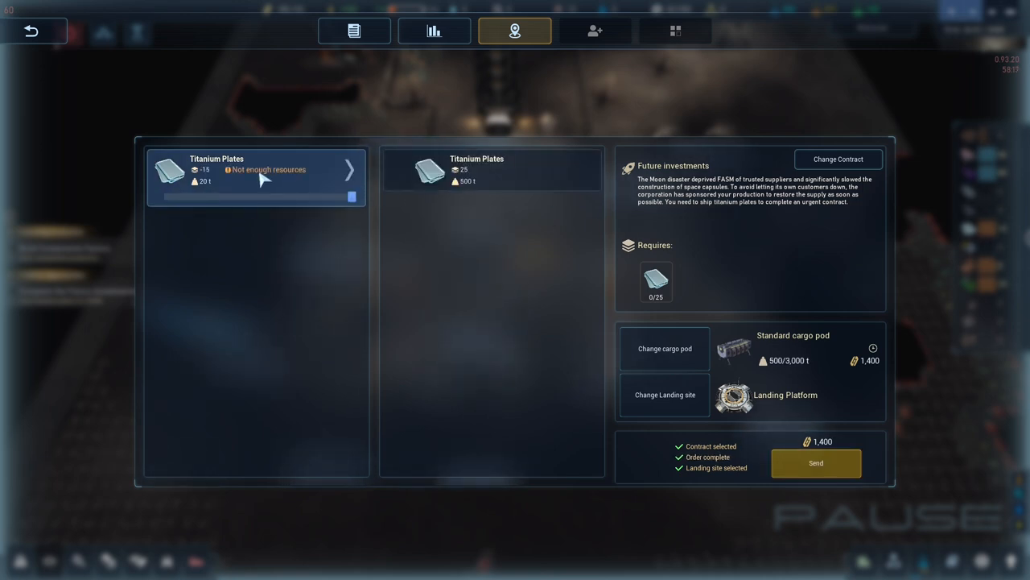
{"action": "mouse_move", "coordinate": [802, 319]}
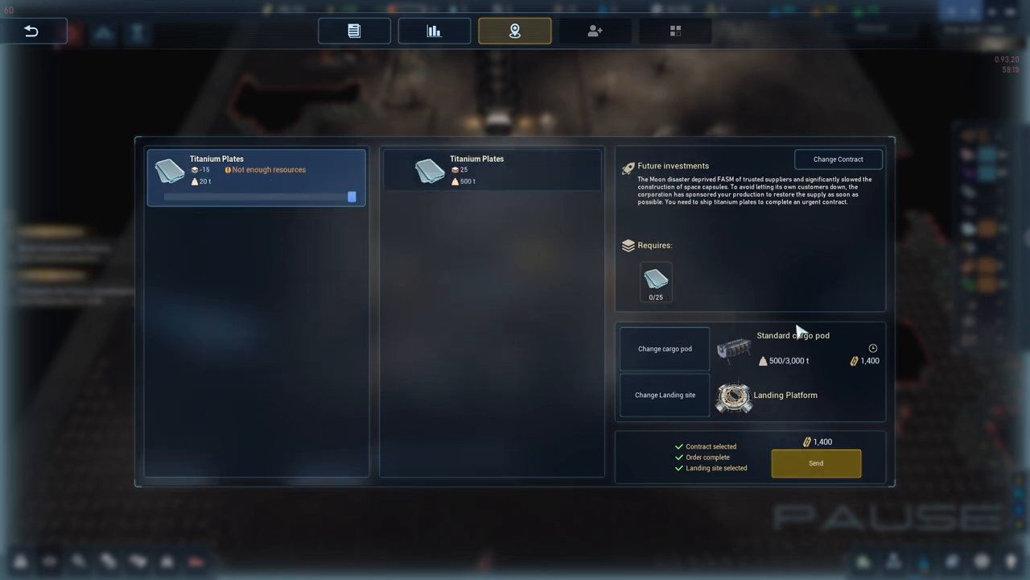
{"action": "mouse_move", "coordinate": [769, 373]}
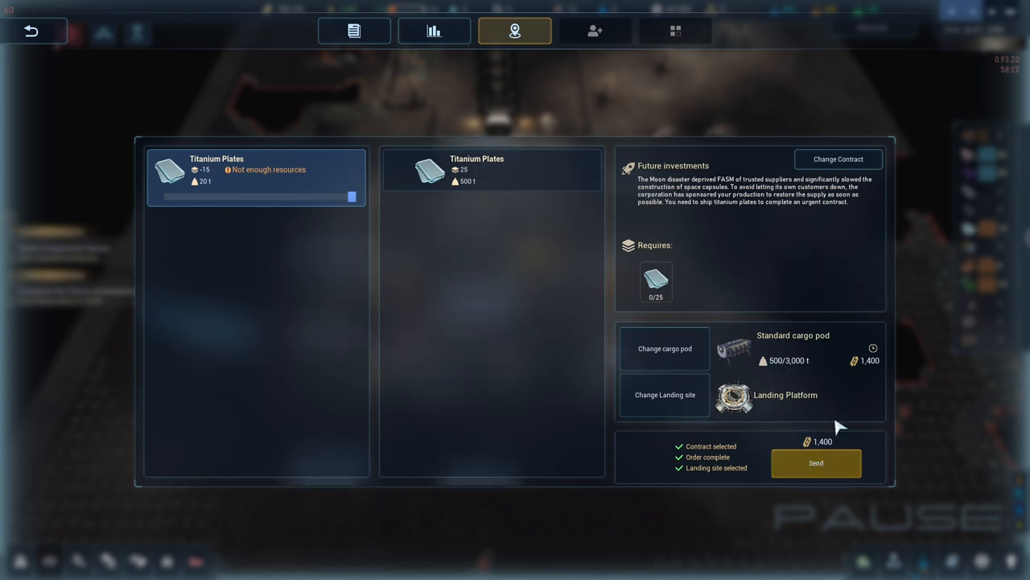
{"action": "left_click", "coordinate": [814, 463]}
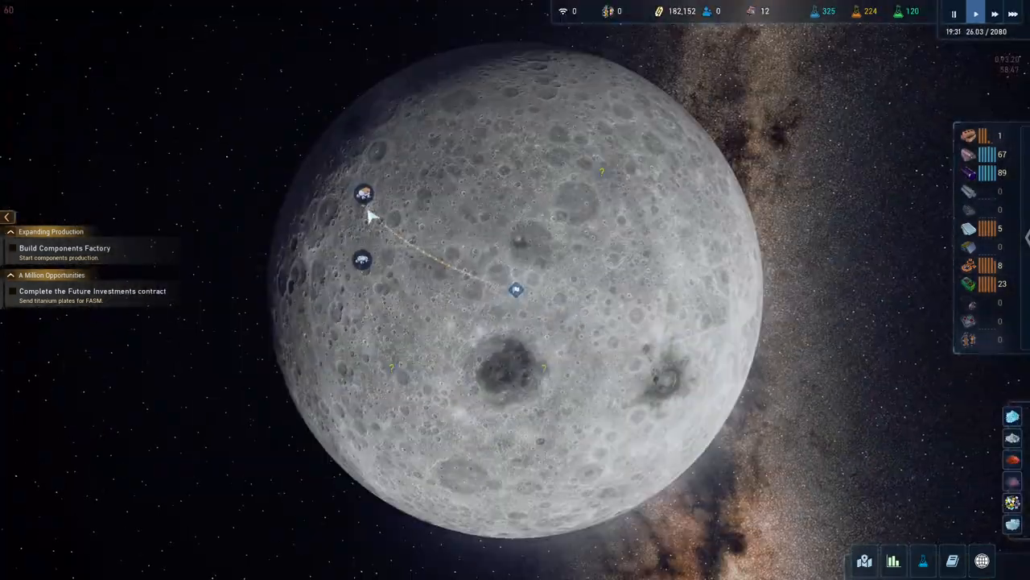
Return from the Moon globe to the lunar base colony.
{"action": "left_click", "coordinate": [367, 197]}
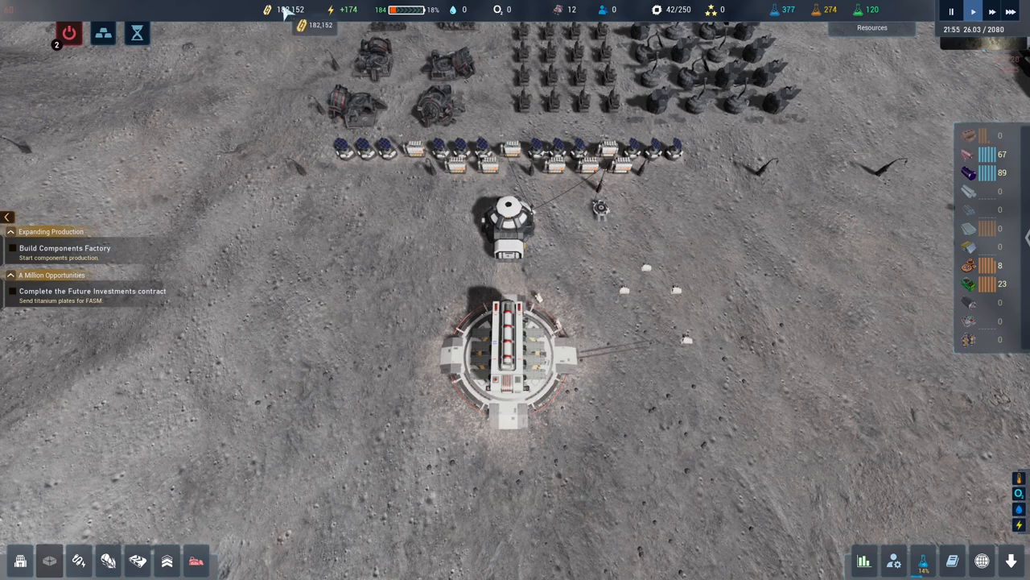
{"action": "mouse_move", "coordinate": [916, 518]}
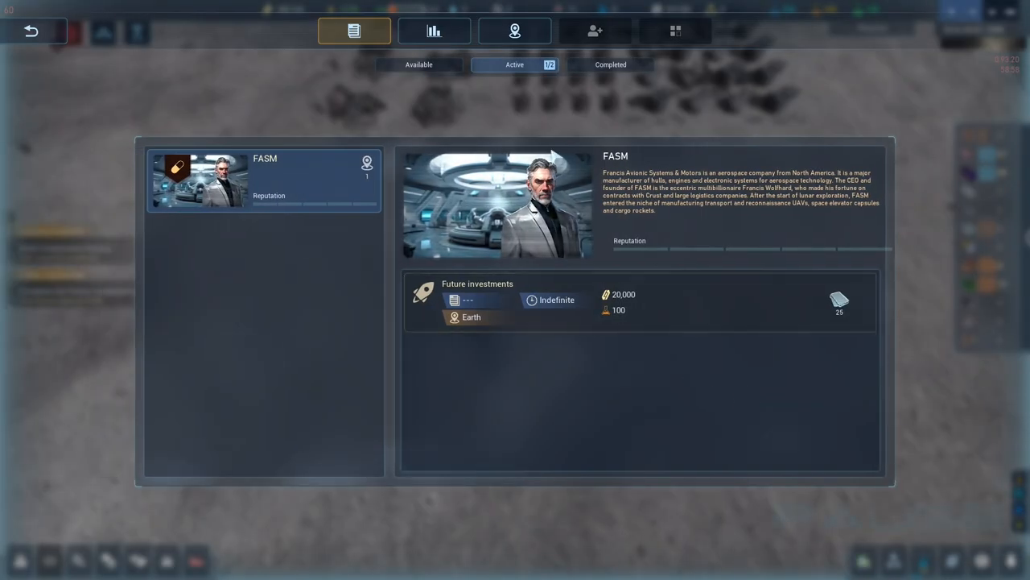
{"action": "mouse_move", "coordinate": [433, 31]}
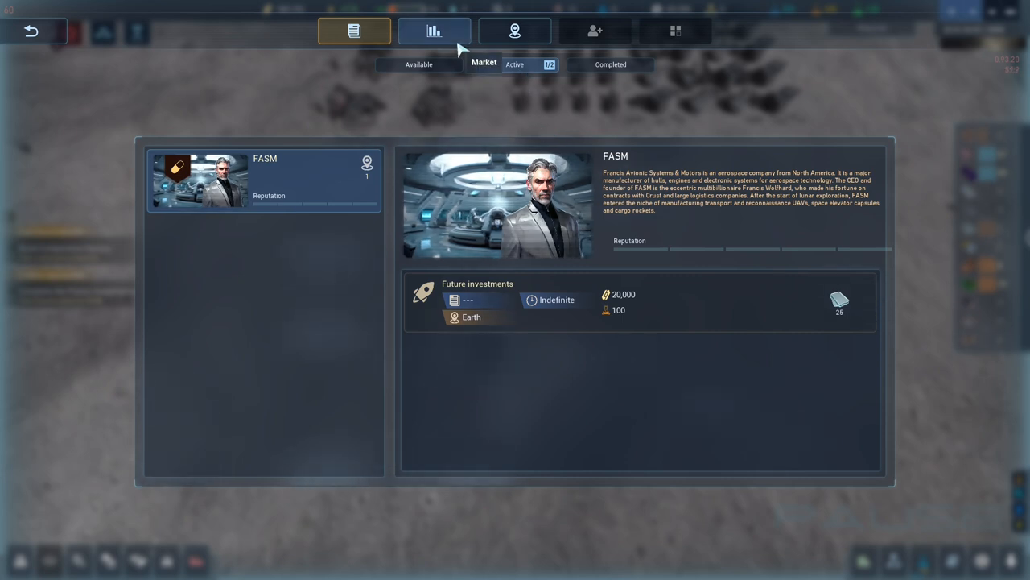
Add Titanium Plates to a Market buy order, then remove it to leave the order empty.
{"action": "left_click", "coordinate": [432, 31]}
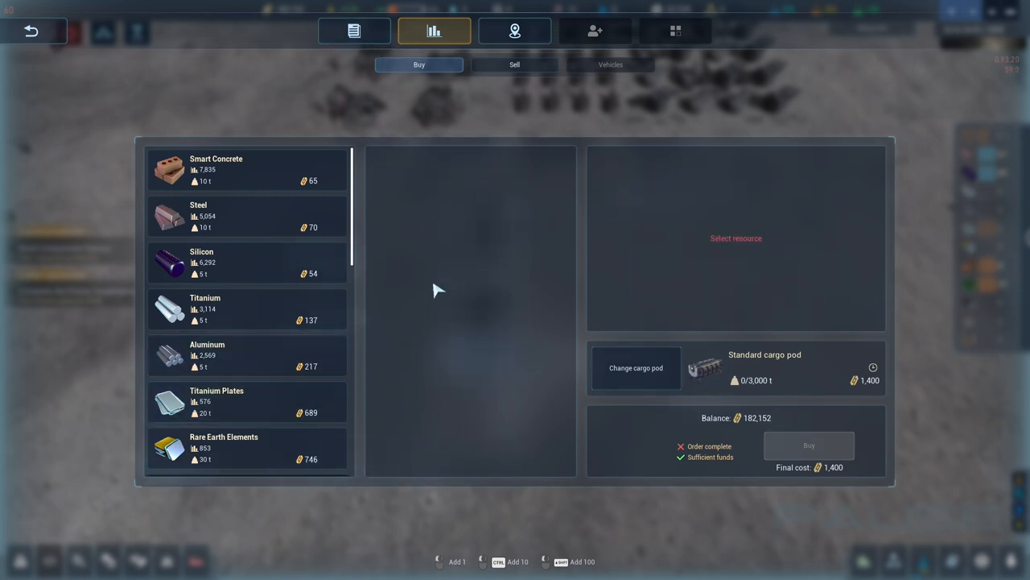
{"action": "left_click", "coordinate": [248, 403]}
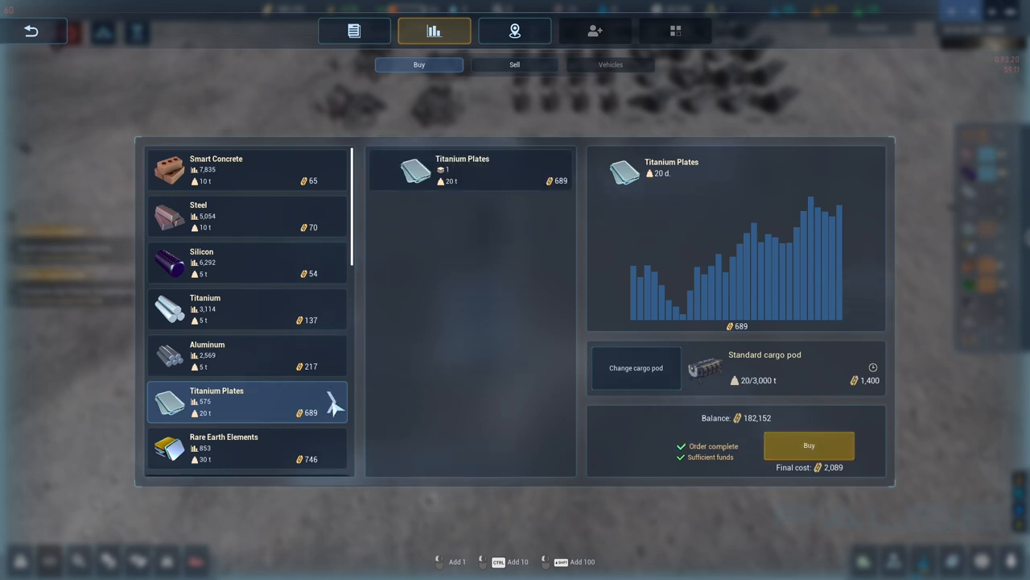
{"action": "left_click", "coordinate": [808, 445]}
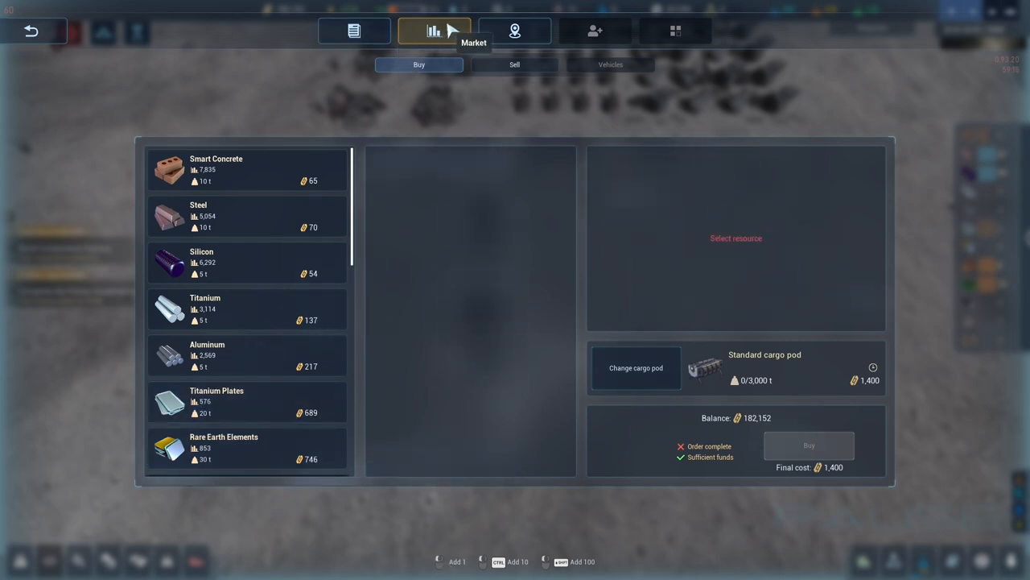
{"action": "mouse_move", "coordinate": [409, 75]}
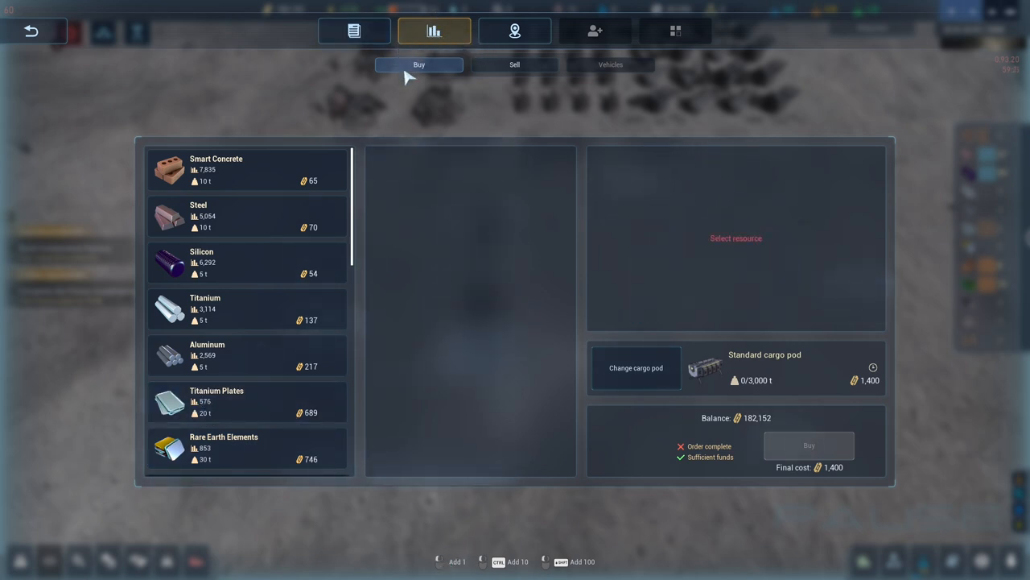
Check the selling price of Smart Concrete, then return to buying resources.
{"action": "left_click", "coordinate": [512, 64]}
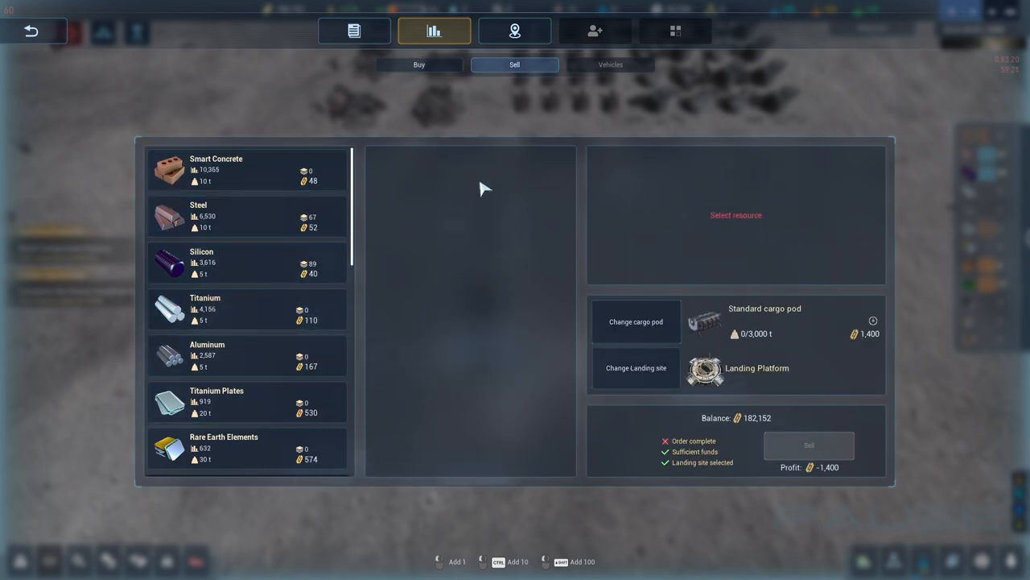
{"action": "left_click", "coordinate": [233, 169]}
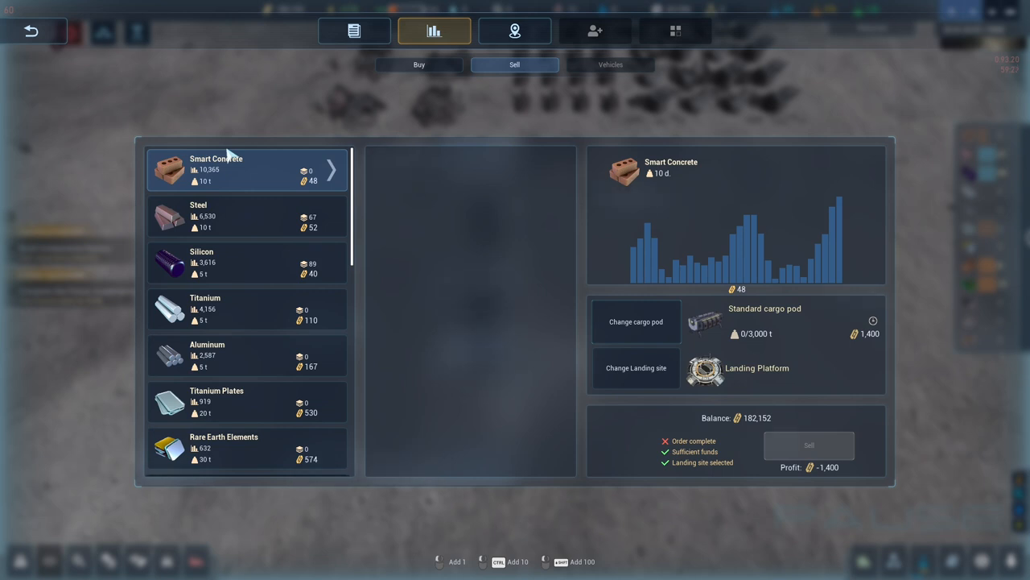
{"action": "left_click", "coordinate": [418, 65]}
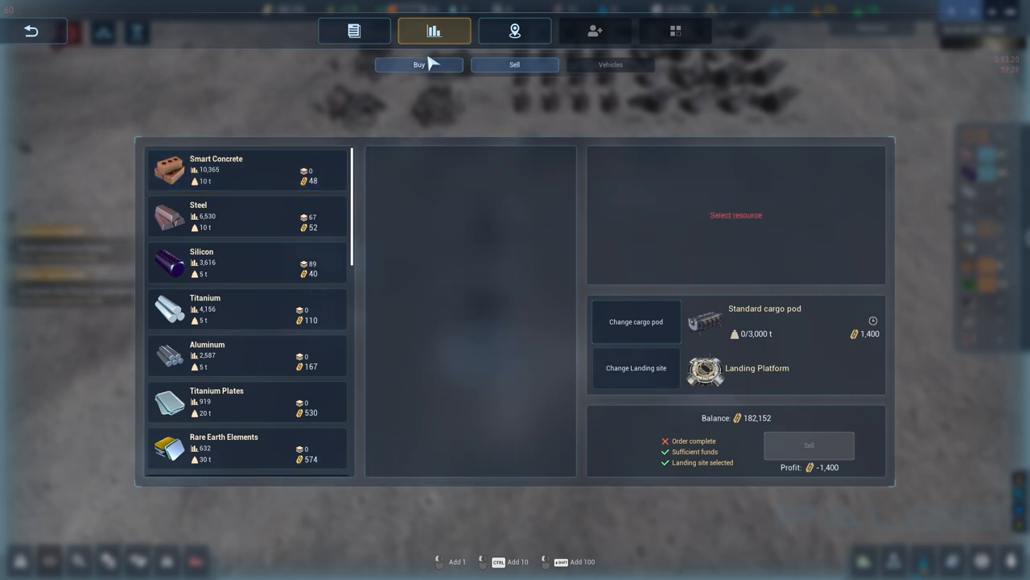
{"action": "left_click", "coordinate": [248, 403]}
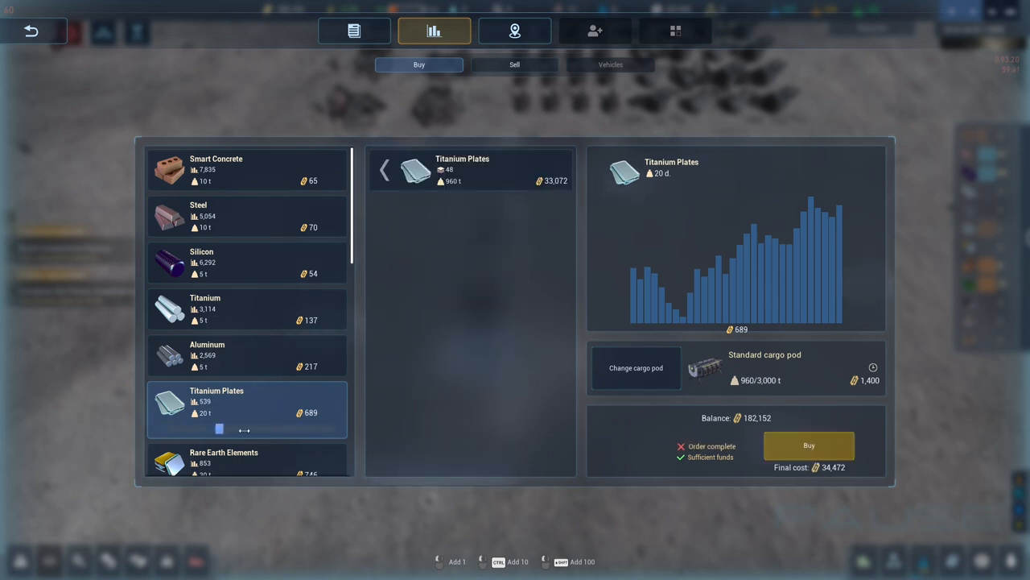
Raise the Titanium Plates quantity to a full 900 t pod and buy the order.
{"action": "left_click_drag", "start_coordinate": [219, 428], "coordinate": [329, 429]}
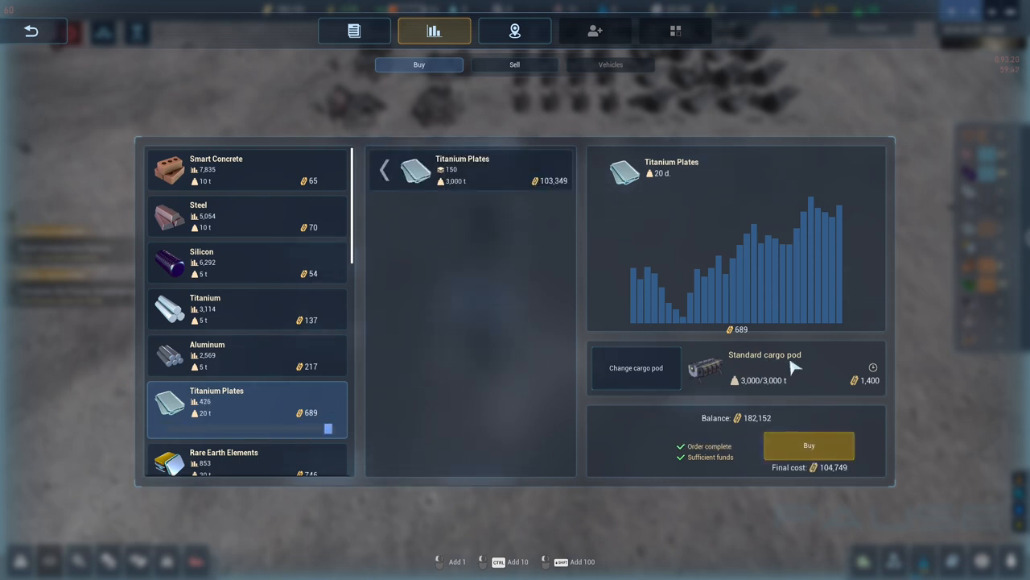
{"action": "mouse_move", "coordinate": [370, 425]}
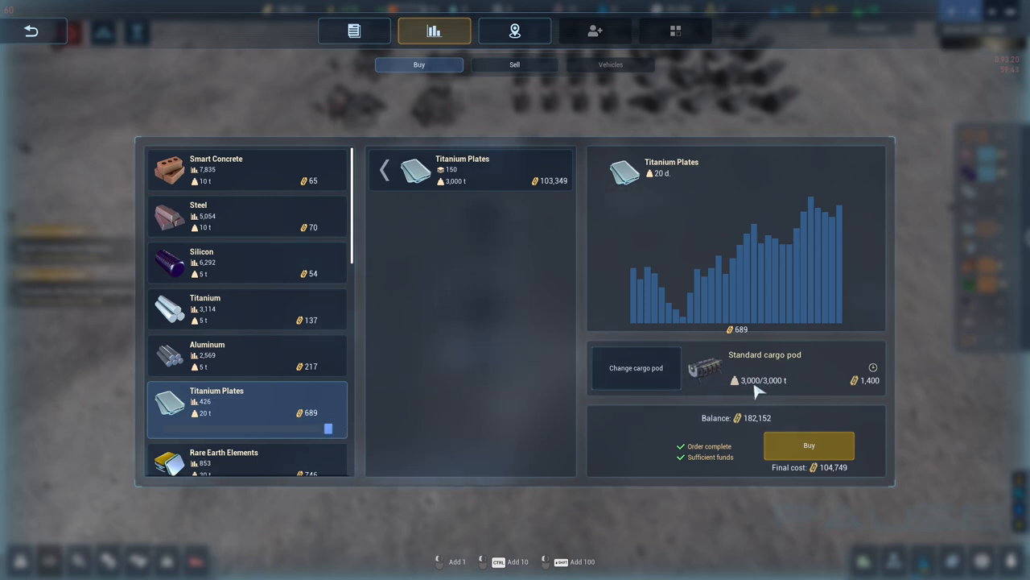
{"action": "mouse_move", "coordinate": [210, 415]}
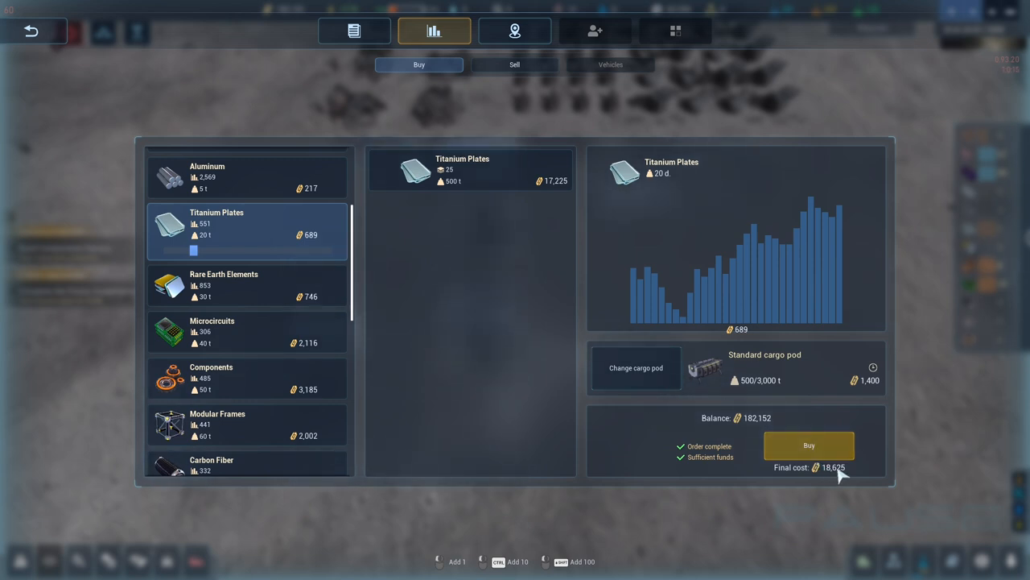
{"action": "mouse_move", "coordinate": [850, 483]}
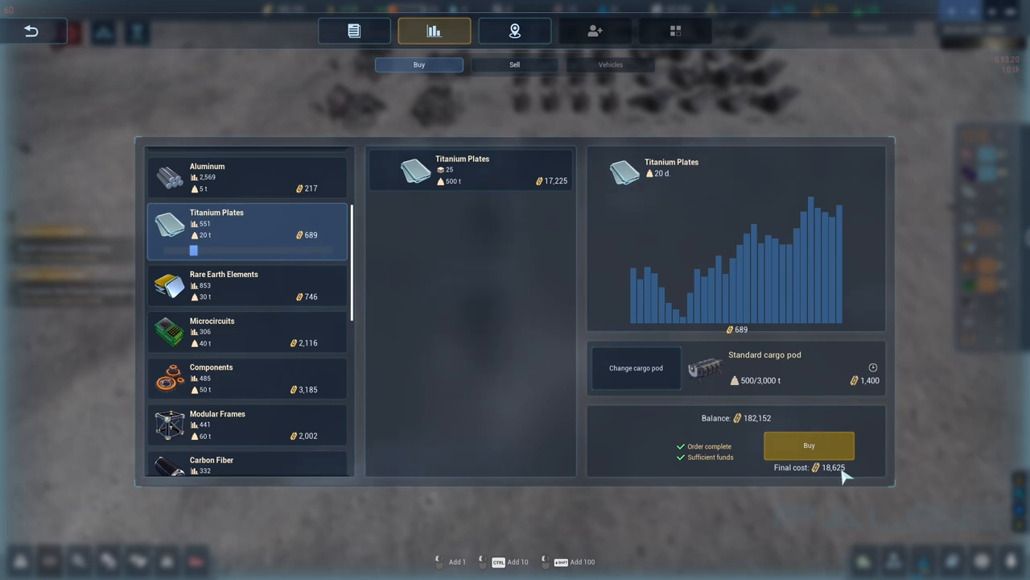
{"action": "mouse_move", "coordinate": [841, 487]}
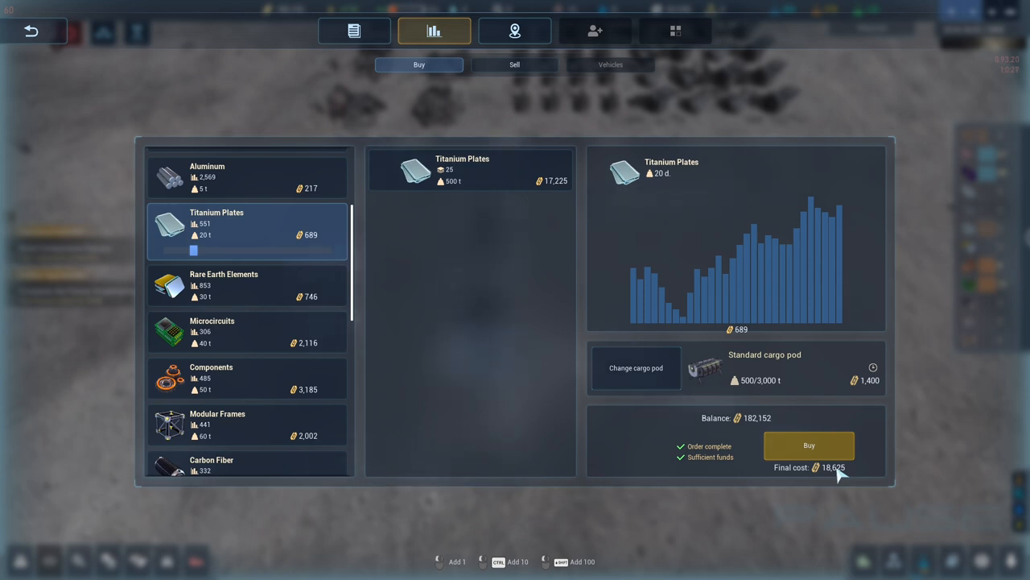
{"action": "mouse_move", "coordinate": [496, 272]}
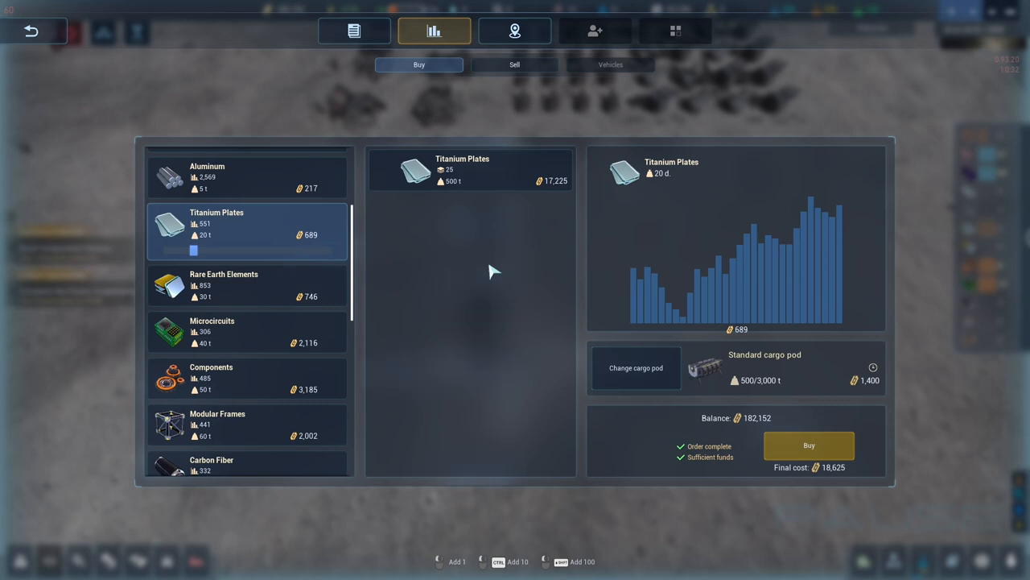
{"action": "mouse_move", "coordinate": [787, 425]}
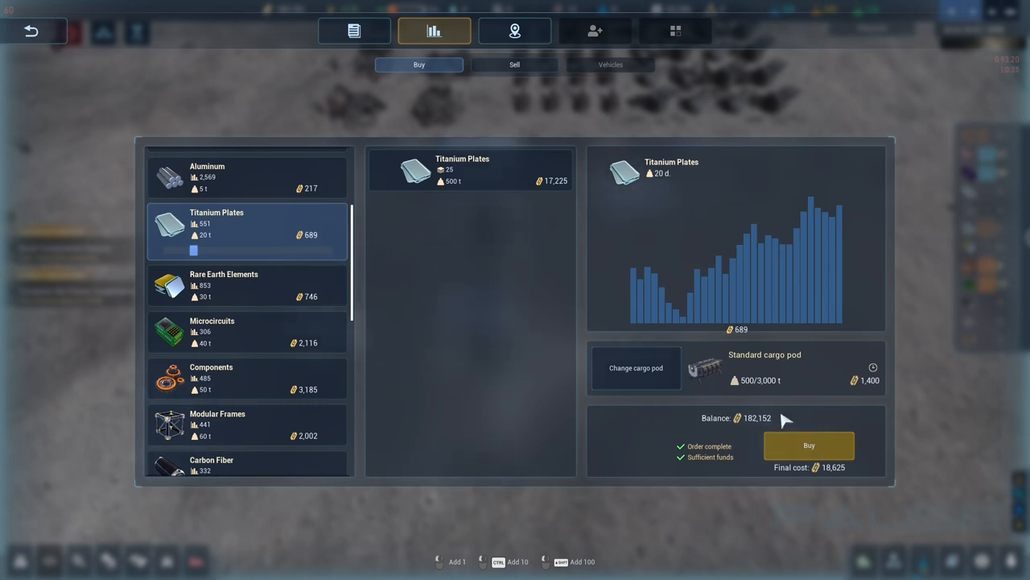
{"action": "left_click", "coordinate": [809, 444]}
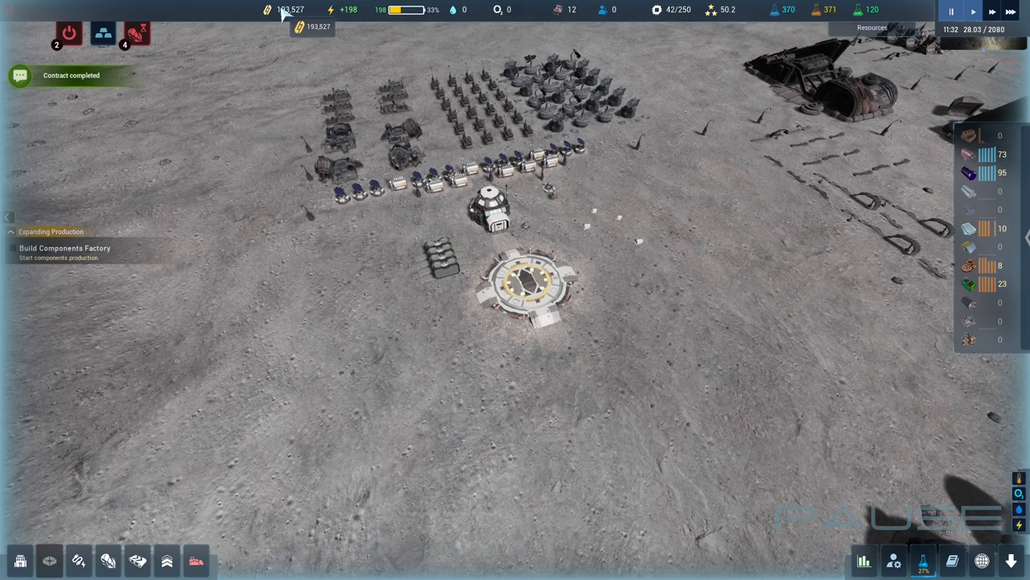
{"action": "mouse_move", "coordinate": [393, 277]}
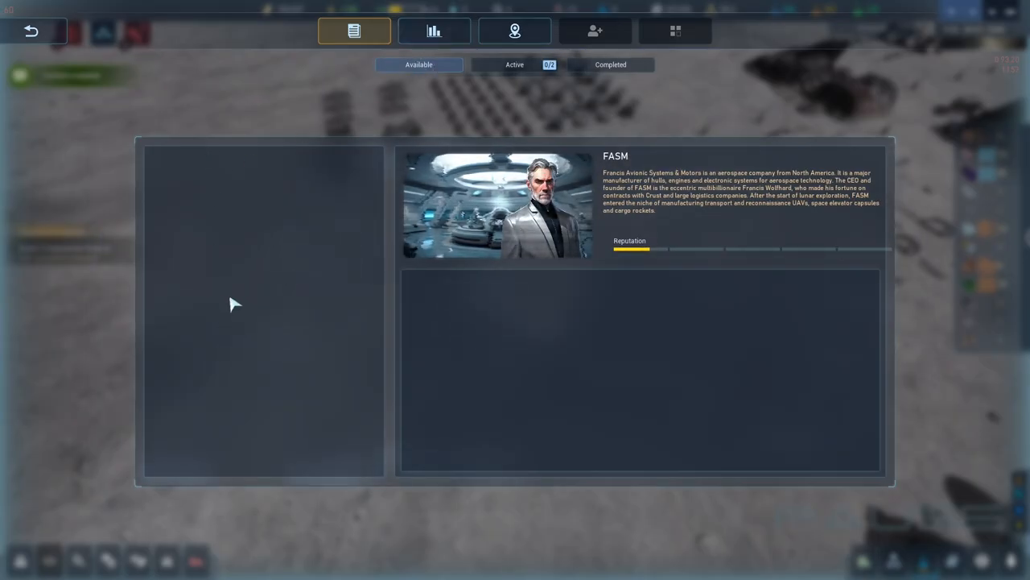
{"action": "mouse_move", "coordinate": [229, 463]}
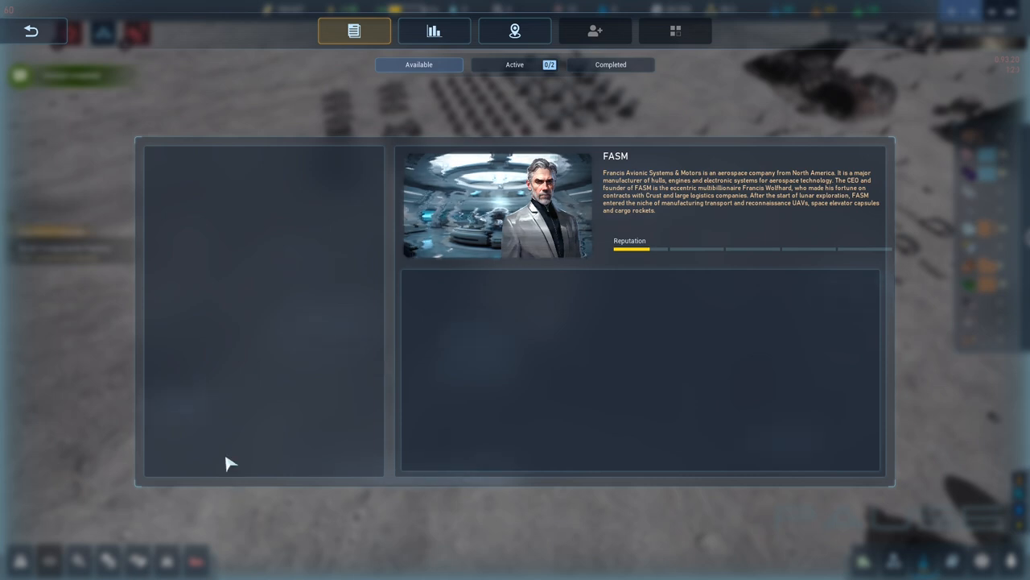
{"action": "mouse_move", "coordinate": [701, 354]}
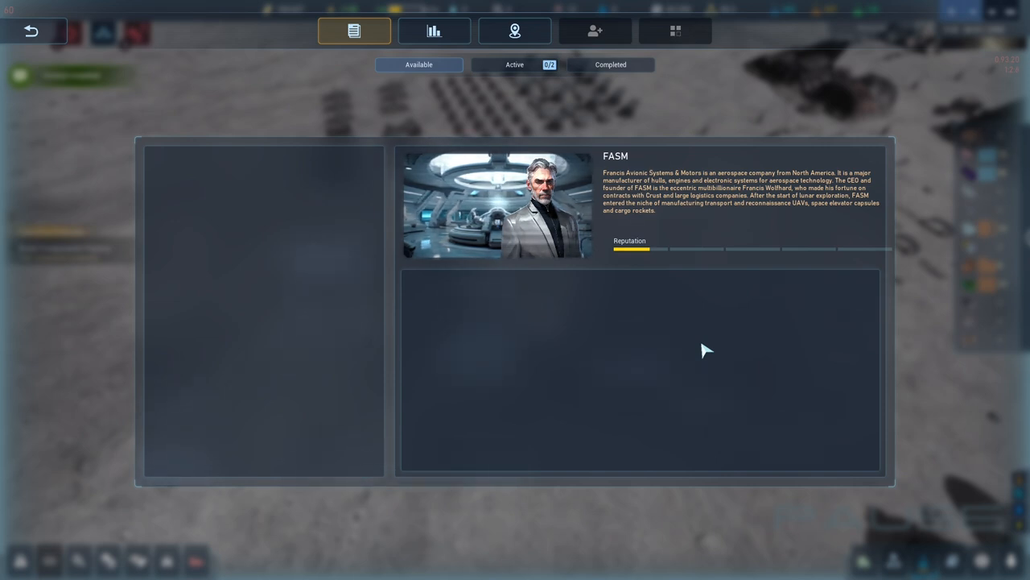
{"action": "mouse_move", "coordinate": [461, 332]}
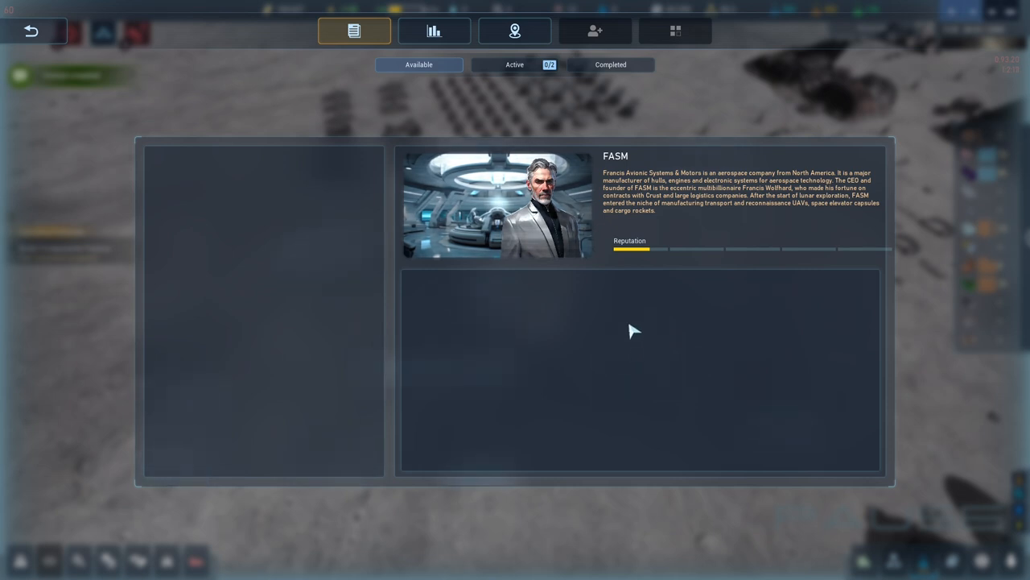
Add 20 Modular Frames (1,200 t, 41,920 total) to the Market buy order without purchasing.
{"action": "left_click", "coordinate": [433, 31]}
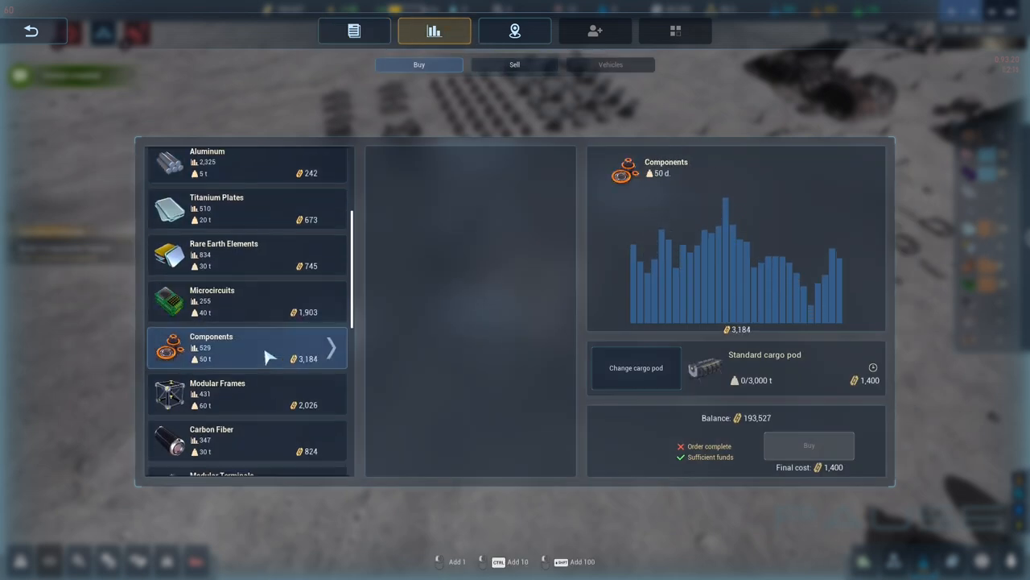
{"action": "left_click", "coordinate": [242, 392]}
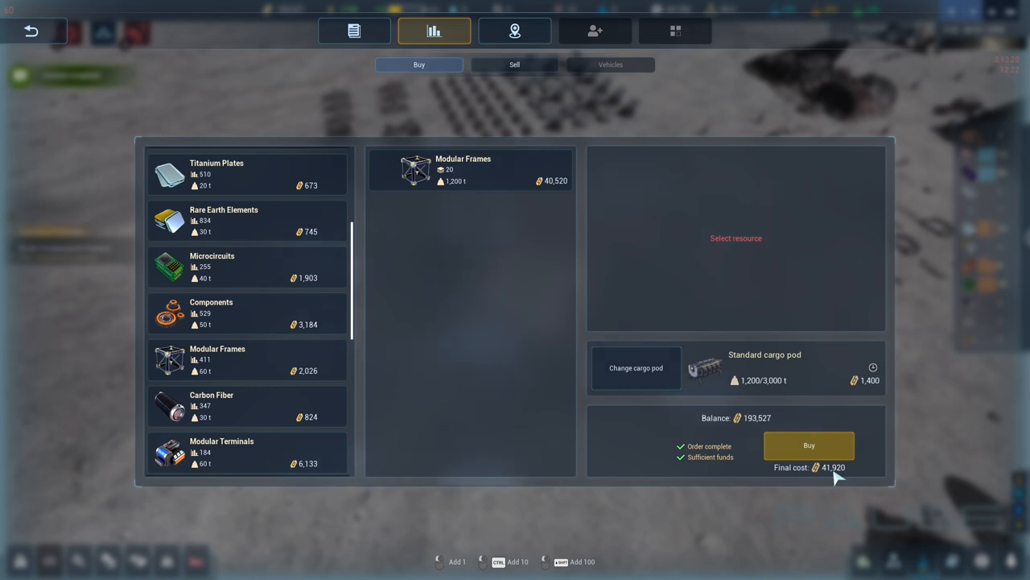
{"action": "mouse_move", "coordinate": [419, 341]}
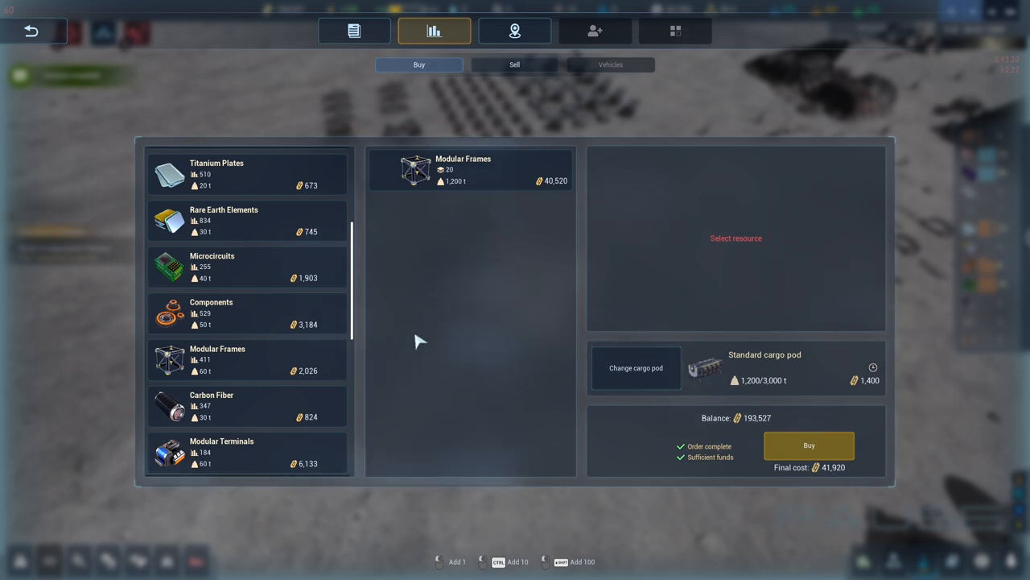
{"action": "mouse_move", "coordinate": [432, 346]}
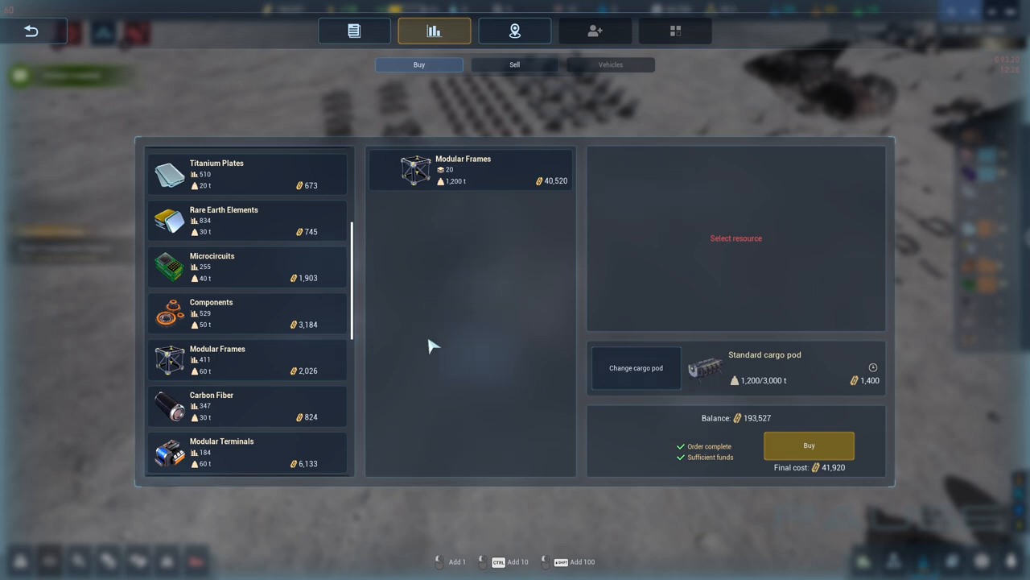
{"action": "mouse_move", "coordinate": [351, 30]}
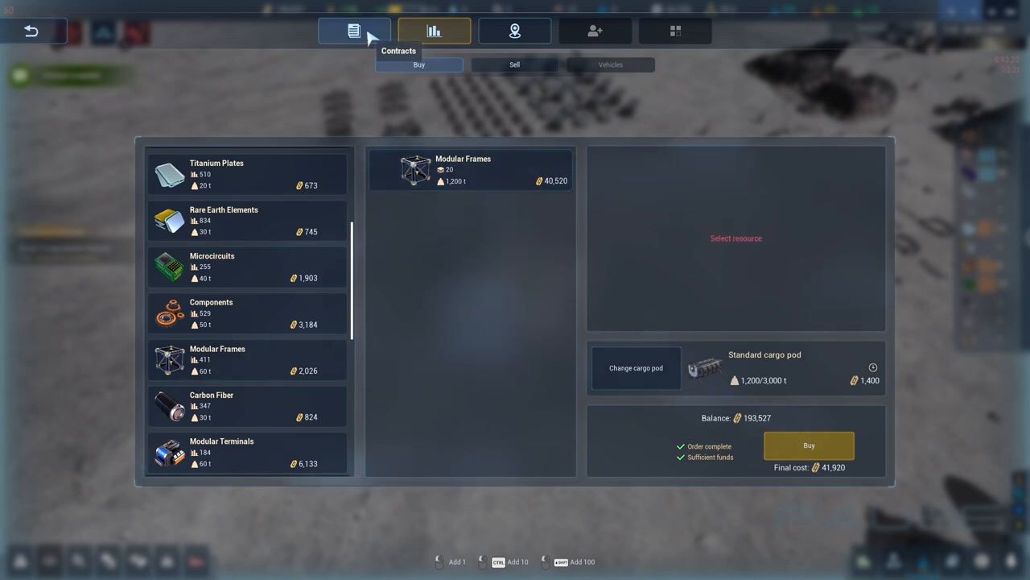
Check the available contracts, then bring up the Logistics shipment screen with an empty standard pod.
{"action": "left_click", "coordinate": [354, 31]}
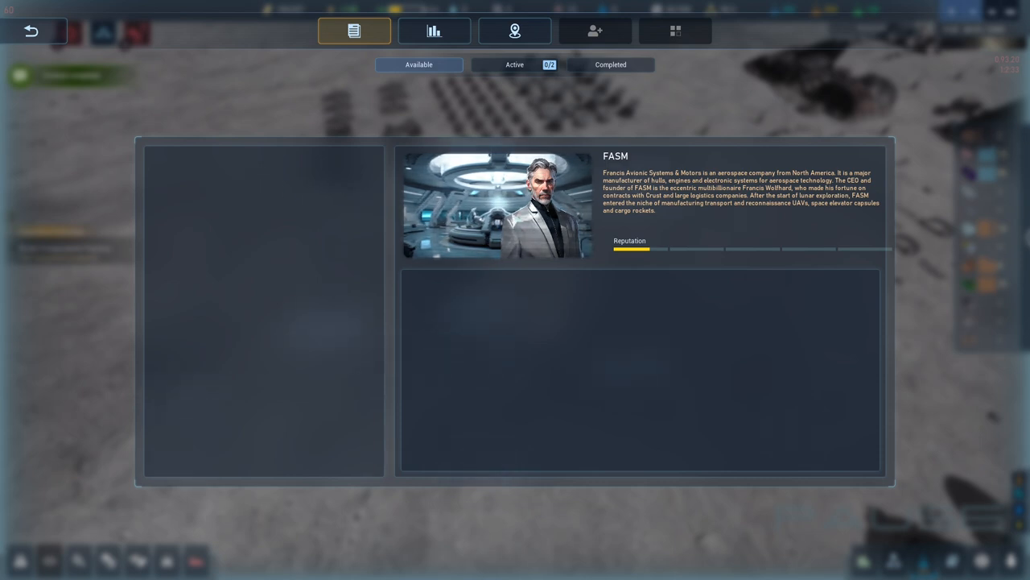
{"action": "mouse_move", "coordinate": [539, 333]}
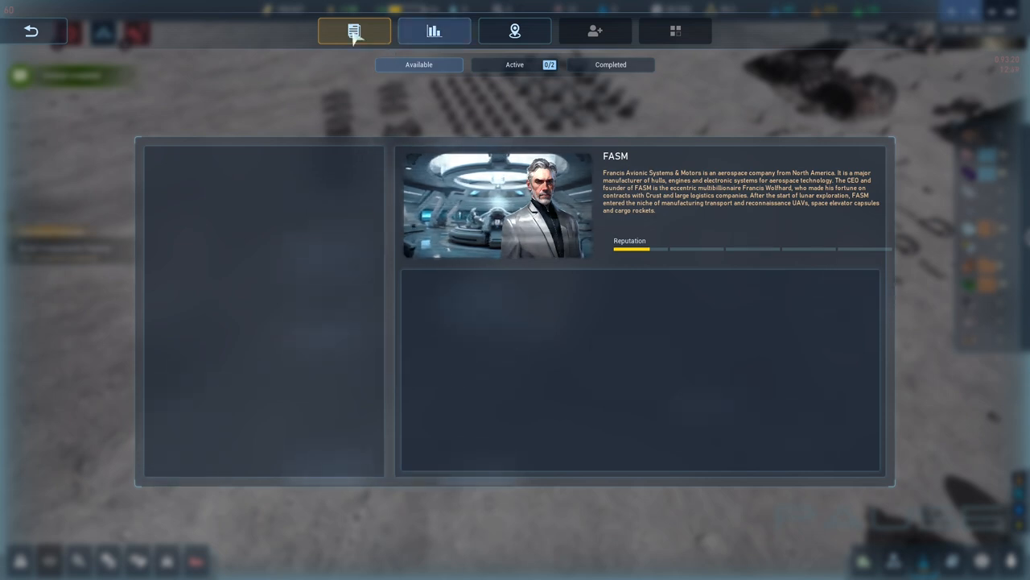
{"action": "left_click", "coordinate": [29, 29]}
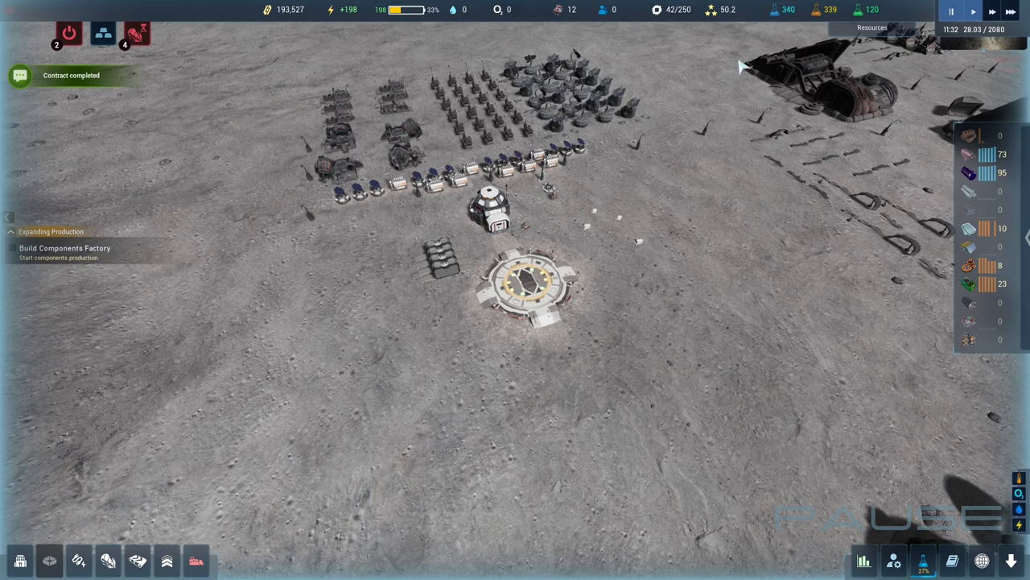
{"action": "mouse_move", "coordinate": [850, 13]}
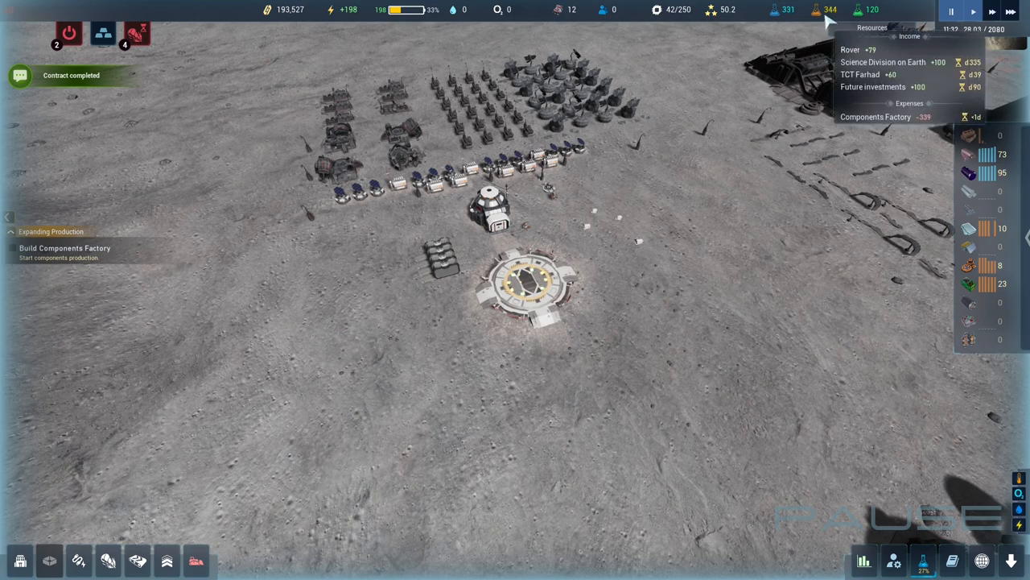
{"action": "mouse_move", "coordinate": [657, 145]}
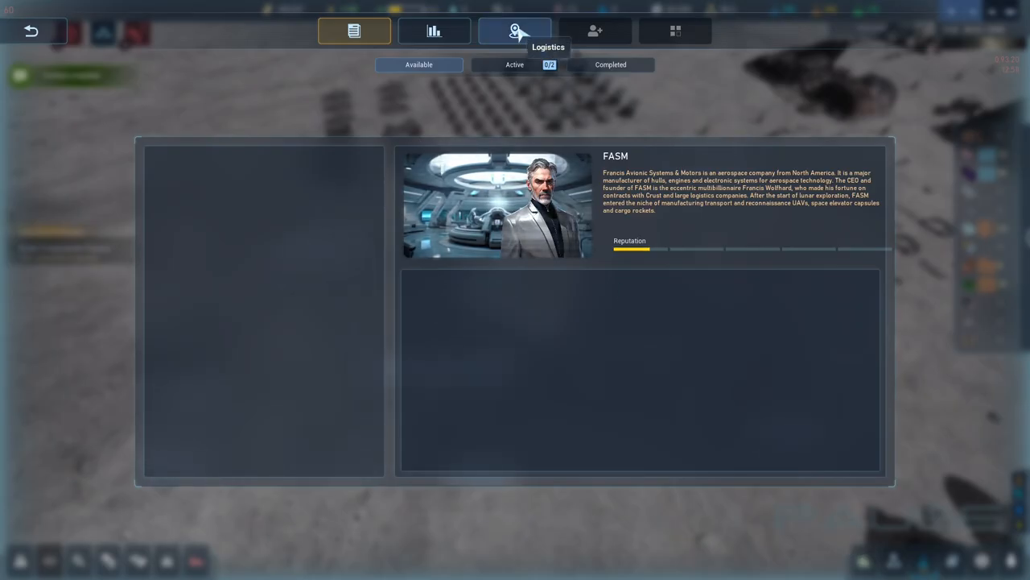
{"action": "mouse_move", "coordinate": [663, 29]}
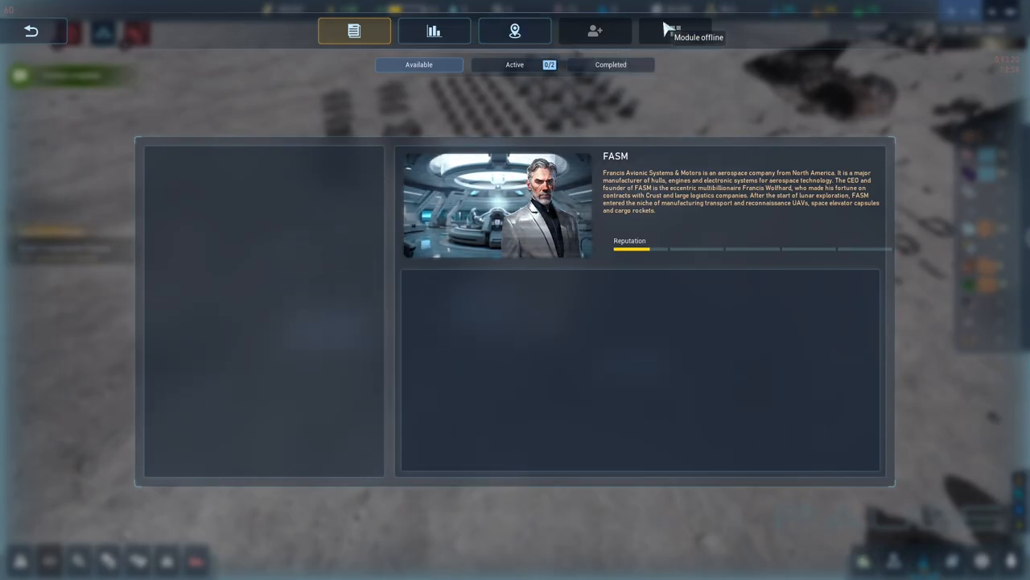
{"action": "left_click", "coordinate": [515, 30]}
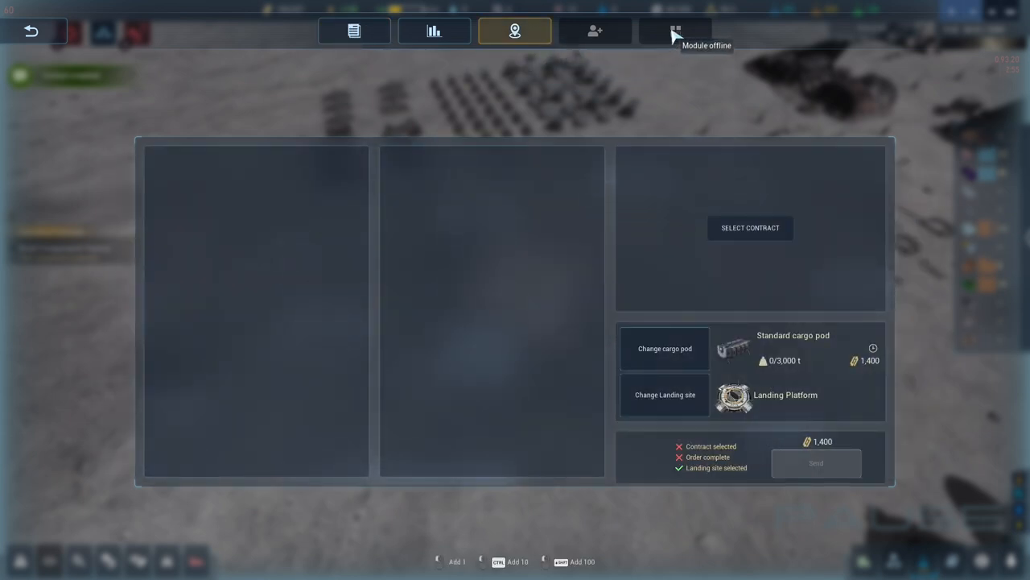
Leave the Logistics screen and acknowledge the Received Reward summary for the contract.
{"action": "left_click", "coordinate": [354, 31]}
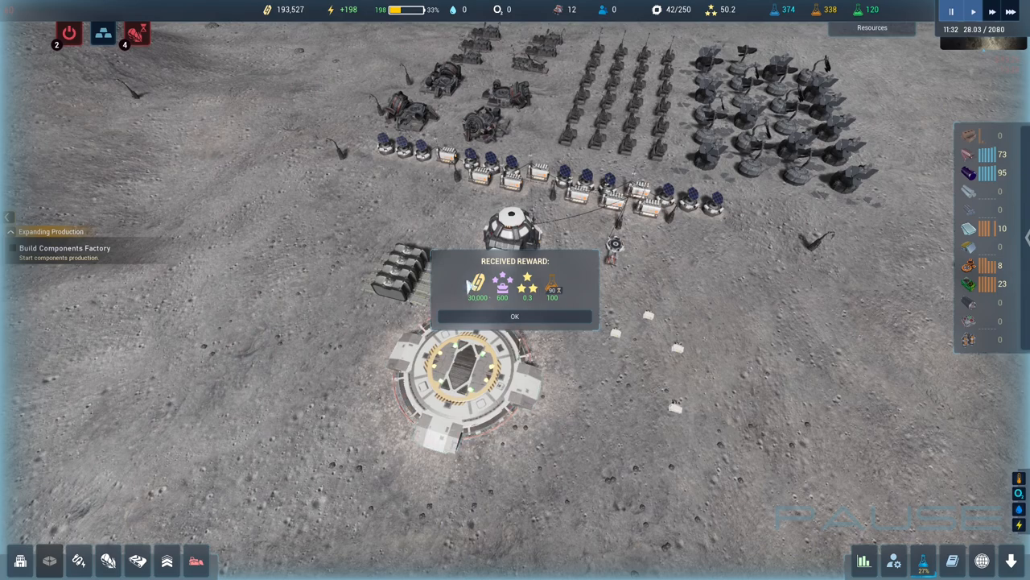
{"action": "left_click", "coordinate": [515, 314]}
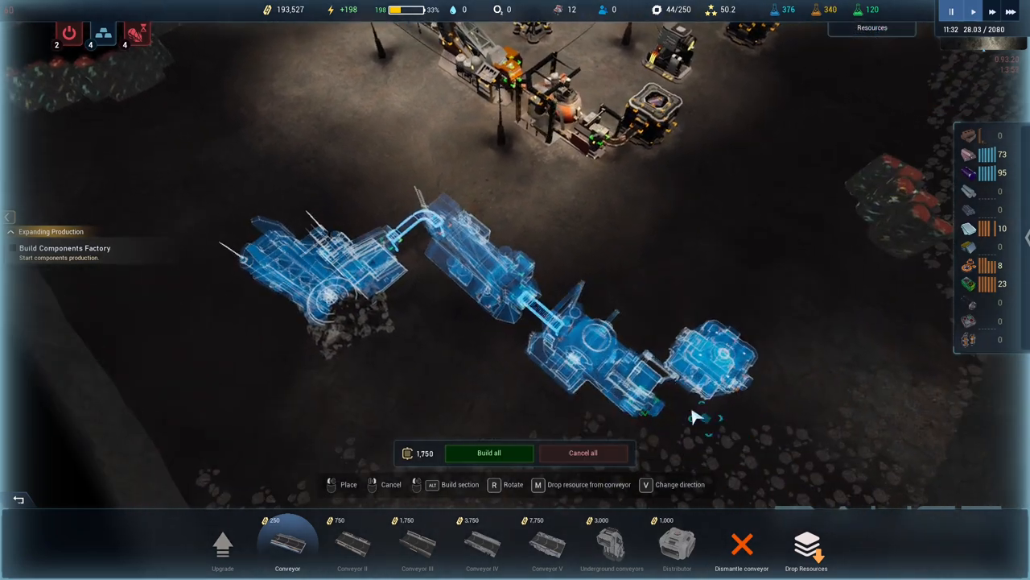
Order construction of the planned underground conveyor layout with Build all.
{"action": "left_click", "coordinate": [490, 453]}
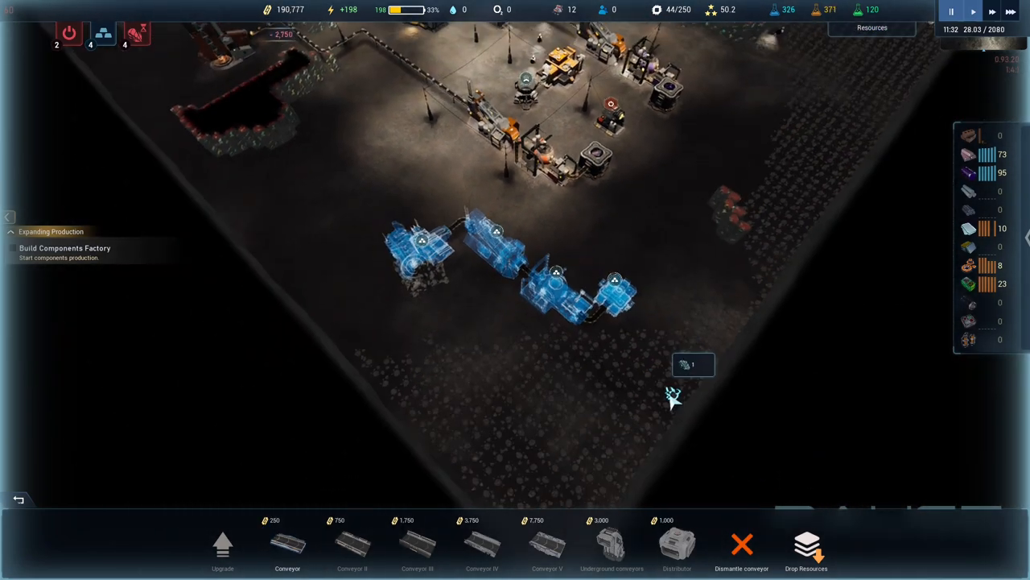